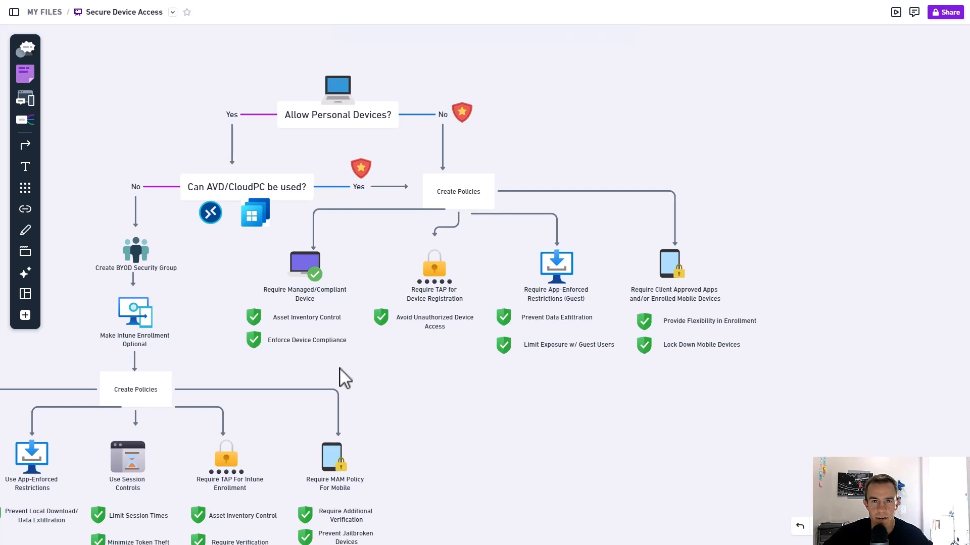
mouse_move(312, 383)
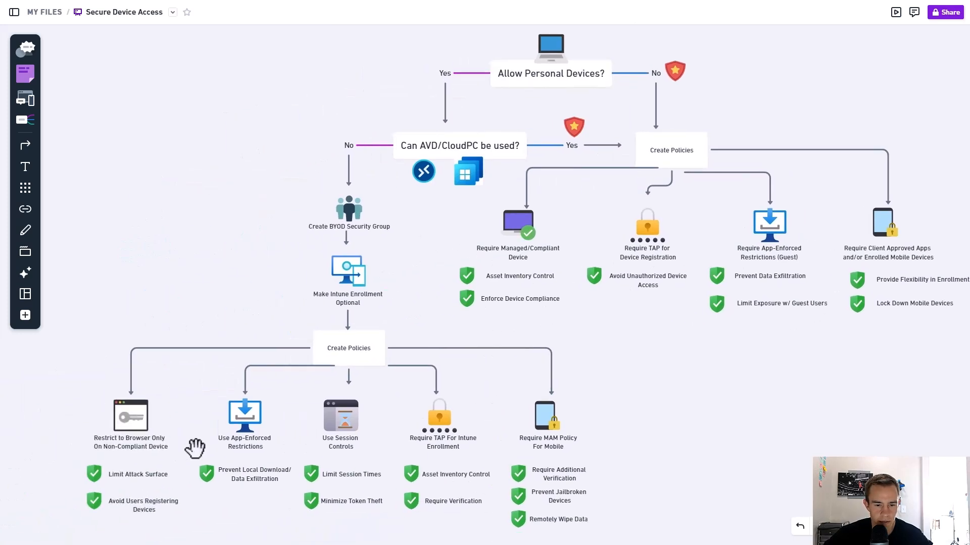
mouse_move(445, 338)
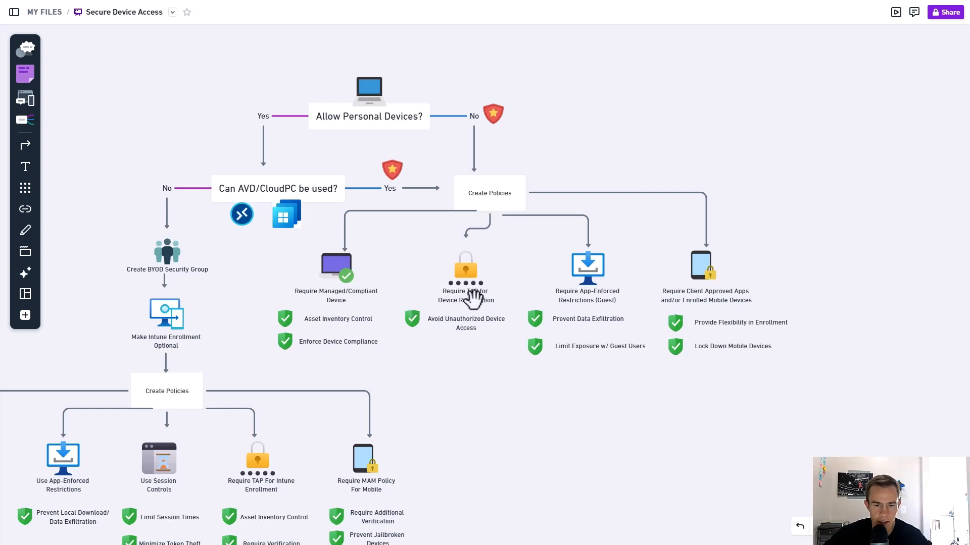
mouse_move(482, 348)
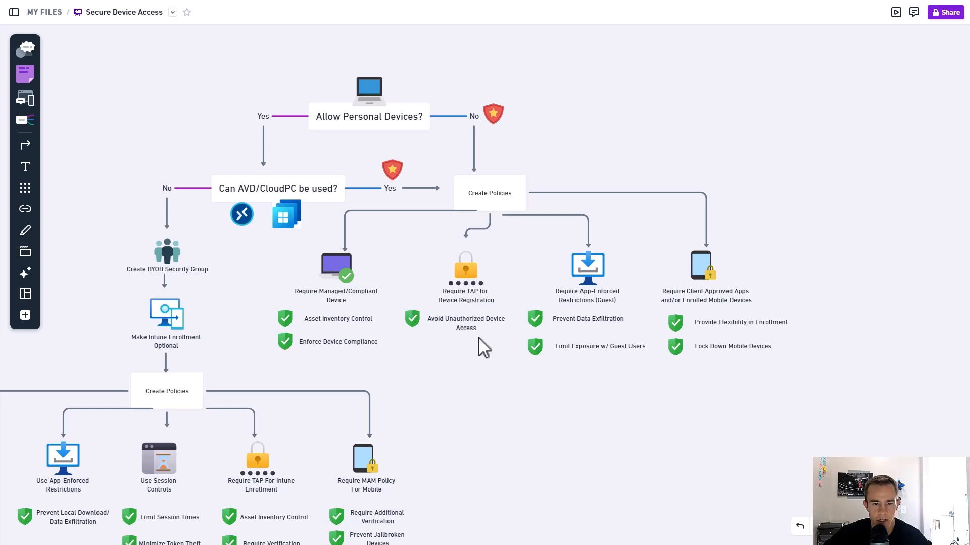
mouse_move(486, 358)
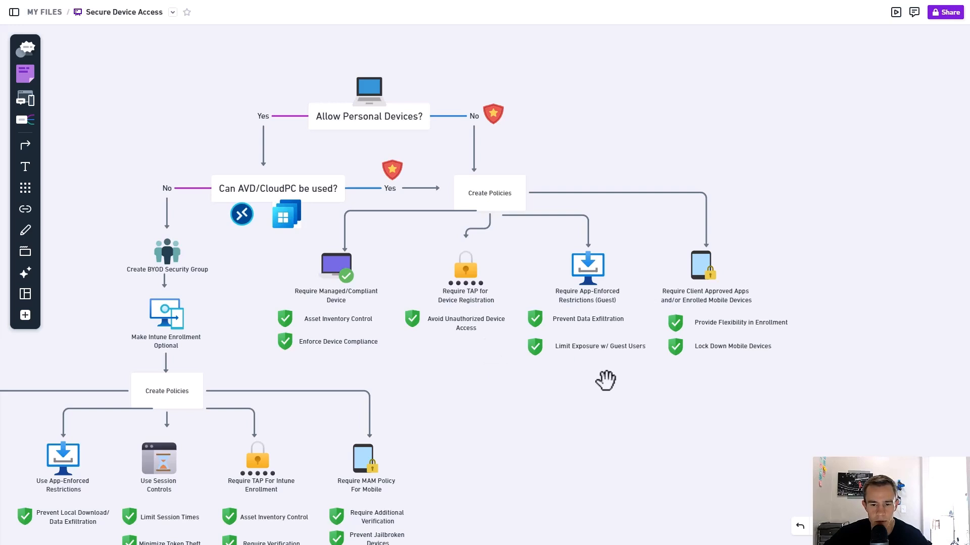
mouse_move(739, 389)
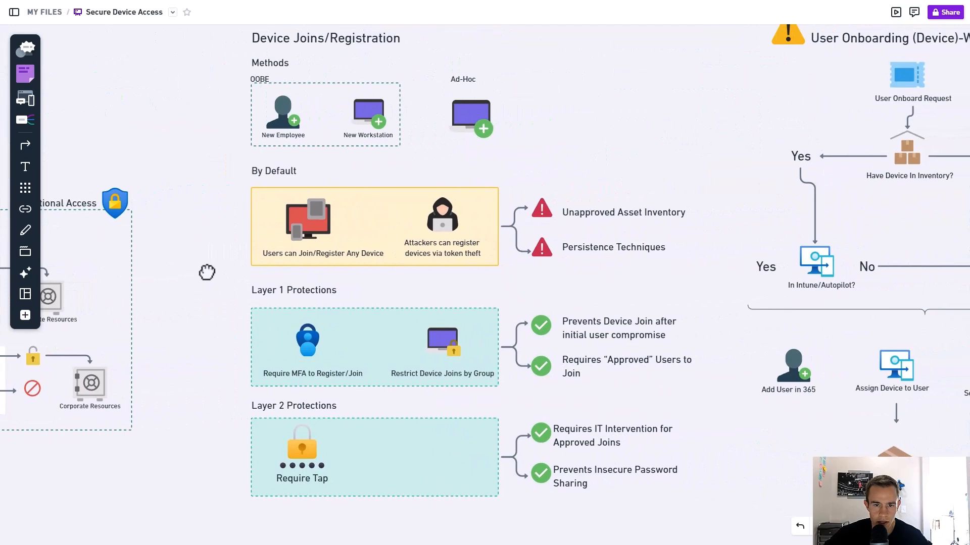
mouse_move(229, 279)
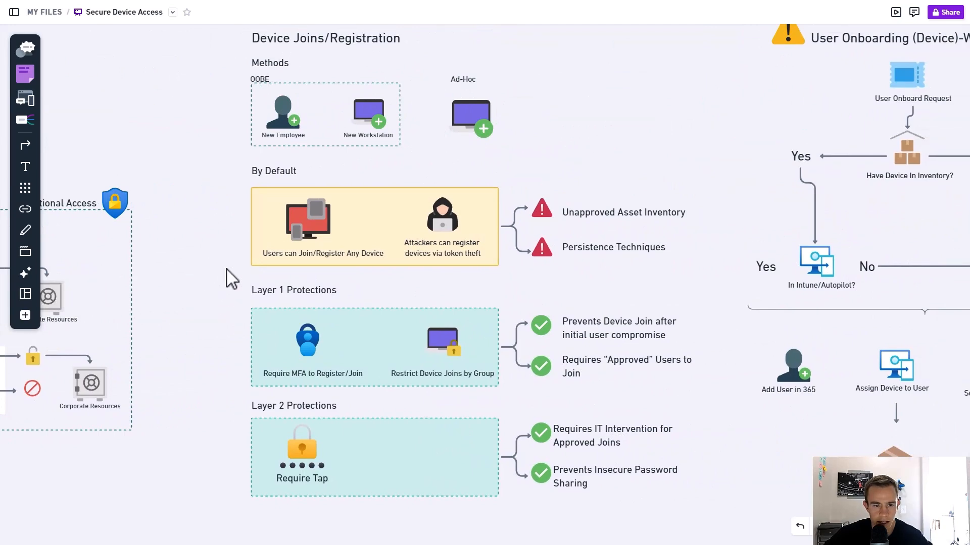
mouse_move(223, 185)
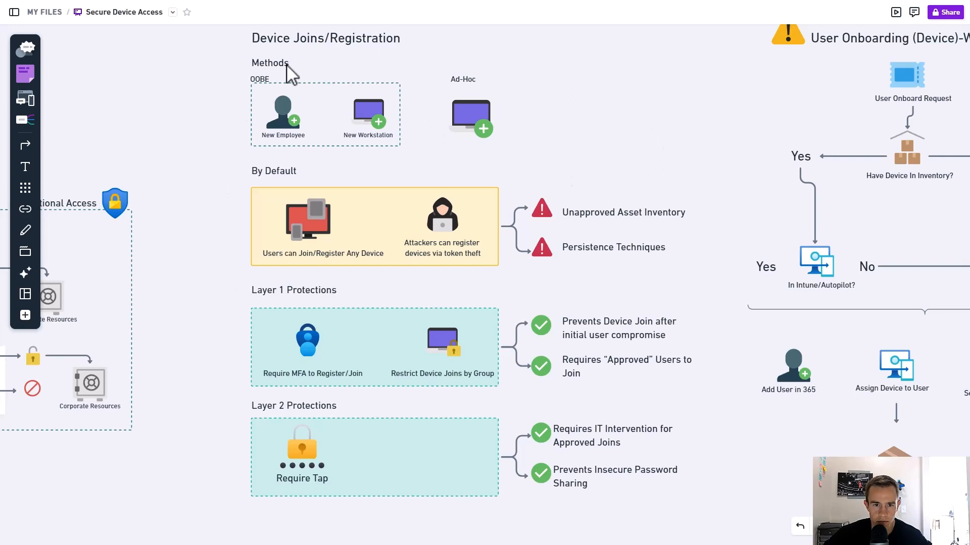
mouse_move(243, 131)
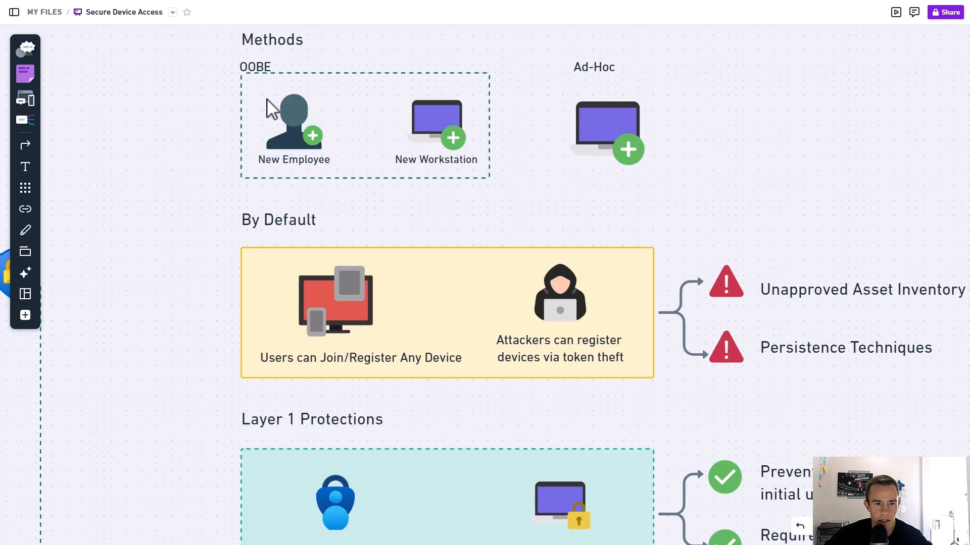
mouse_move(300, 153)
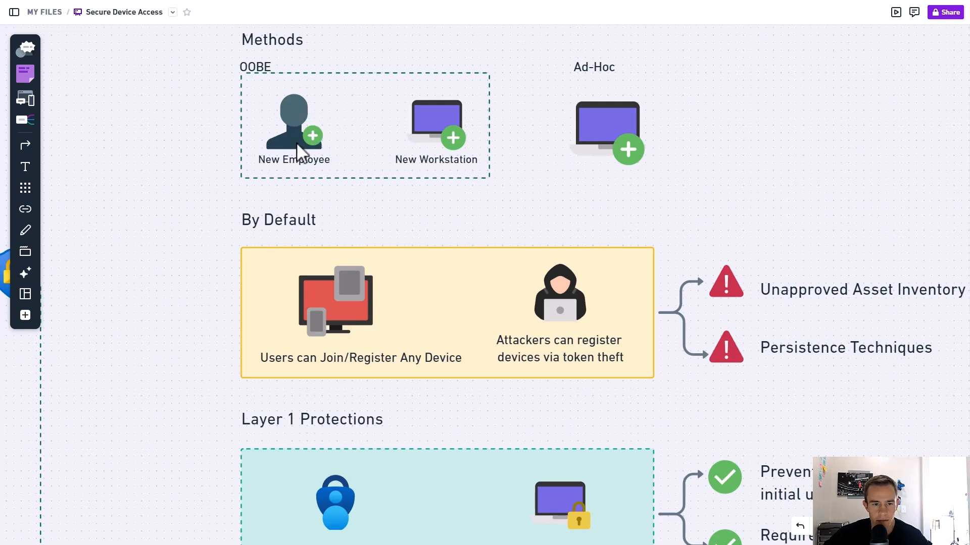
mouse_move(466, 143)
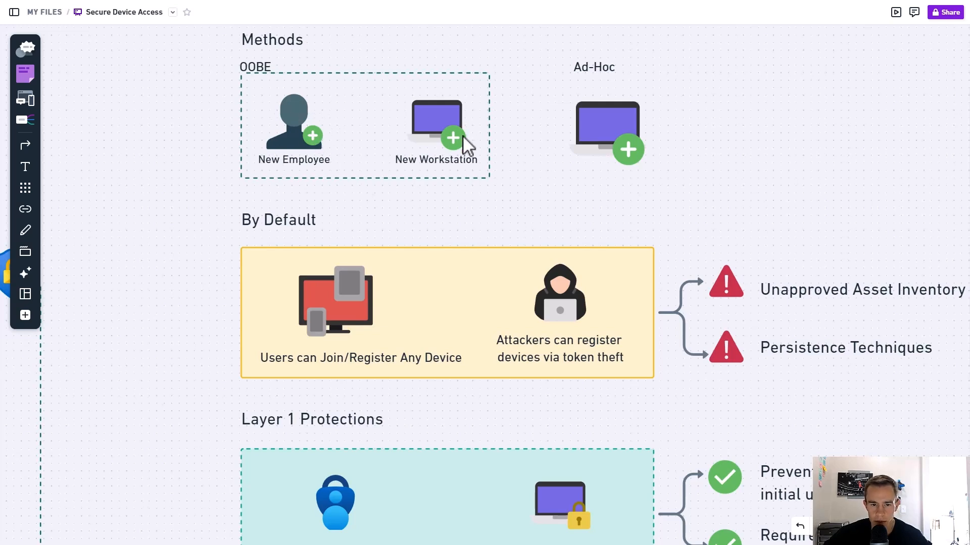
mouse_move(462, 171)
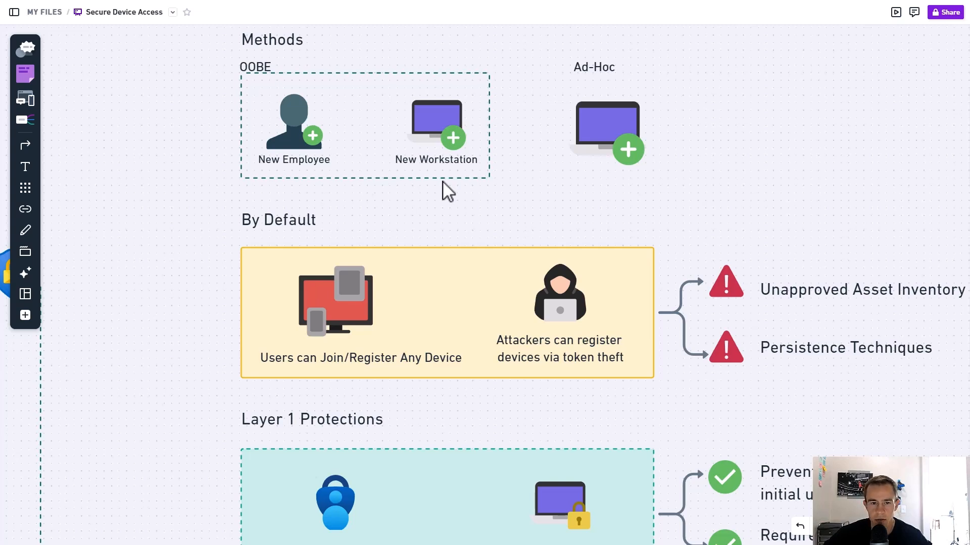
mouse_move(615, 186)
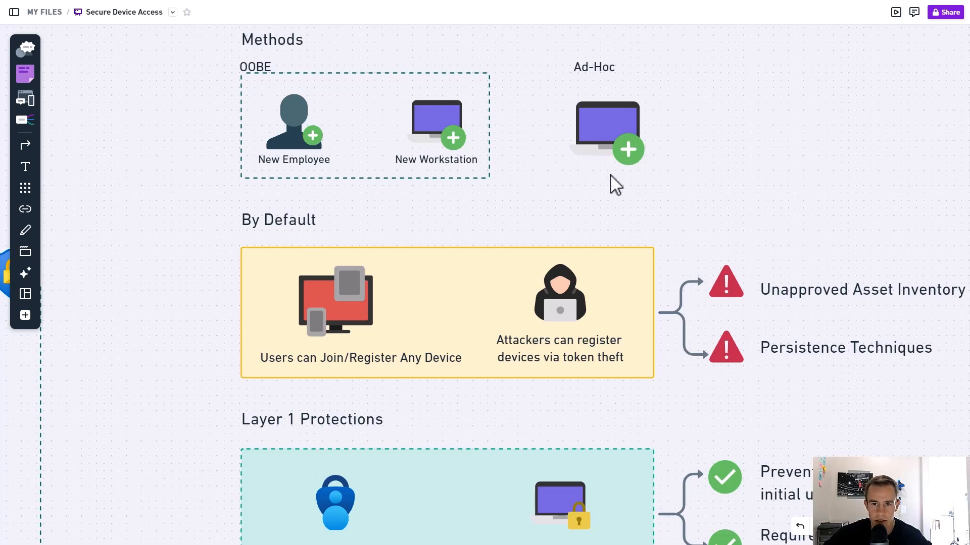
mouse_move(579, 136)
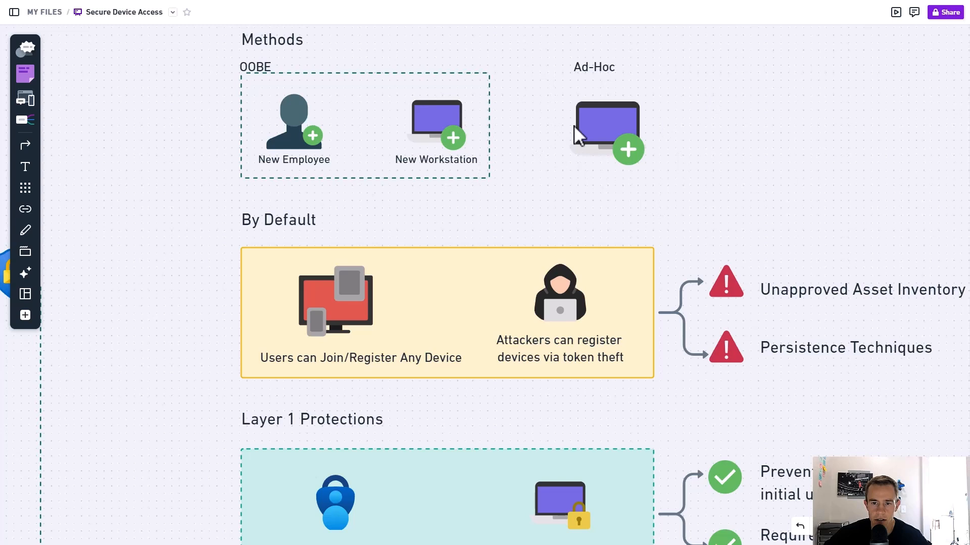
mouse_move(587, 215)
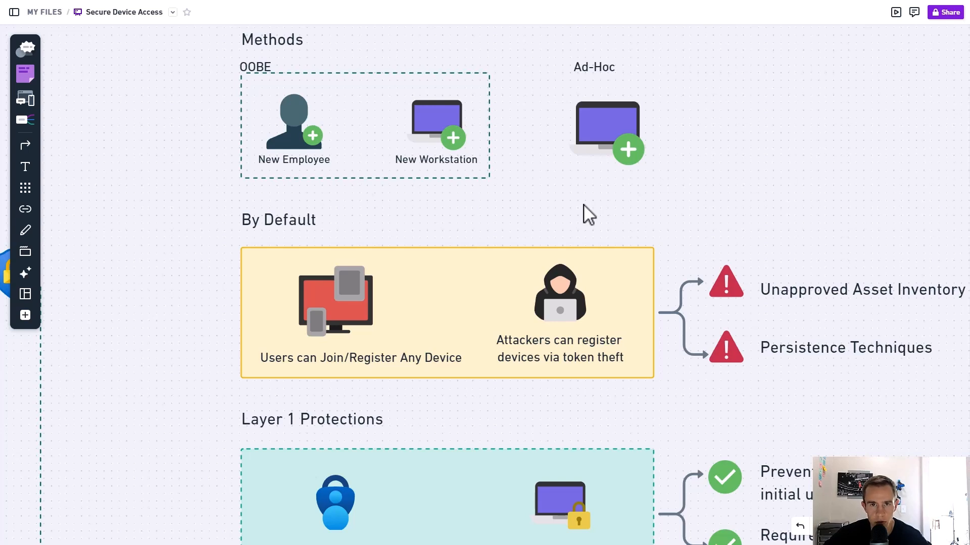
mouse_move(583, 204)
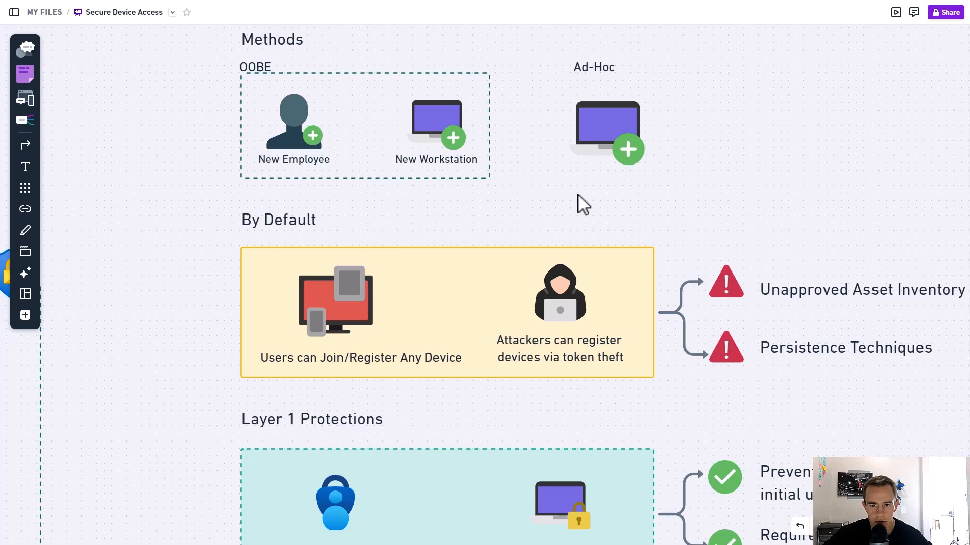
mouse_move(601, 176)
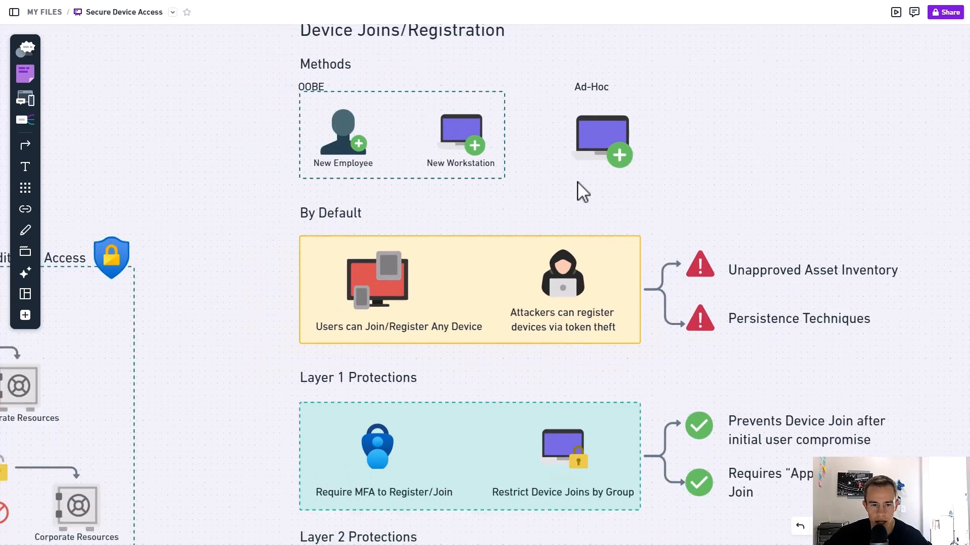
Scroll the navigation and open All devices to list every device with its join type.
scroll(down, 3)
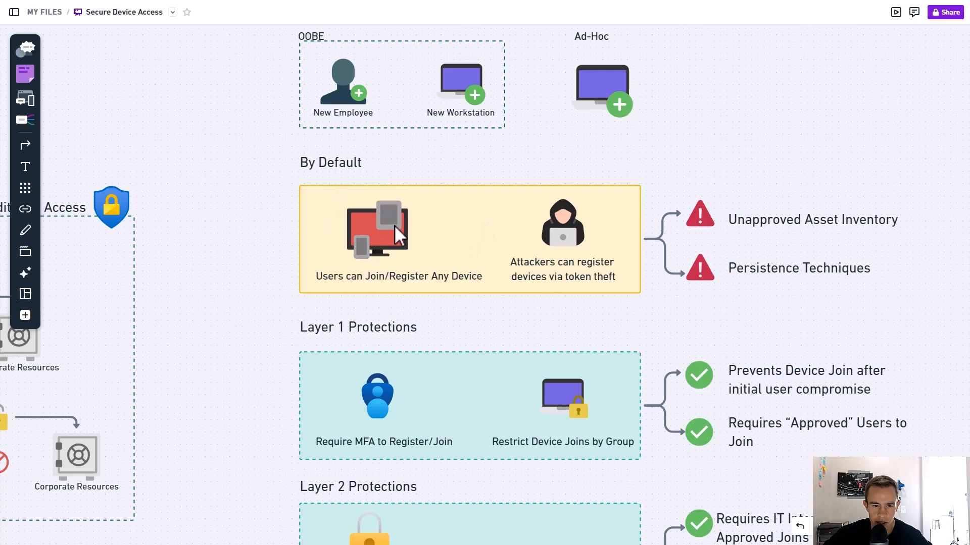
scroll(down, 3)
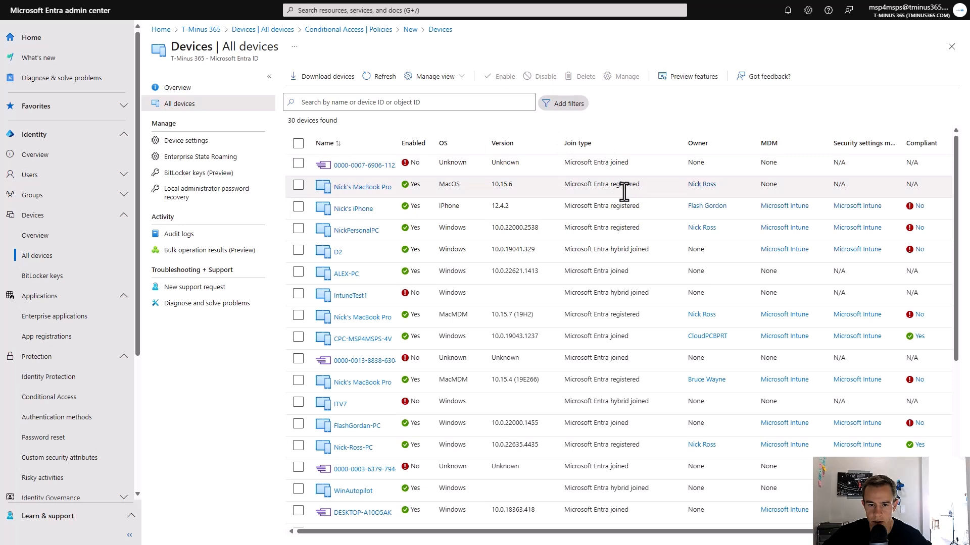
click(298, 184)
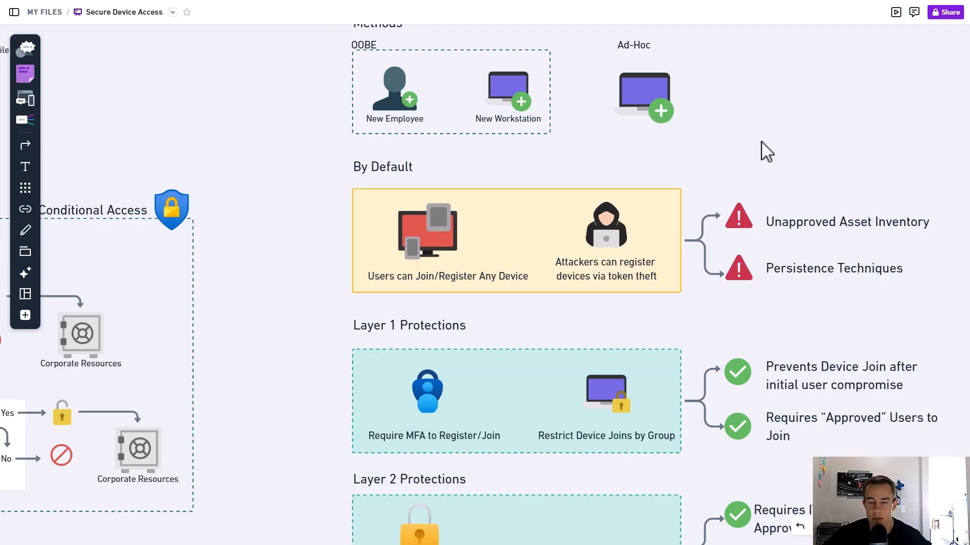
mouse_move(835, 234)
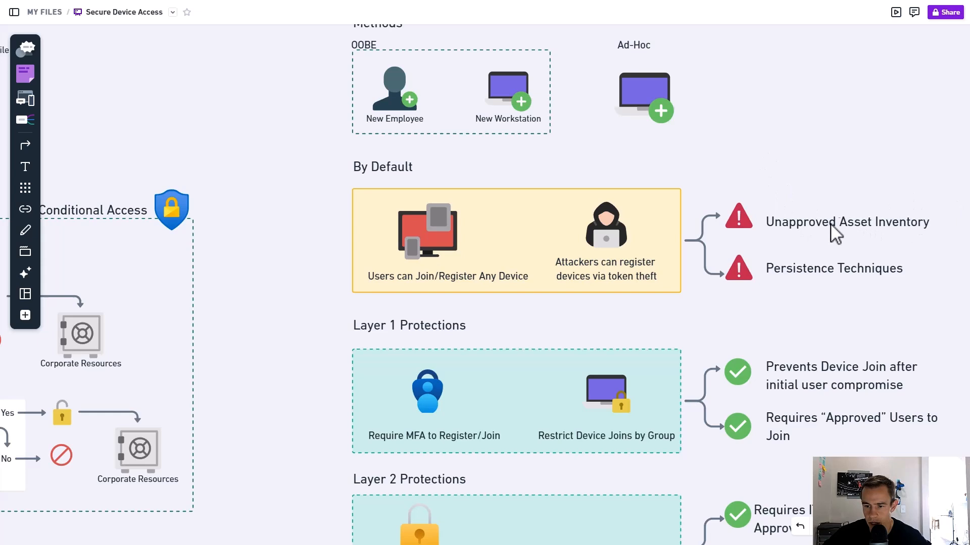
mouse_move(906, 243)
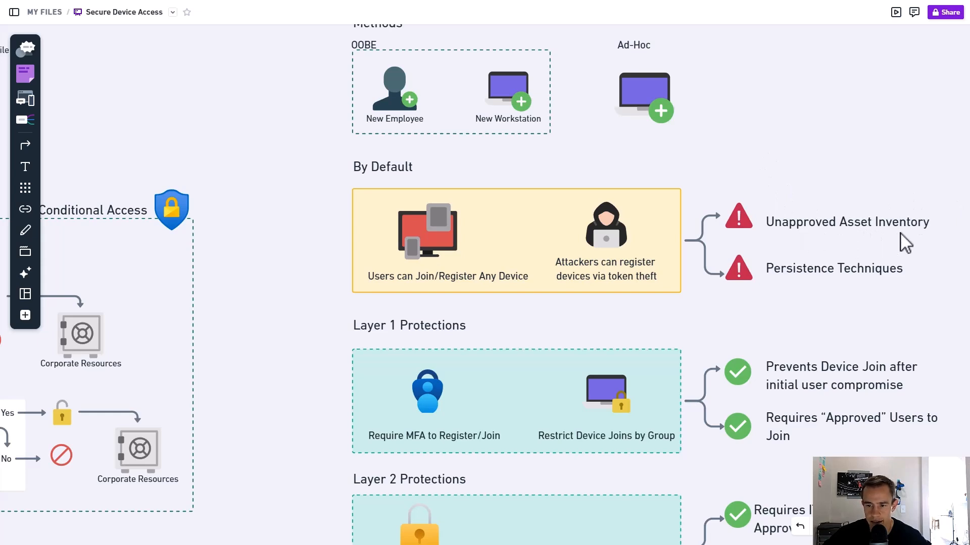
mouse_move(811, 282)
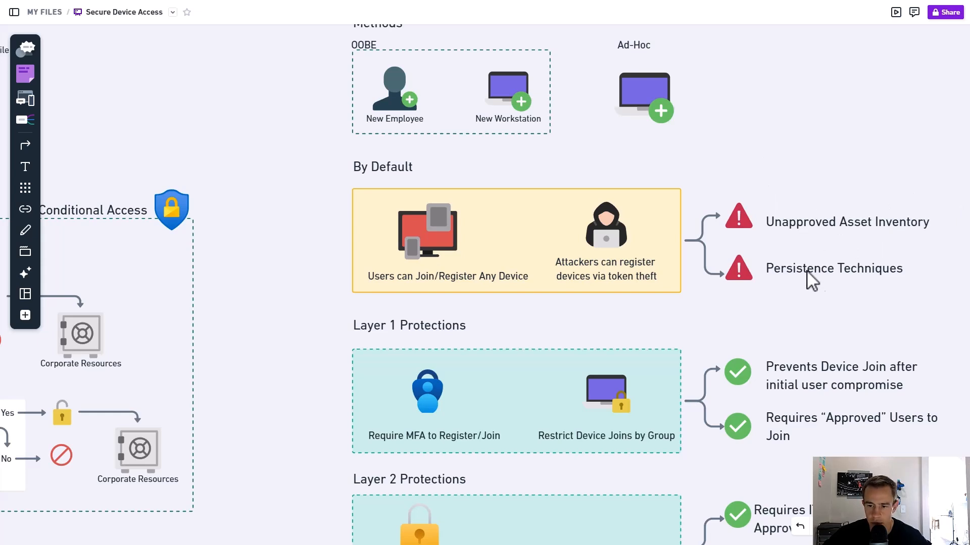
mouse_move(696, 275)
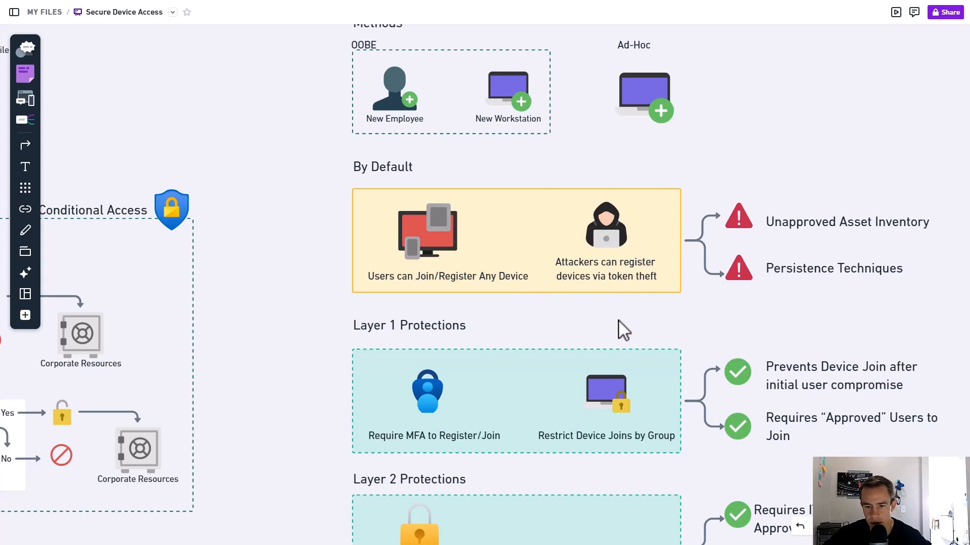
mouse_move(793, 289)
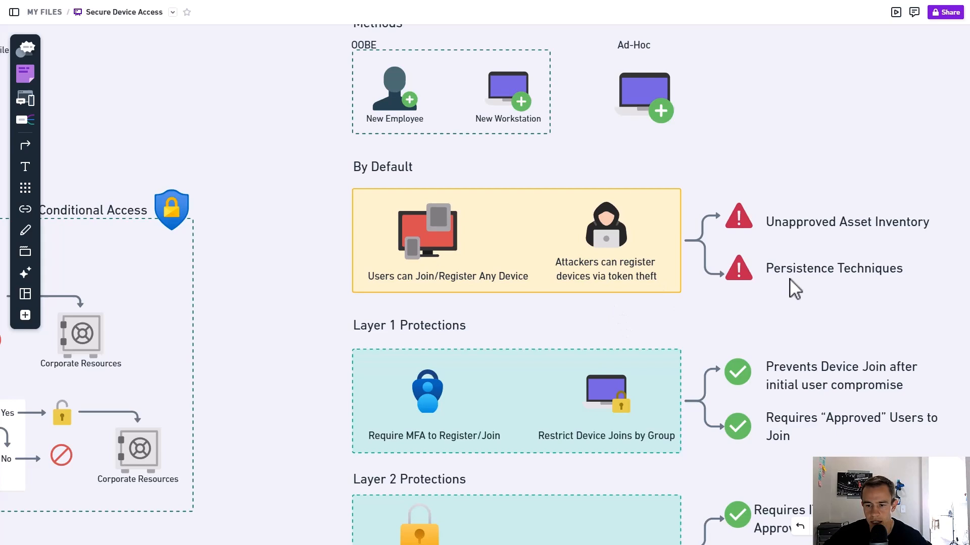
mouse_move(840, 286)
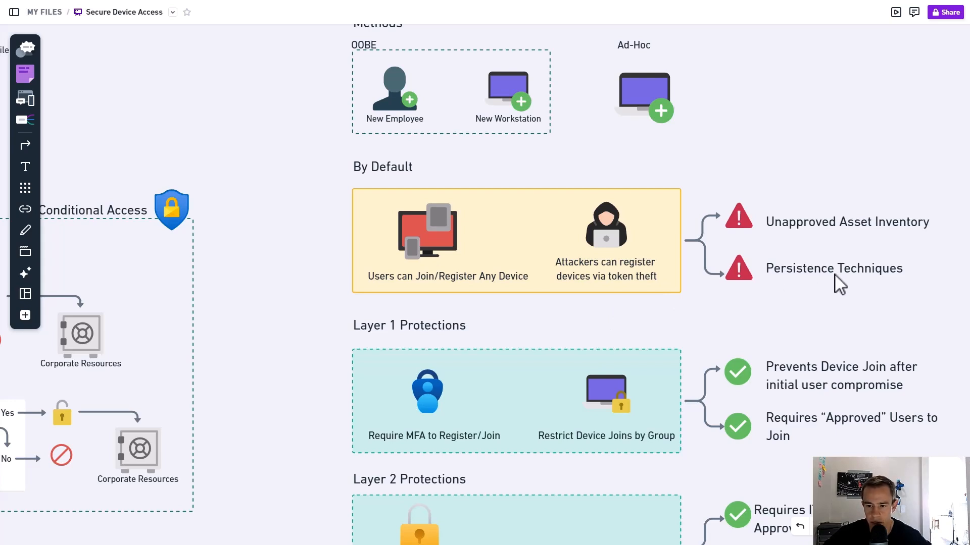
mouse_move(678, 328)
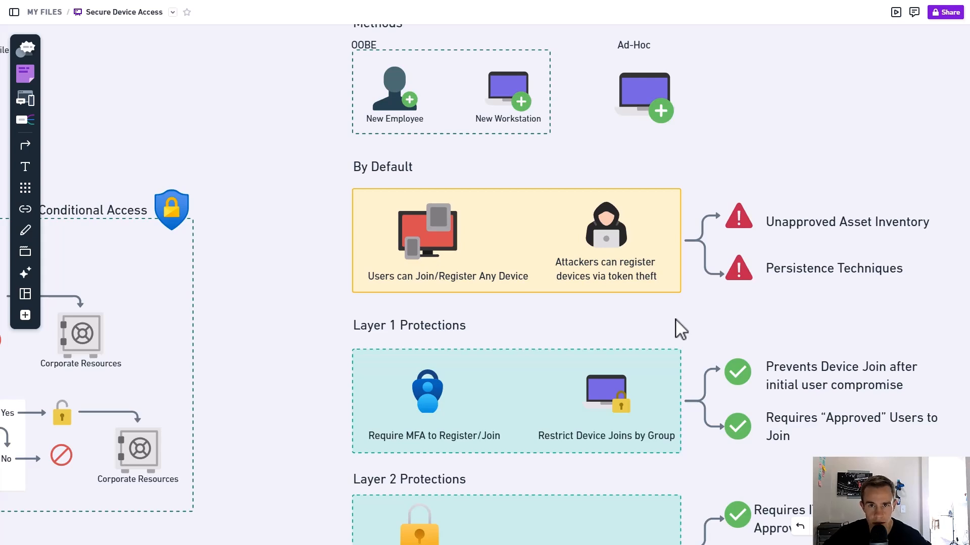
scroll(down, 3)
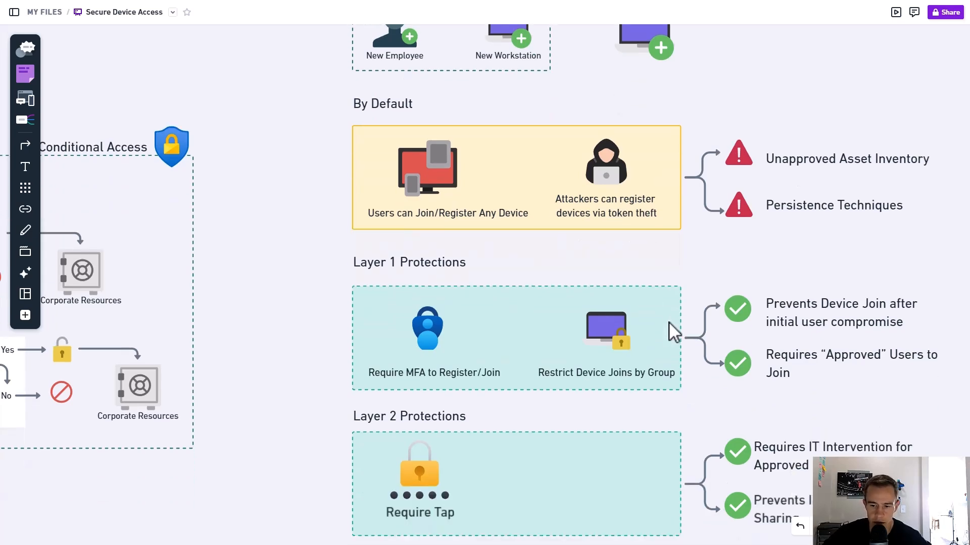
scroll(down, 3)
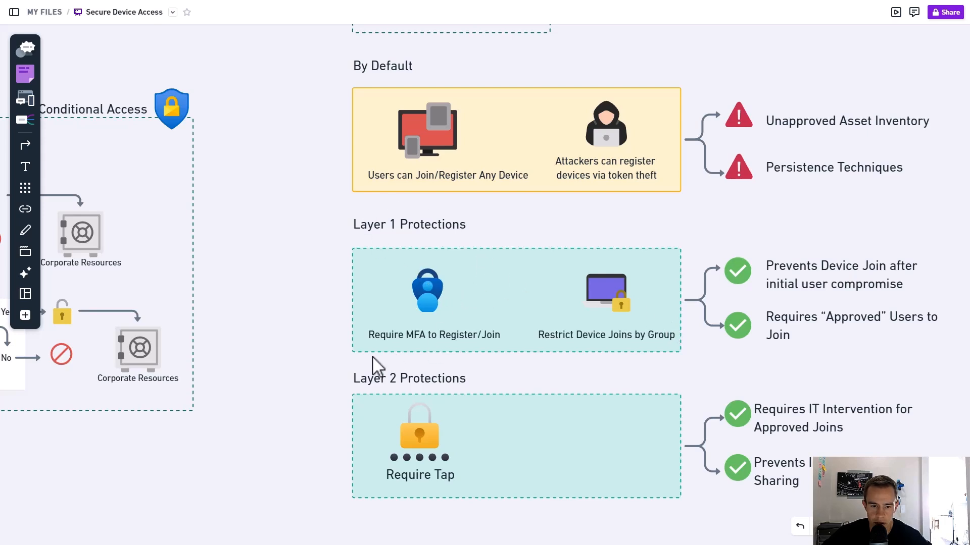
mouse_move(461, 383)
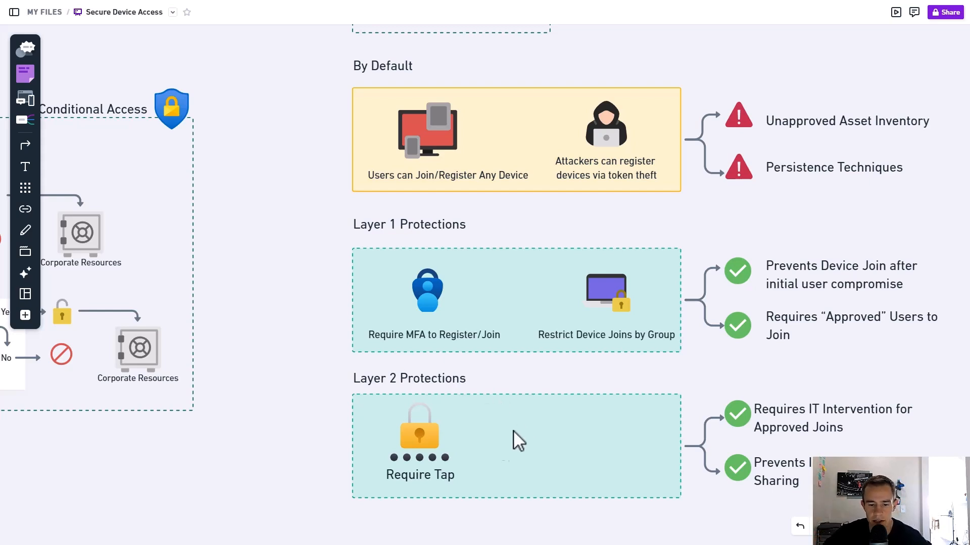
mouse_move(507, 388)
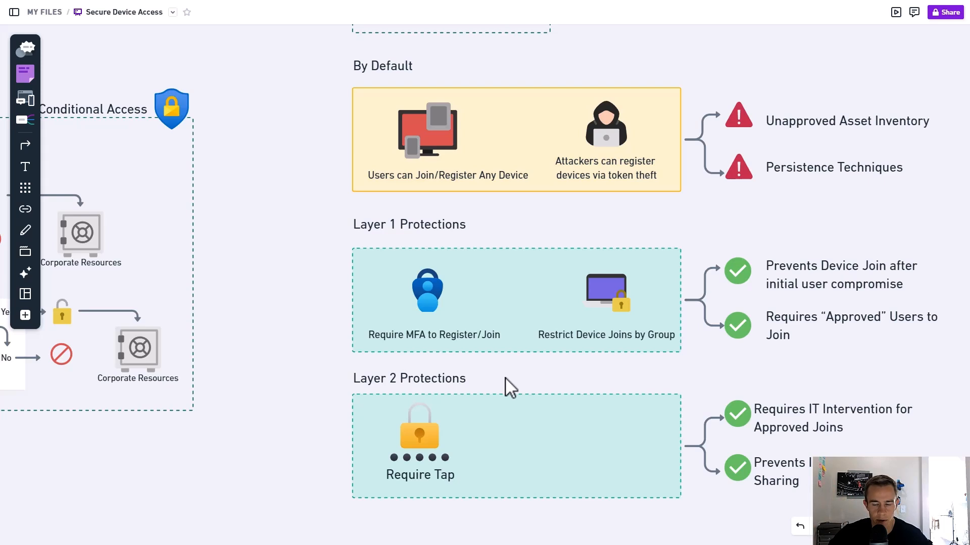
mouse_move(325, 287)
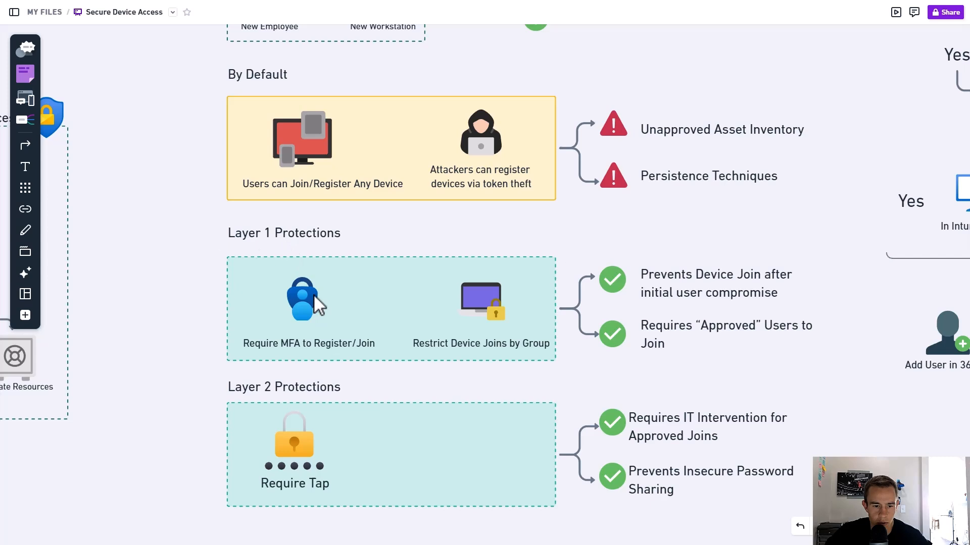
mouse_move(303, 351)
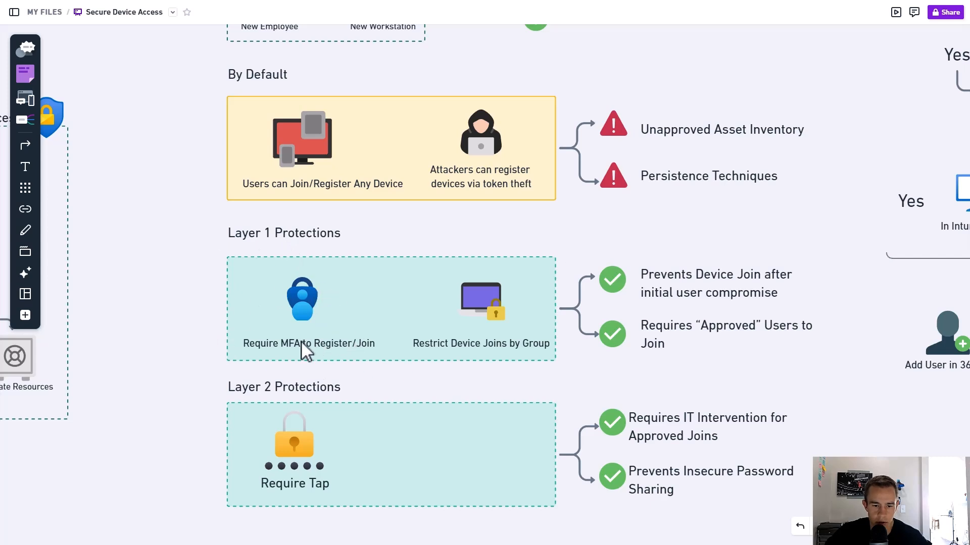
mouse_move(319, 361)
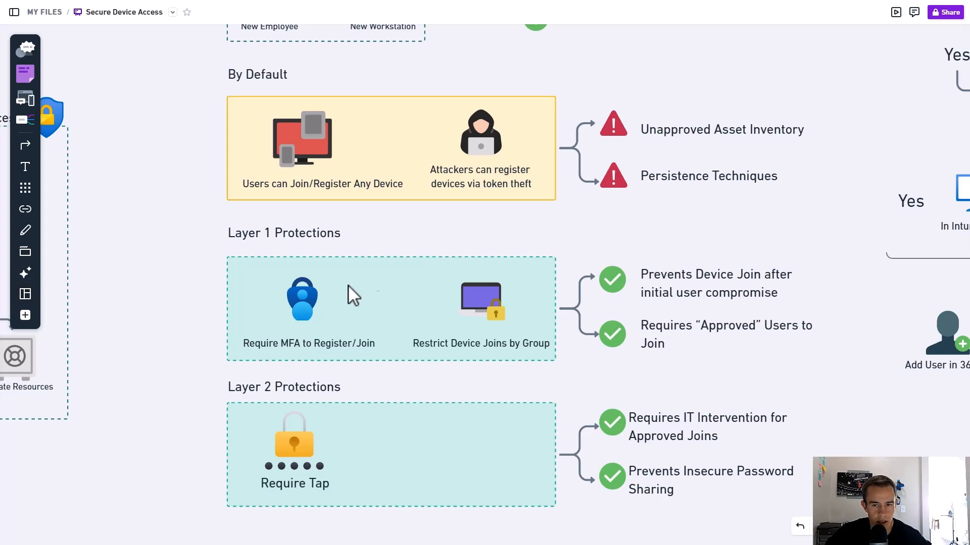
mouse_move(421, 226)
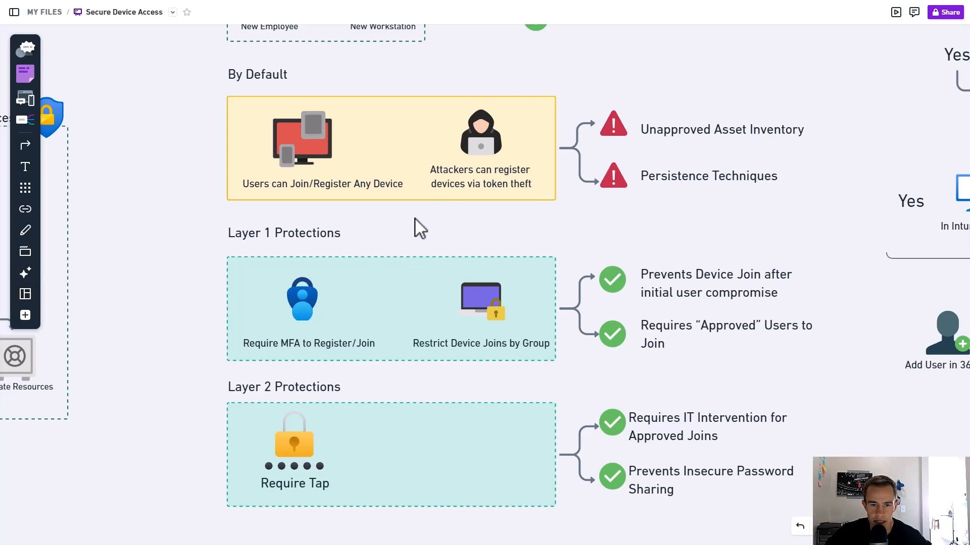
mouse_move(537, 213)
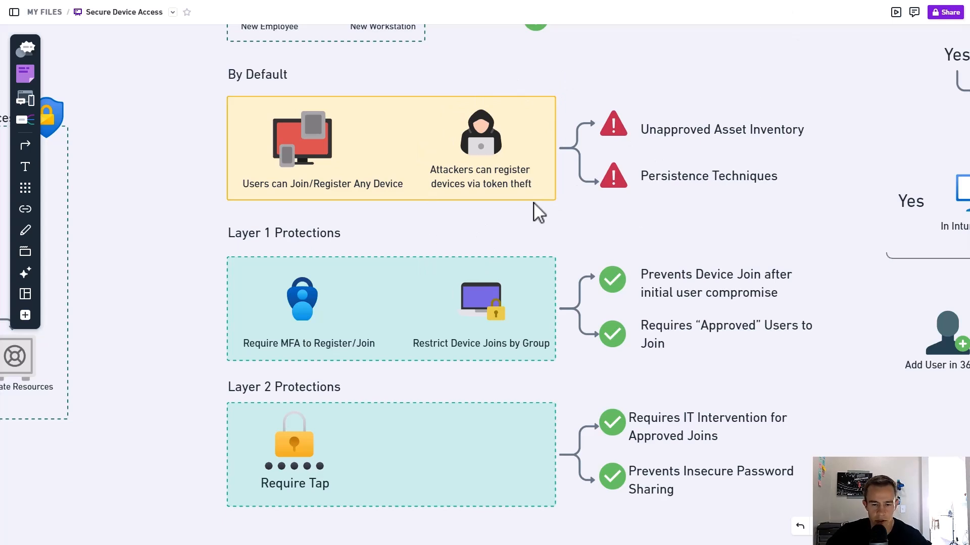
mouse_move(336, 341)
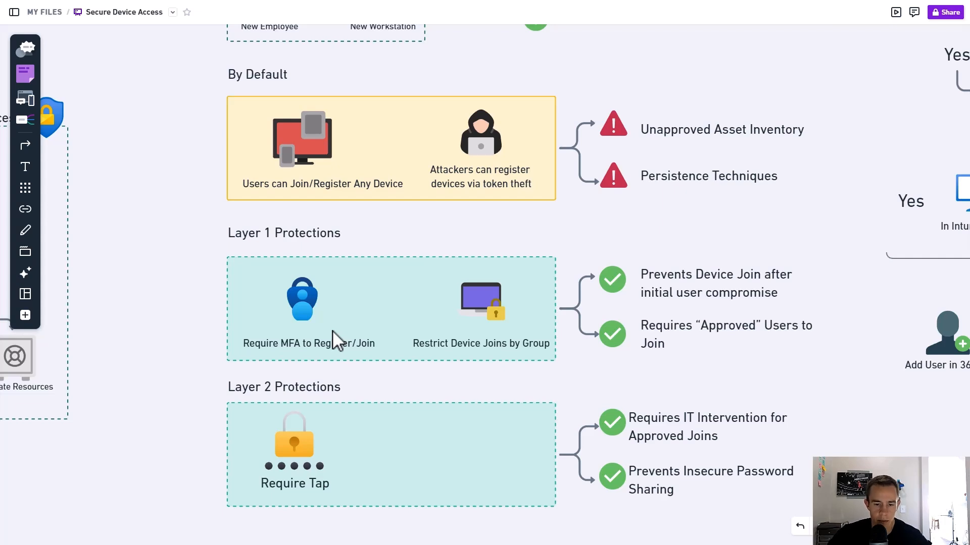
mouse_move(512, 204)
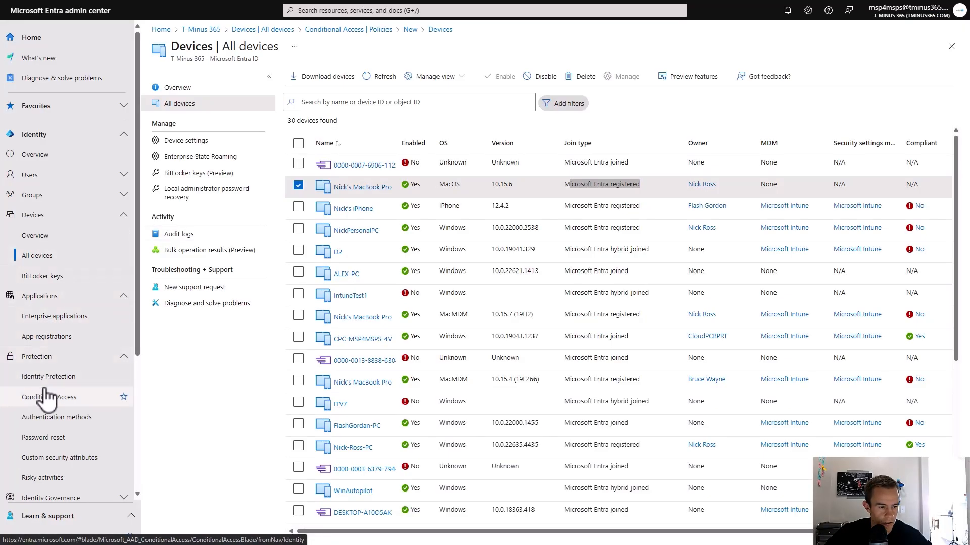
Go to Conditional Access policies and start a new policy.
click(49, 396)
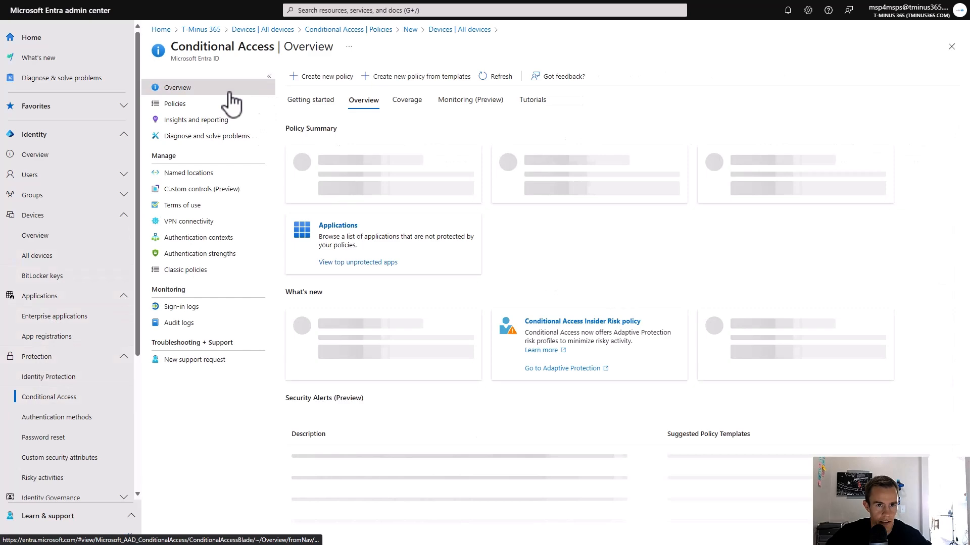
click(175, 103)
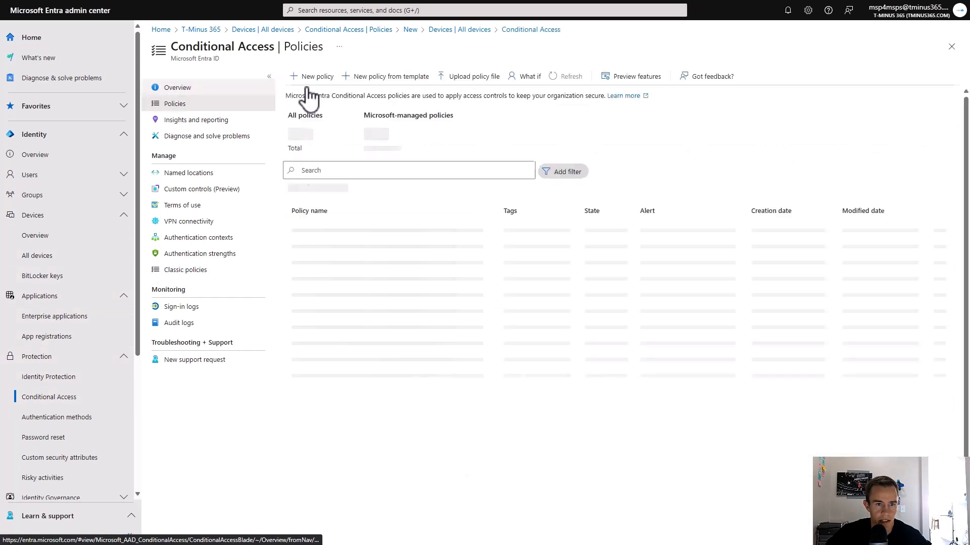
click(315, 76)
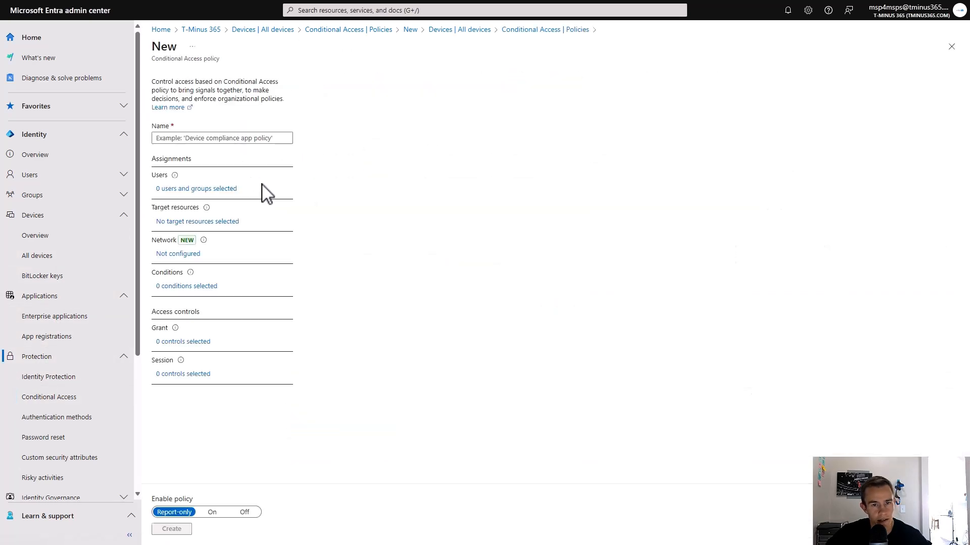
Name the policy '100-Require MFA to Register Device'.
text(1)
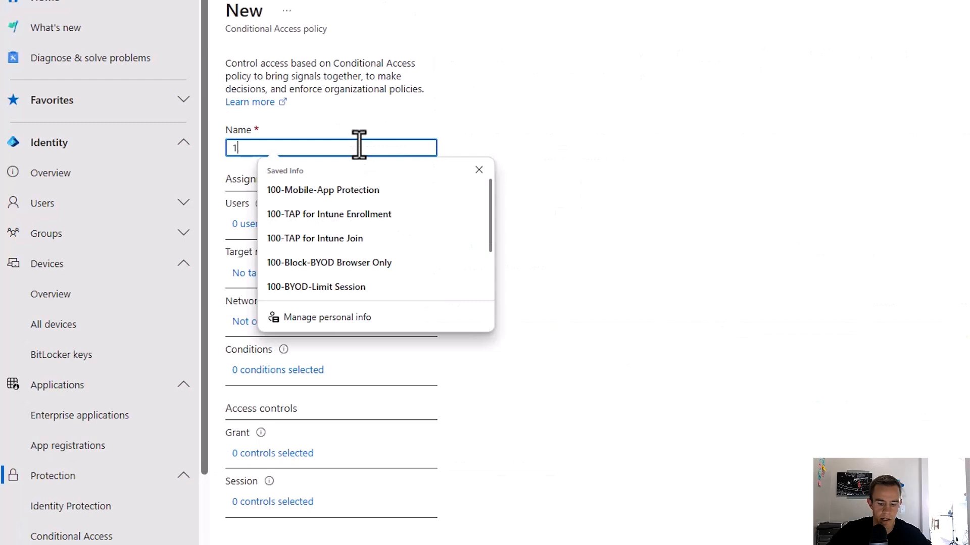
text(00-Require)
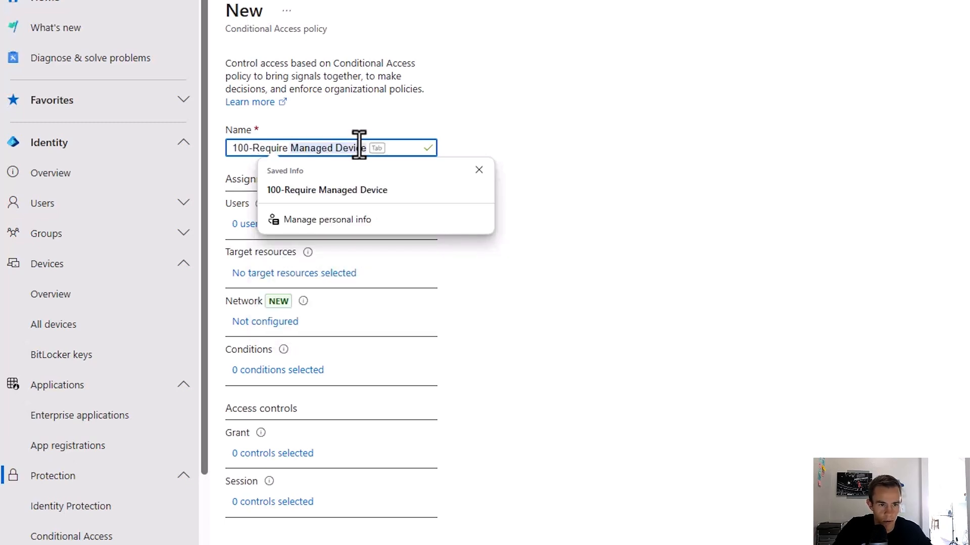
text(100-Require MFA to Register Device)
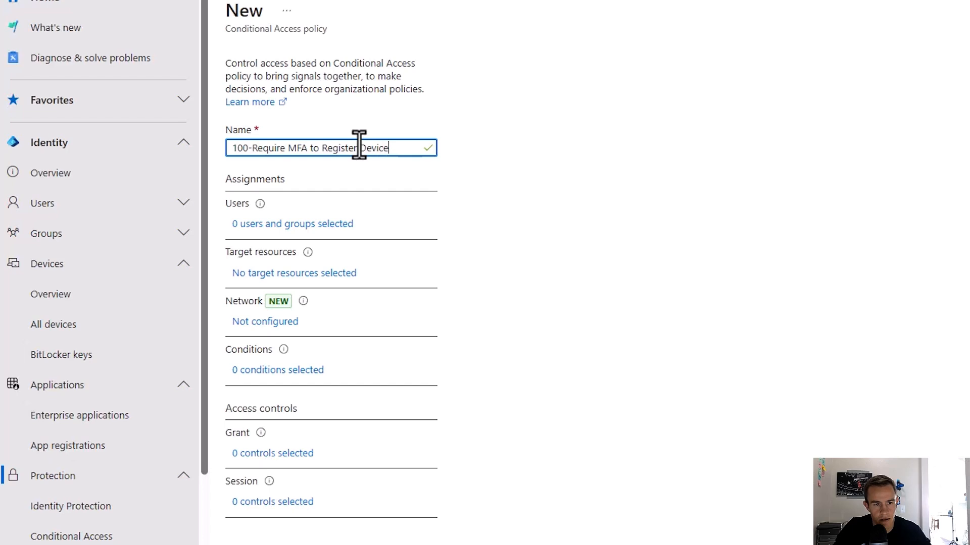
Include All users in the policy's Users assignment, briefly checking the Exclude tab.
click(292, 223)
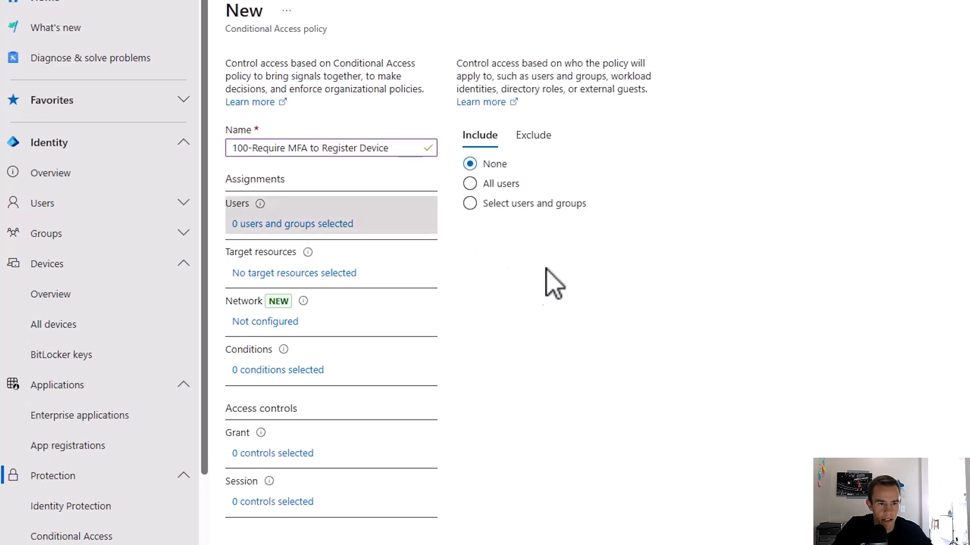
click(469, 183)
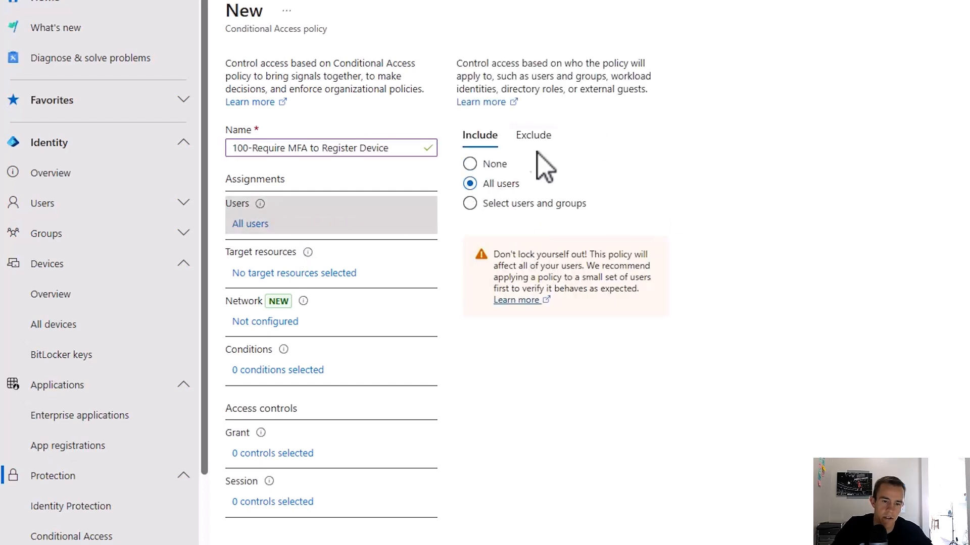
mouse_move(557, 240)
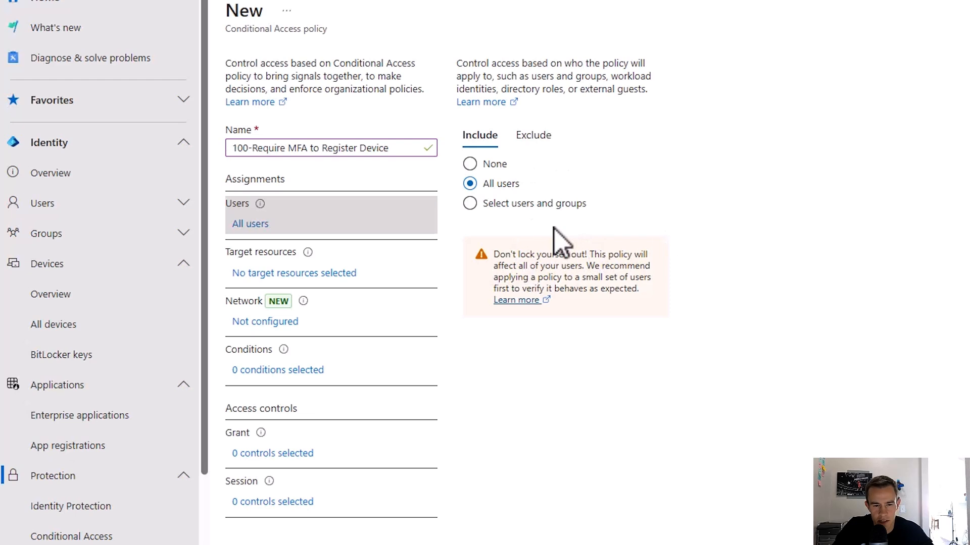
click(533, 135)
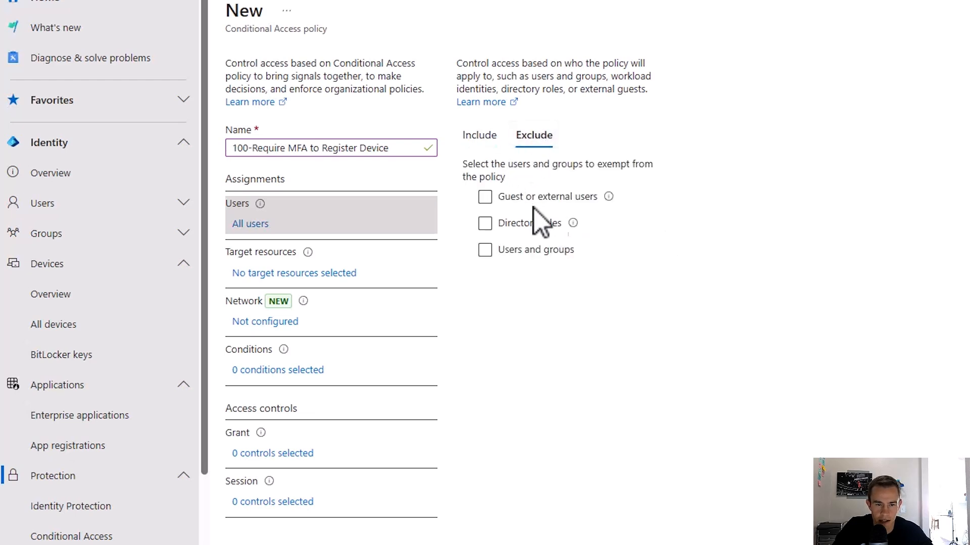
click(479, 135)
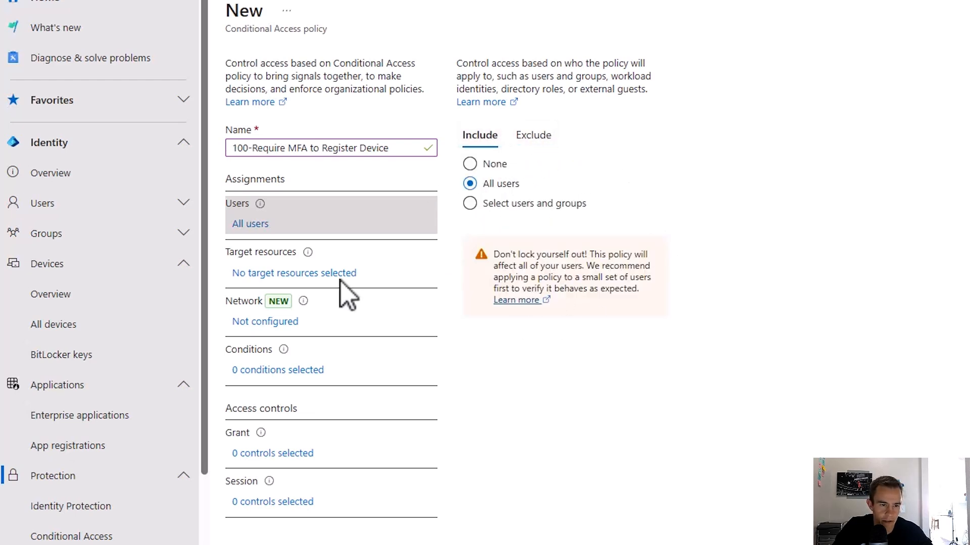
Set Target resources to User actions with Register or join devices selected.
click(293, 272)
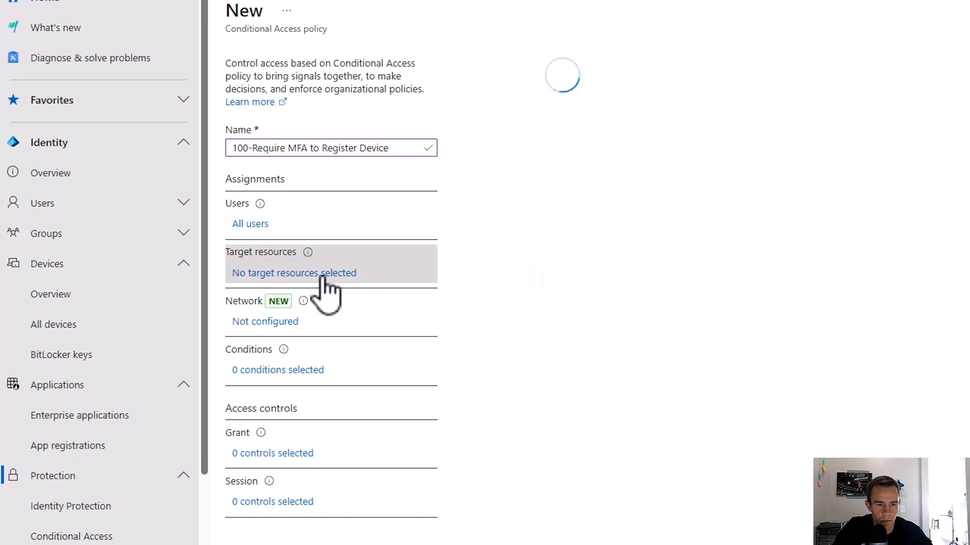
click(292, 273)
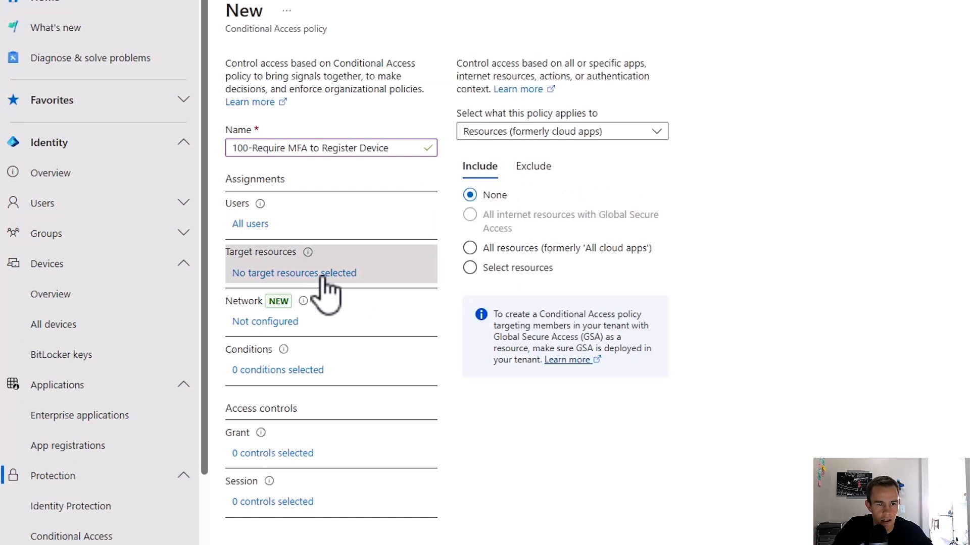
click(561, 131)
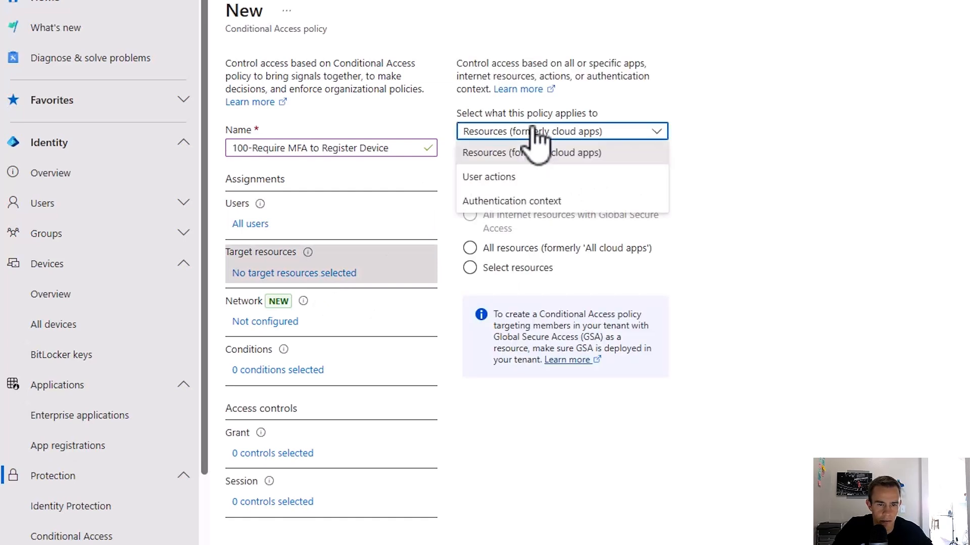
click(488, 177)
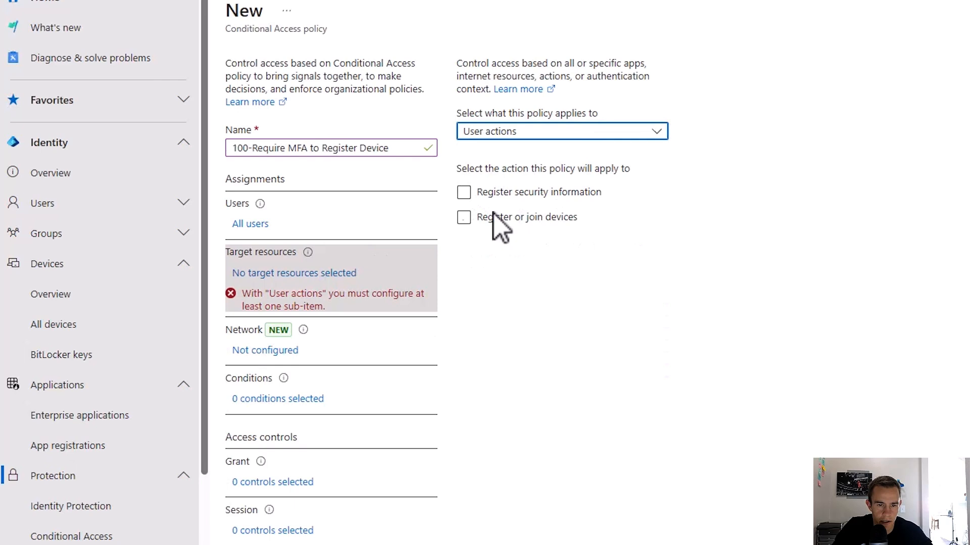
click(464, 218)
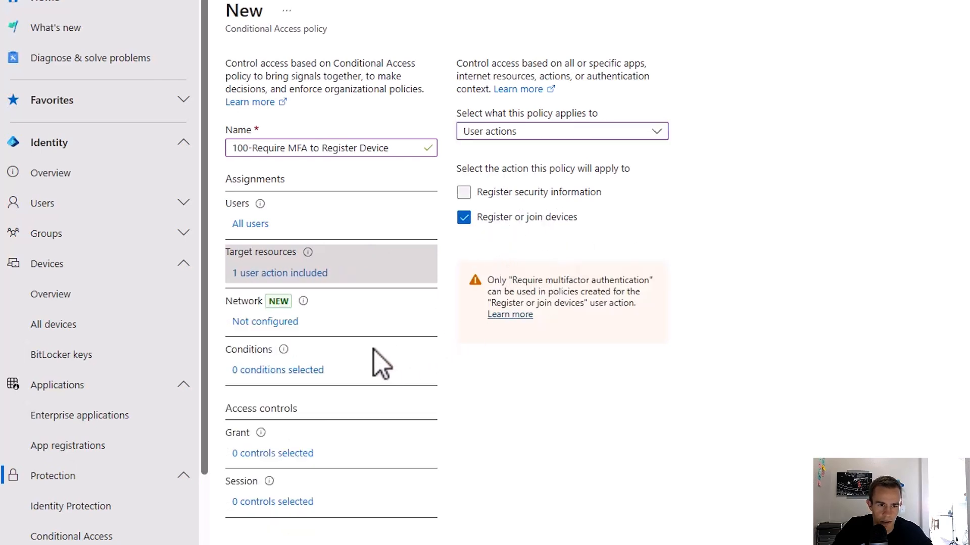
drag(488, 279, 641, 303)
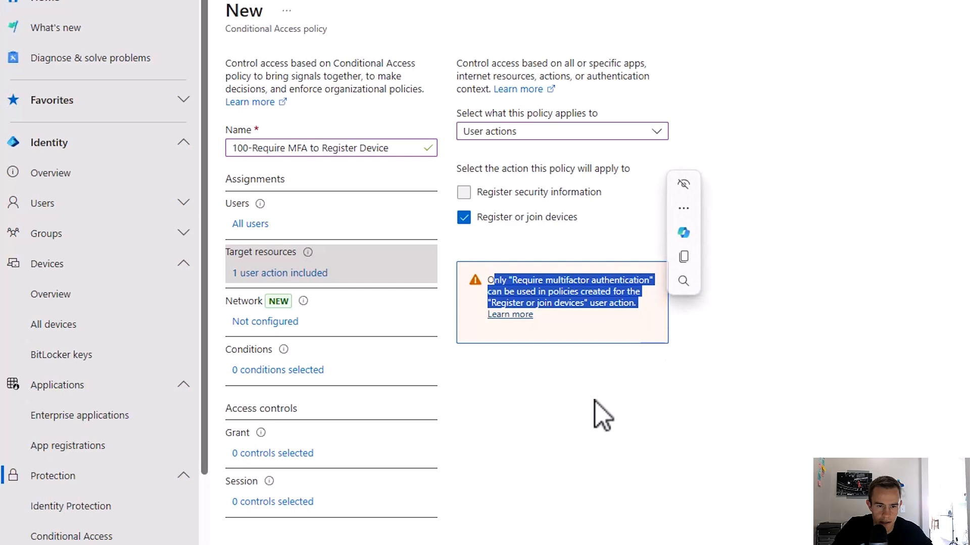
click(590, 399)
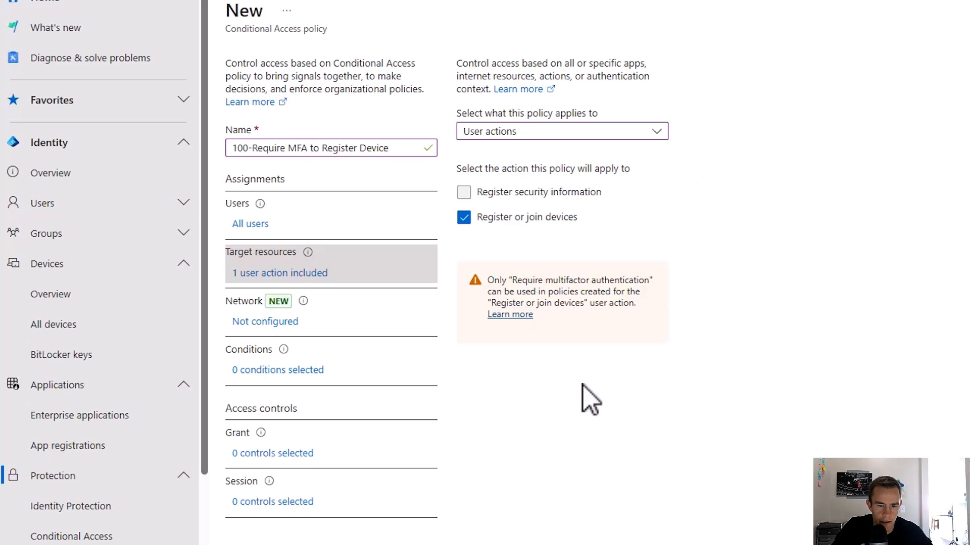
mouse_move(270, 460)
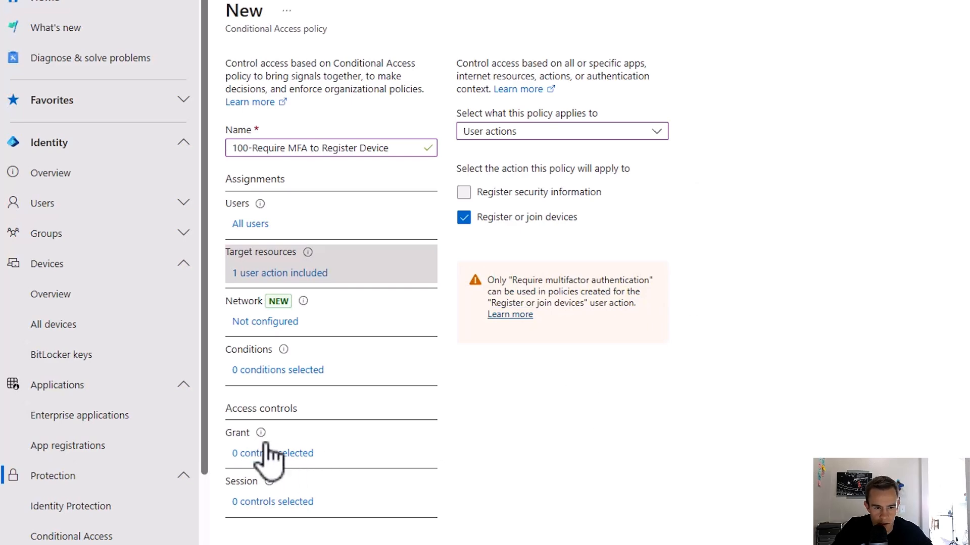
Open the Grant access controls pane for the device-registration policy.
click(270, 453)
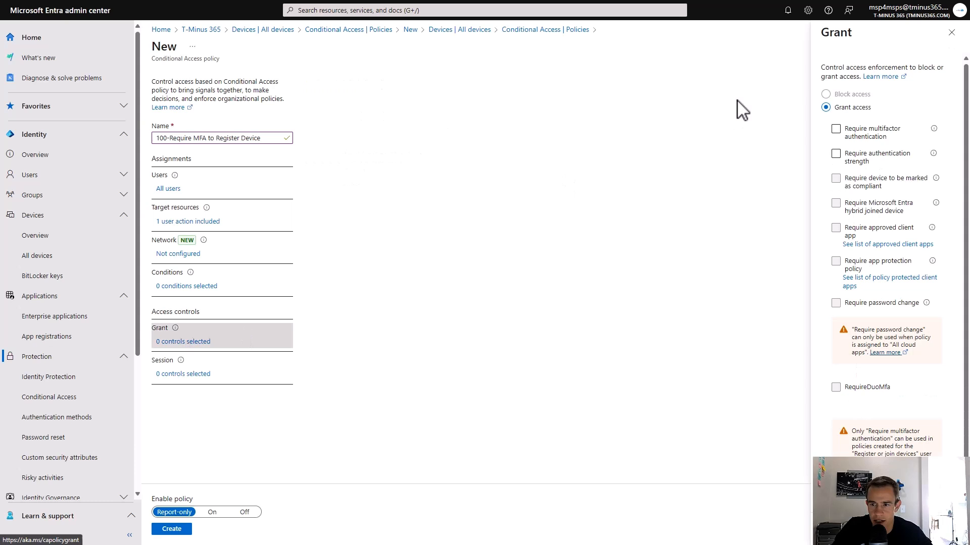
click(836, 129)
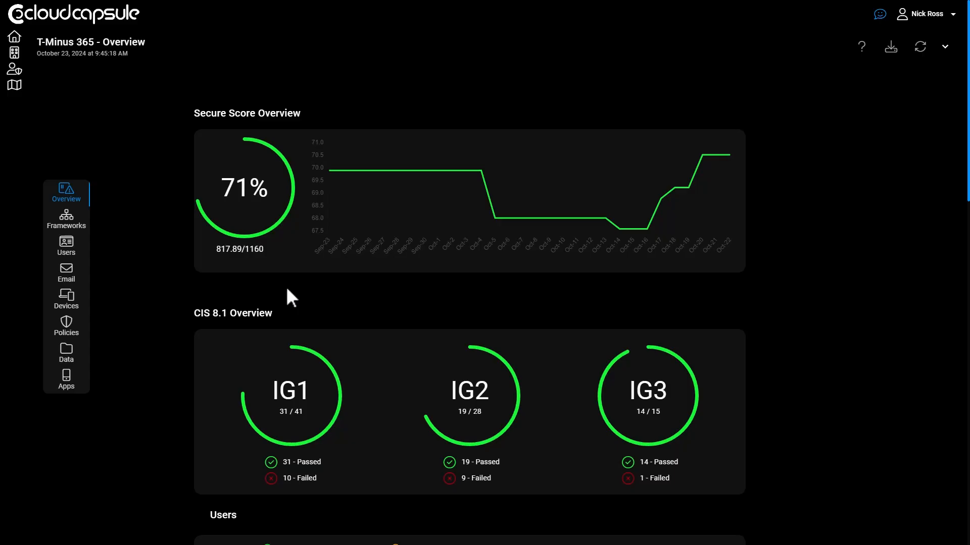
Scroll the T-Minus 365 Overview, visit Home, then scroll back through tenant metrics.
scroll(down, 3)
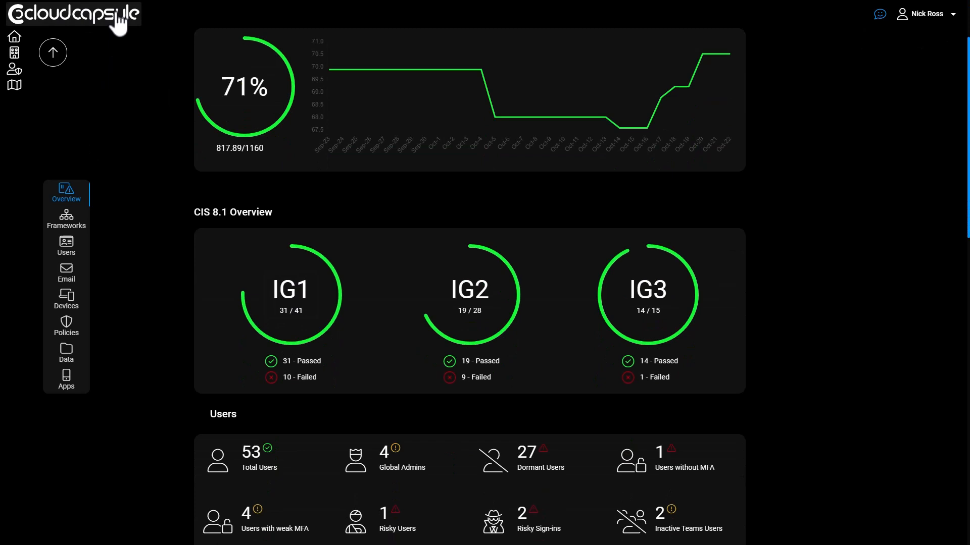
mouse_move(234, 269)
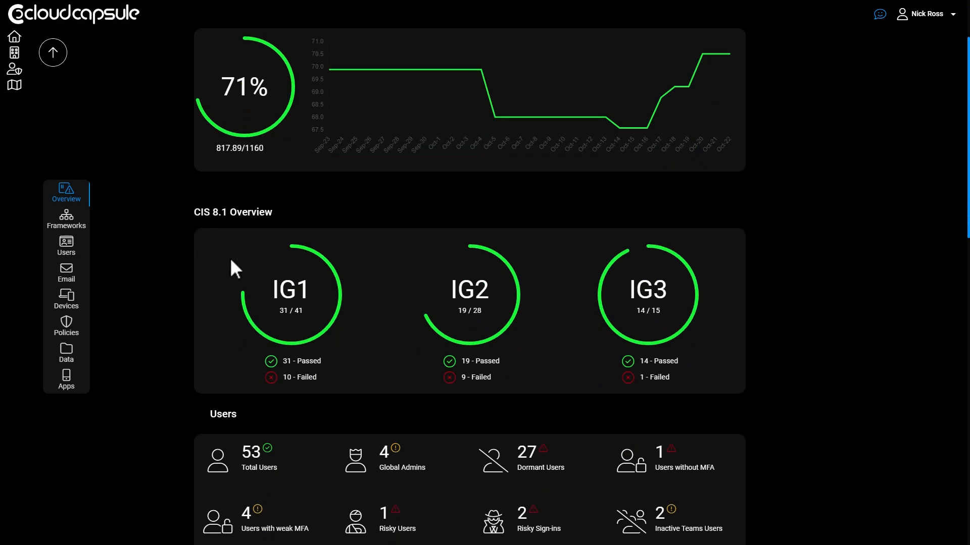
scroll(down, 3)
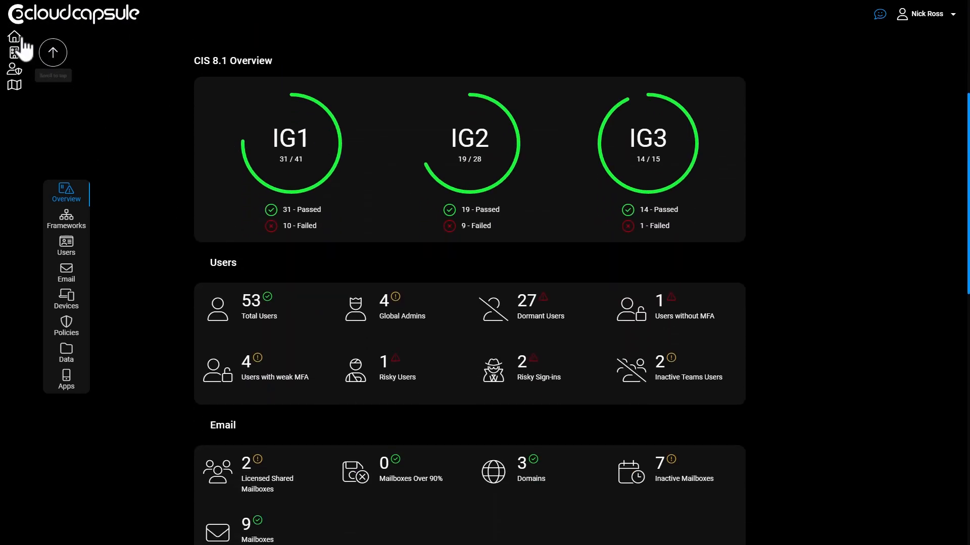
click(14, 37)
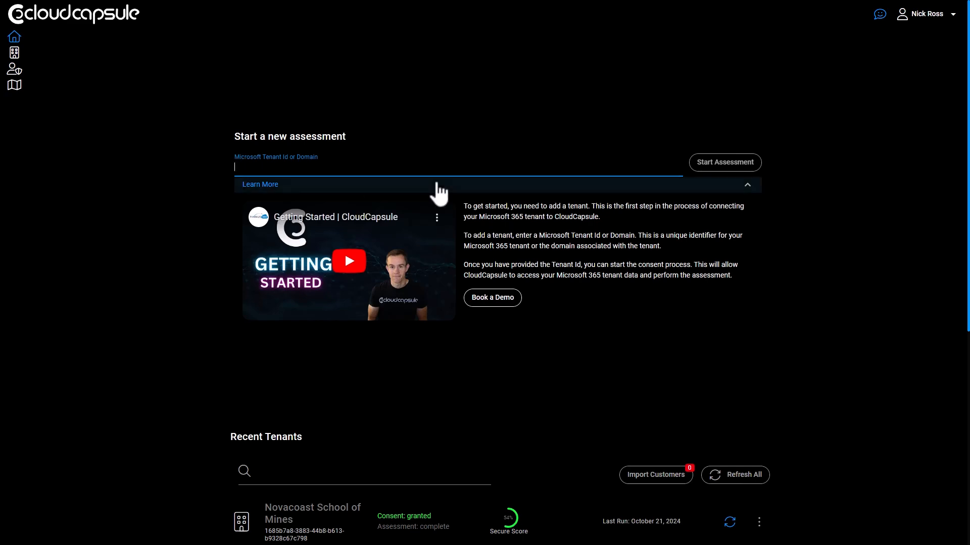
scroll(down, 3)
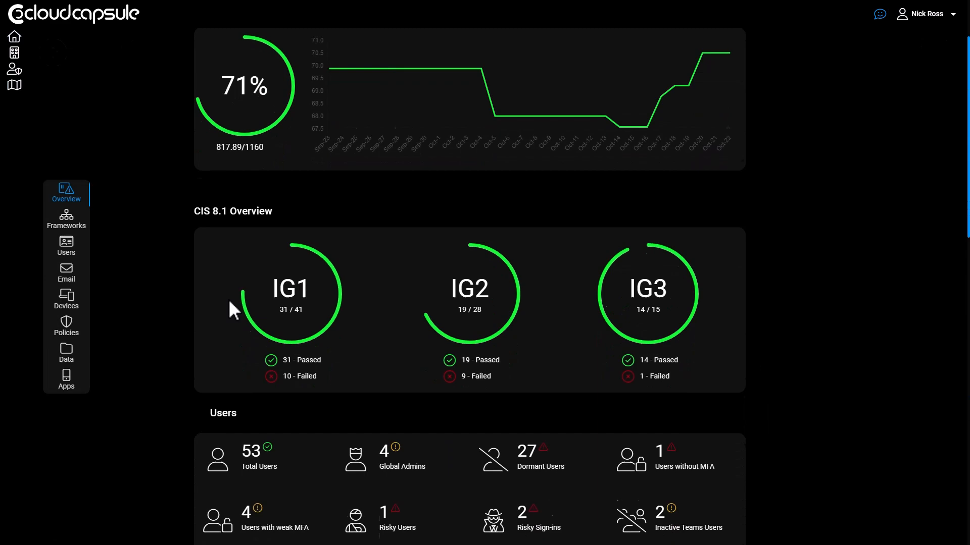
scroll(down, 3)
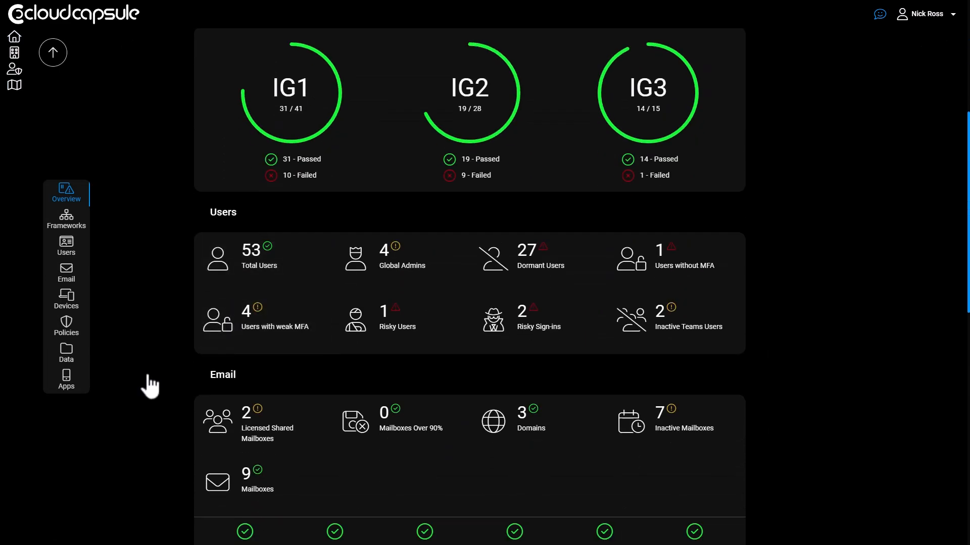
mouse_move(50, 154)
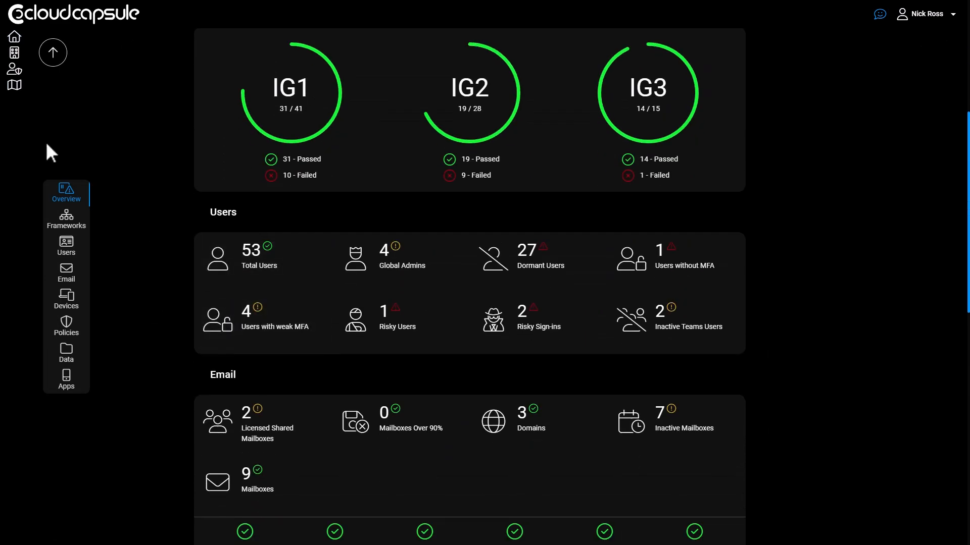
Open Frameworks and scroll to control 6.4 Require MFA for Remote Network Access.
click(65, 220)
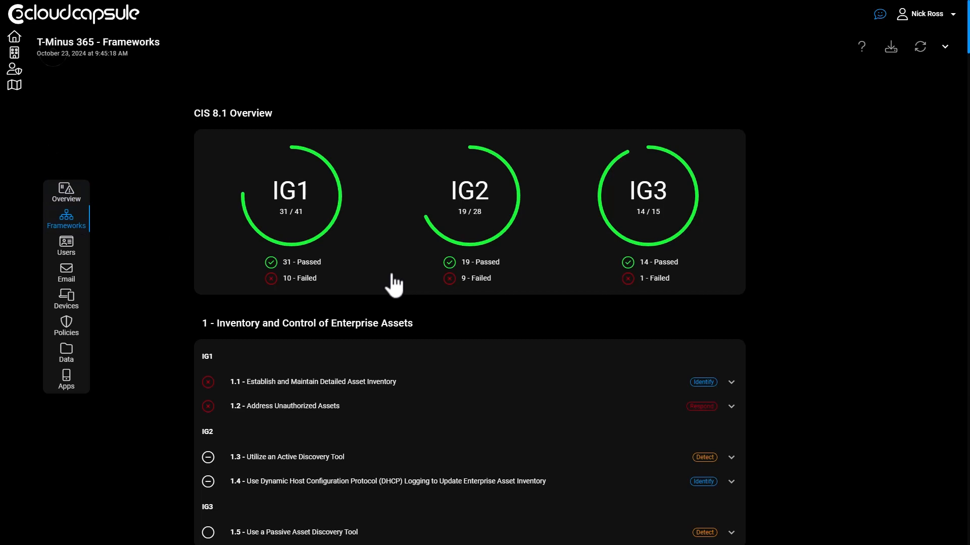
scroll(down, 3)
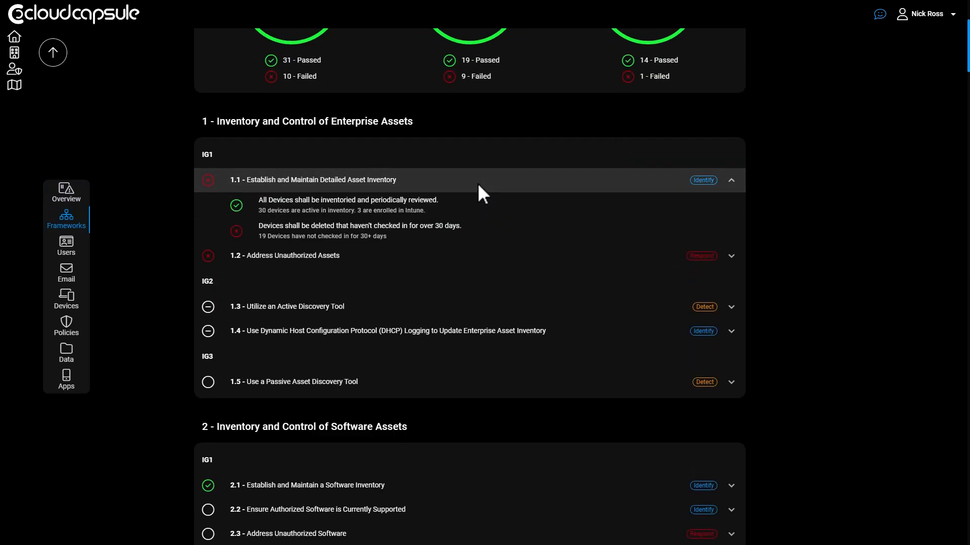
scroll(down, 3)
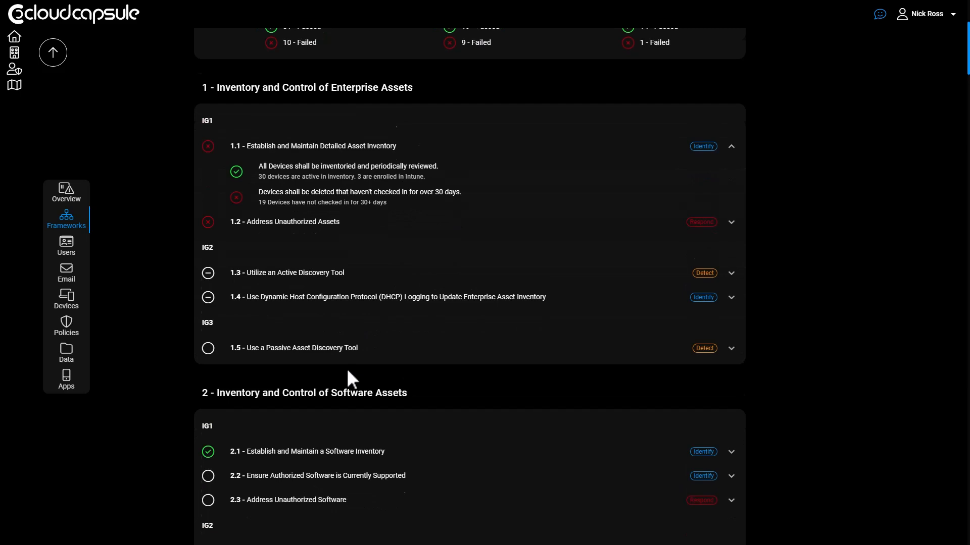
scroll(down, 3)
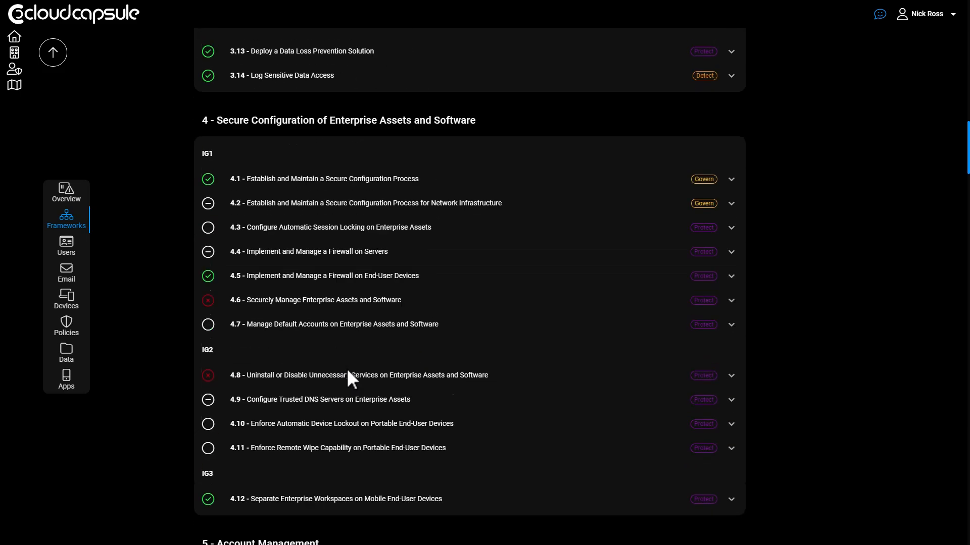
scroll(down, 3)
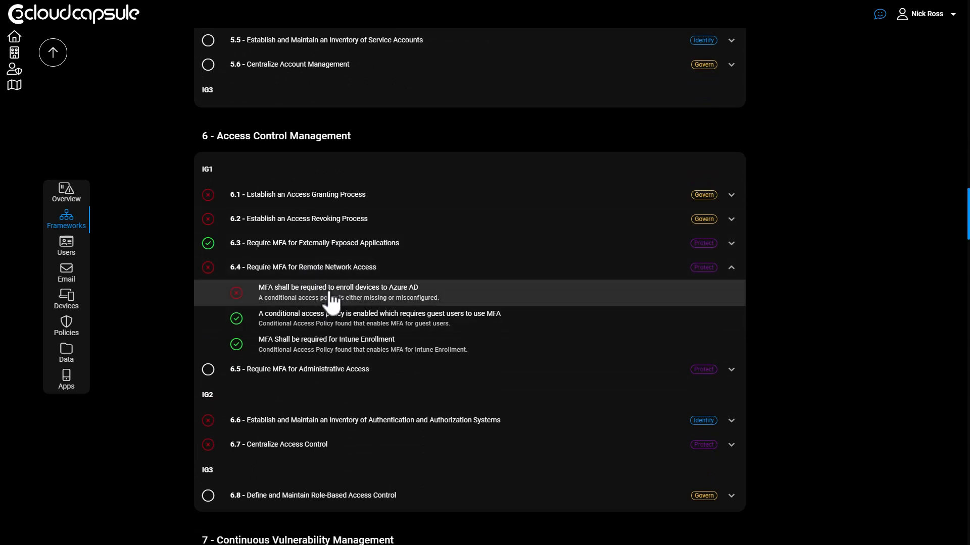
Open the 'MFA shall be required to enroll devices to Azure AD' finding's Remediation tab.
click(338, 287)
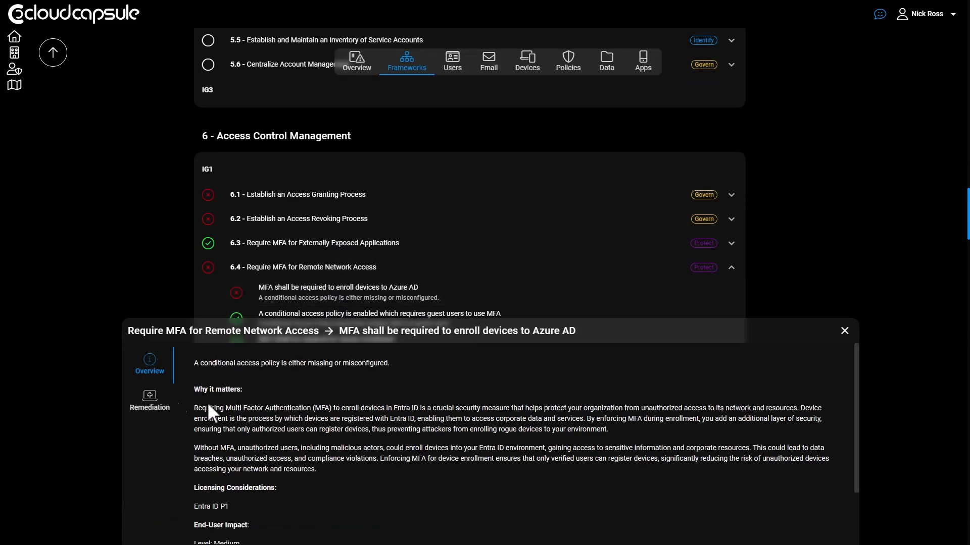
click(149, 400)
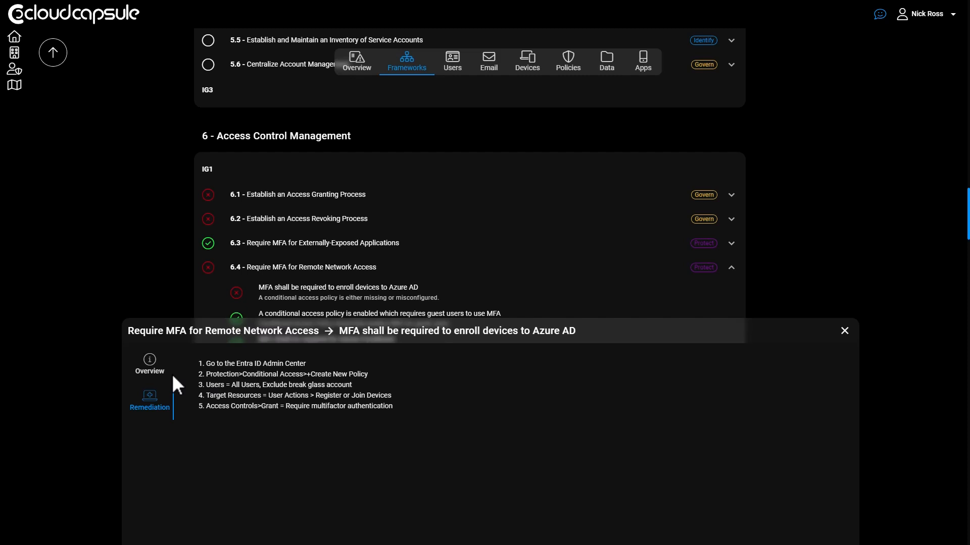
click(149, 363)
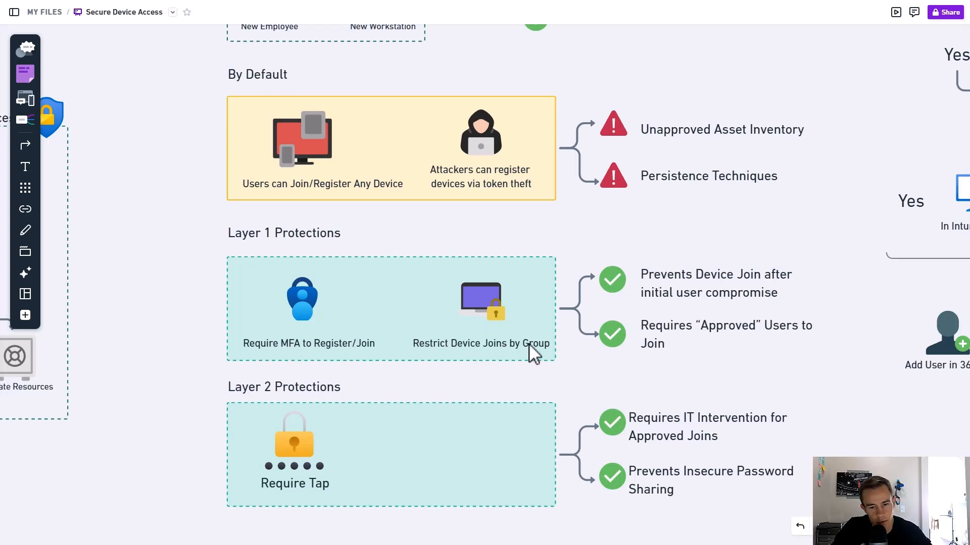
mouse_move(510, 334)
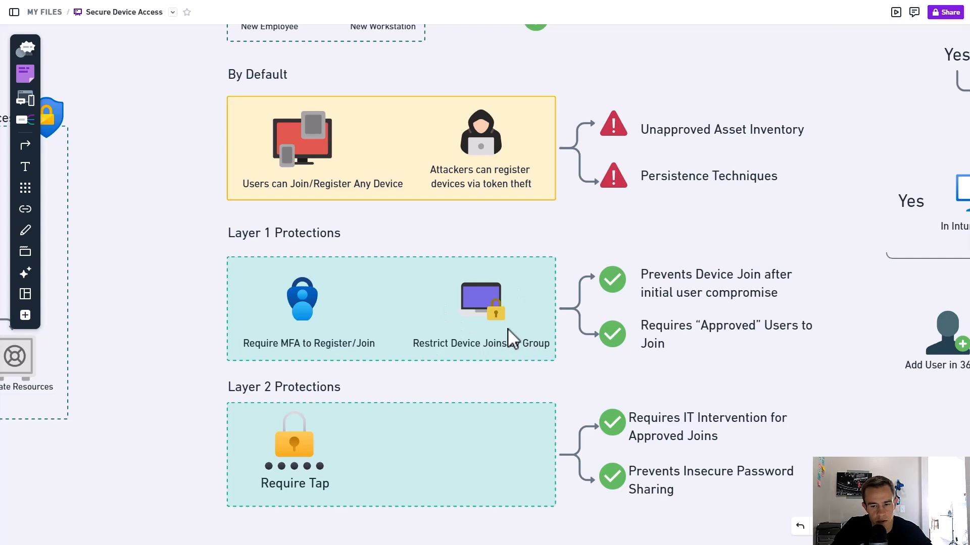
mouse_move(658, 284)
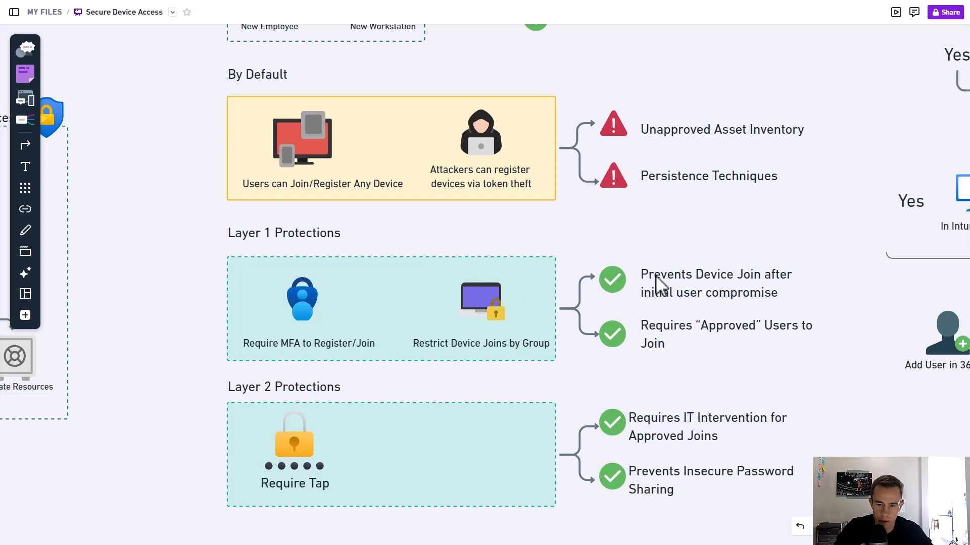
mouse_move(671, 363)
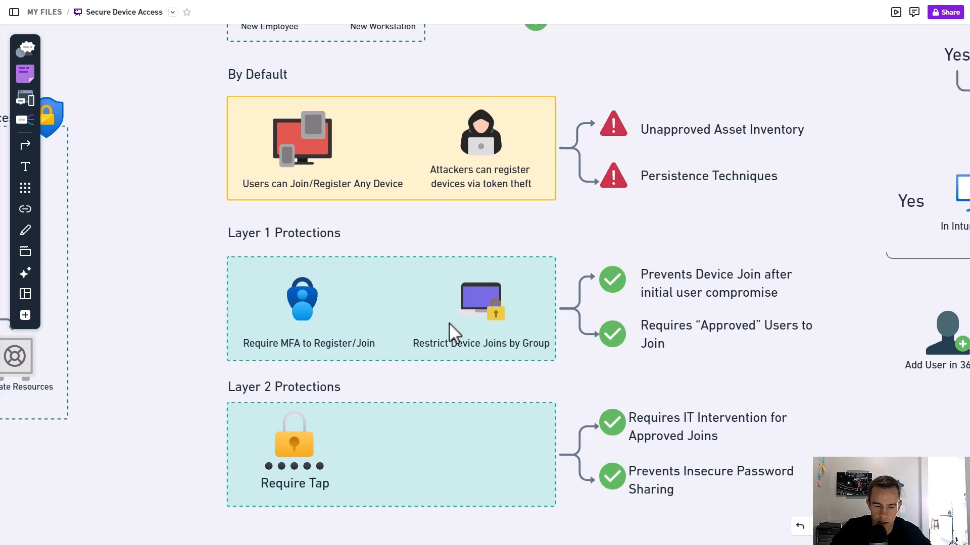
mouse_move(462, 351)
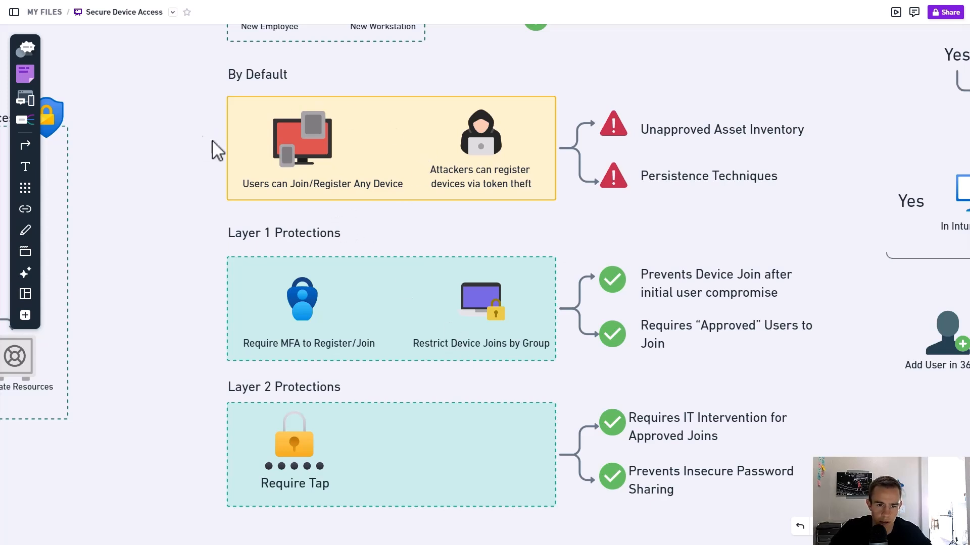
mouse_move(405, 204)
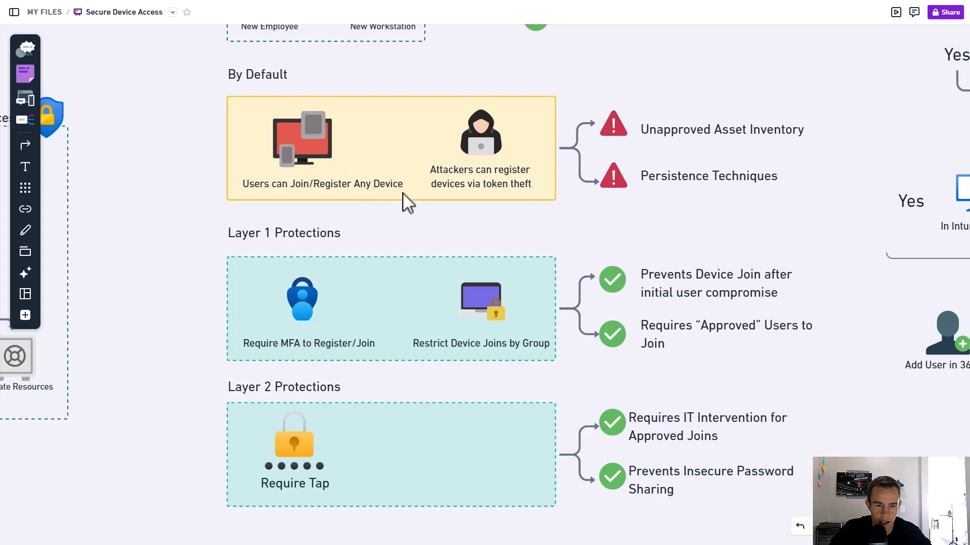
mouse_move(360, 204)
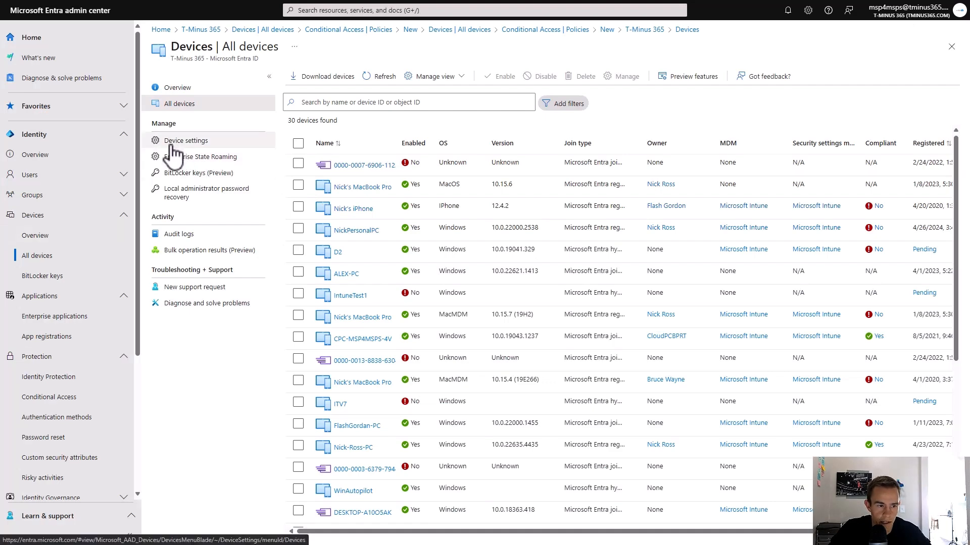
In Device settings, limit Microsoft Entra device joins to one selected member.
click(185, 140)
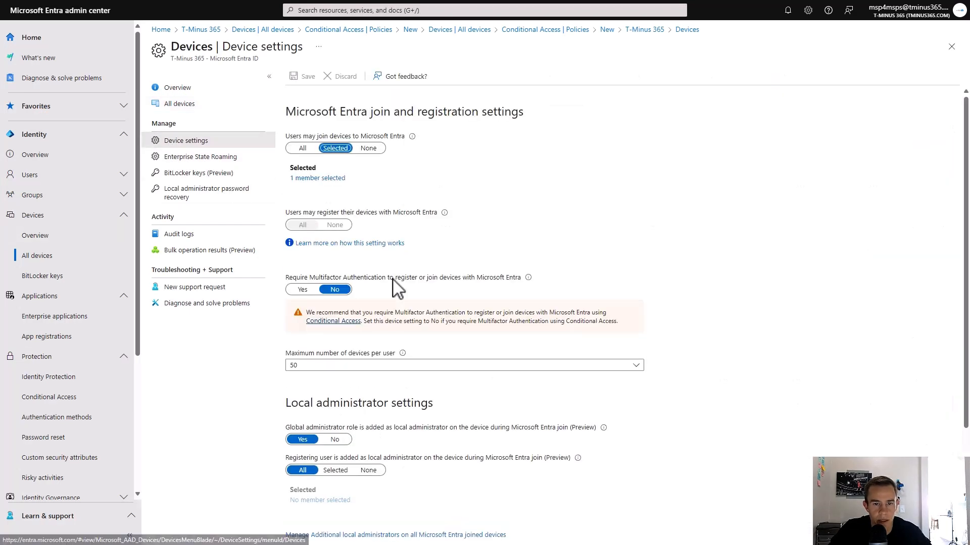
mouse_move(424, 167)
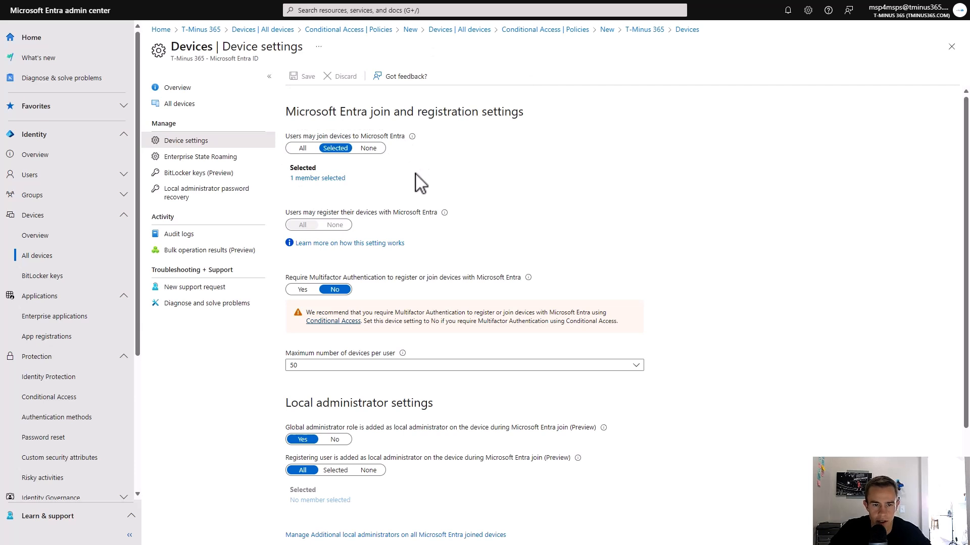
mouse_move(317, 179)
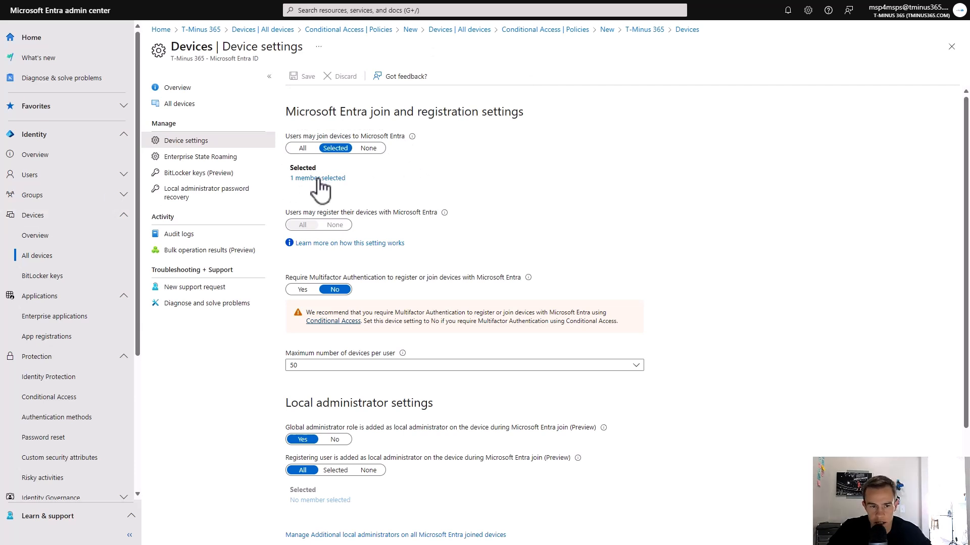
click(316, 178)
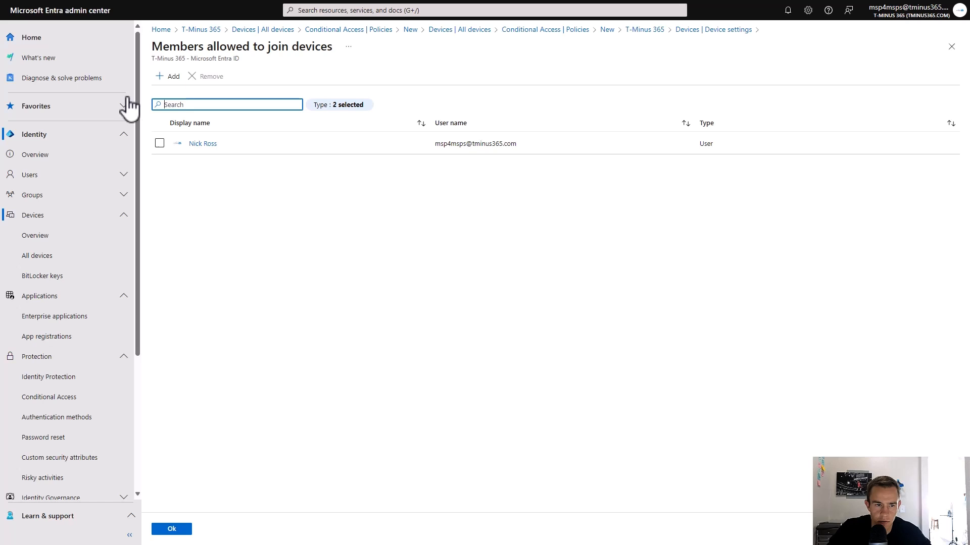
mouse_move(302, 209)
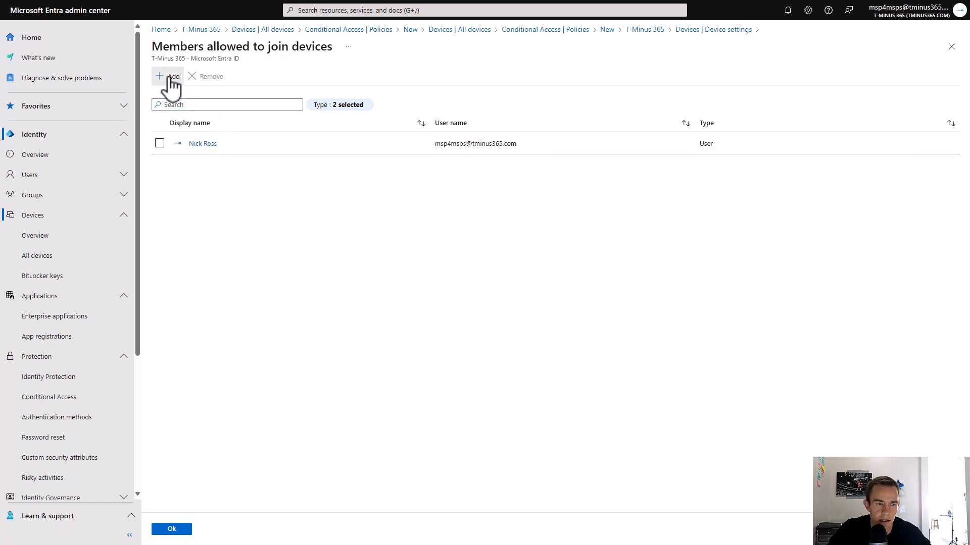
click(168, 76)
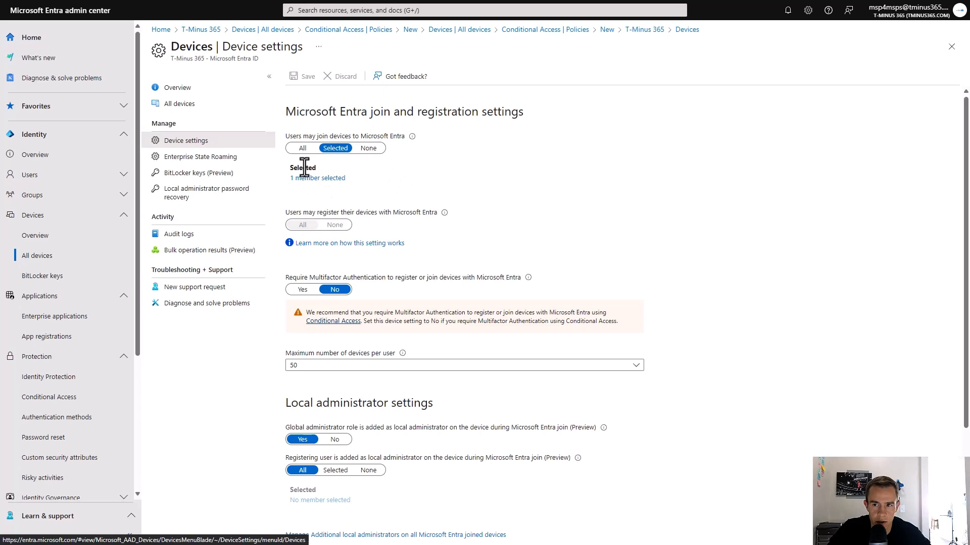
mouse_move(340, 182)
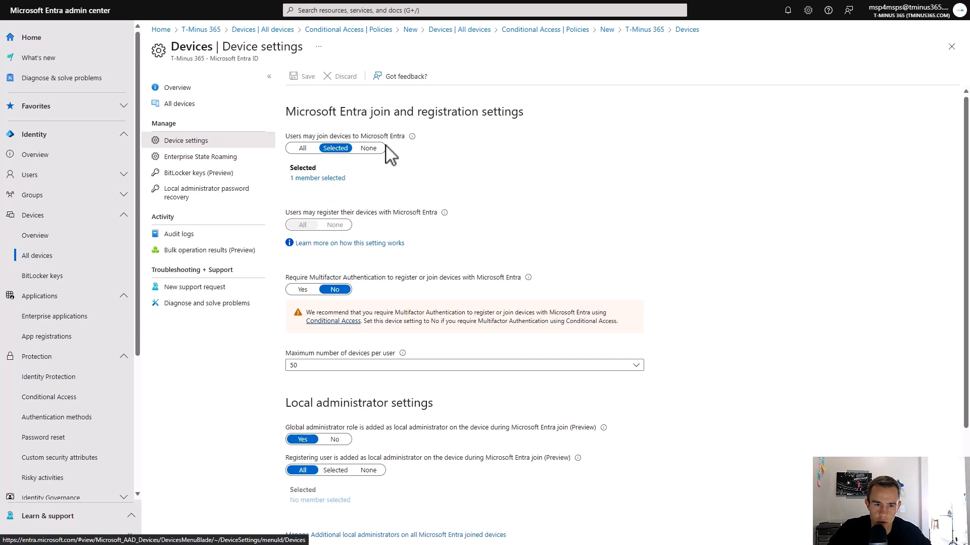
mouse_move(452, 188)
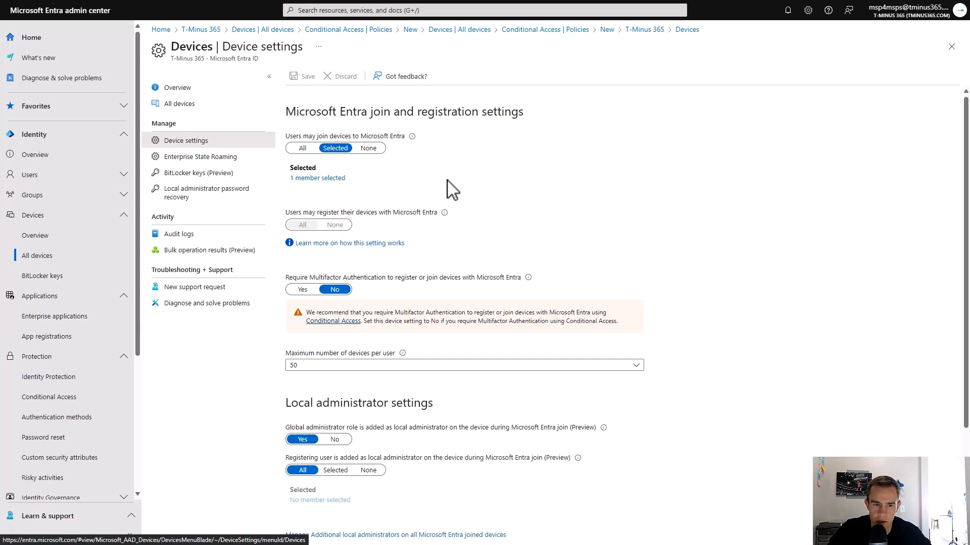
mouse_move(416, 204)
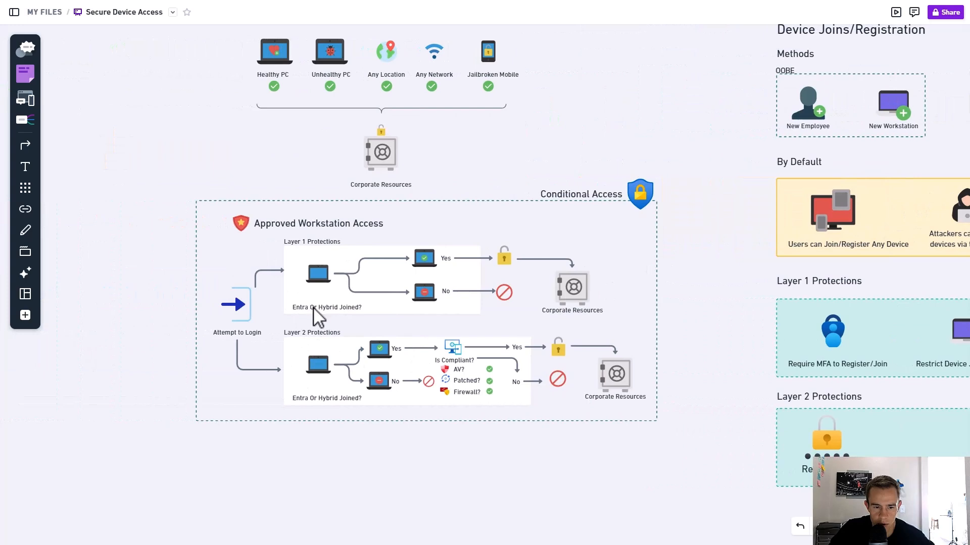
mouse_move(361, 318)
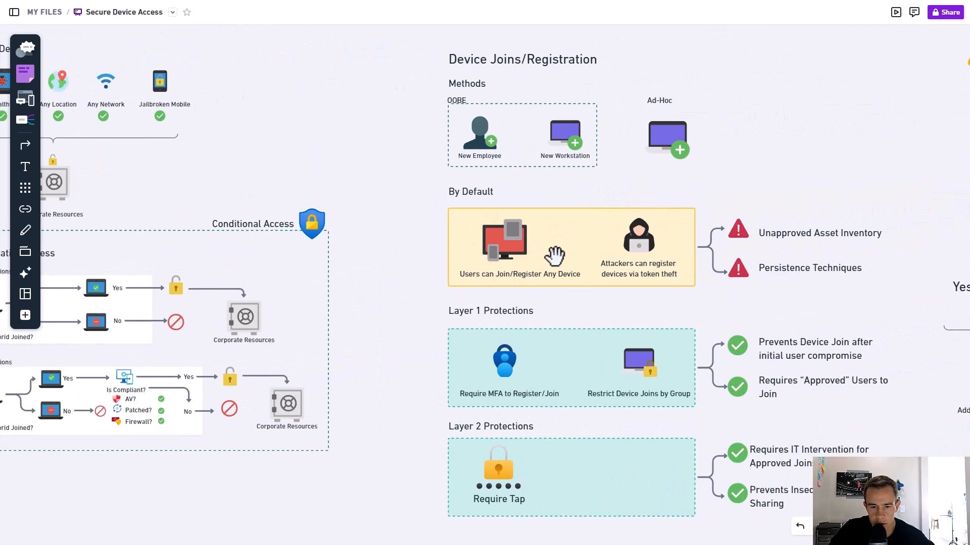
mouse_move(372, 345)
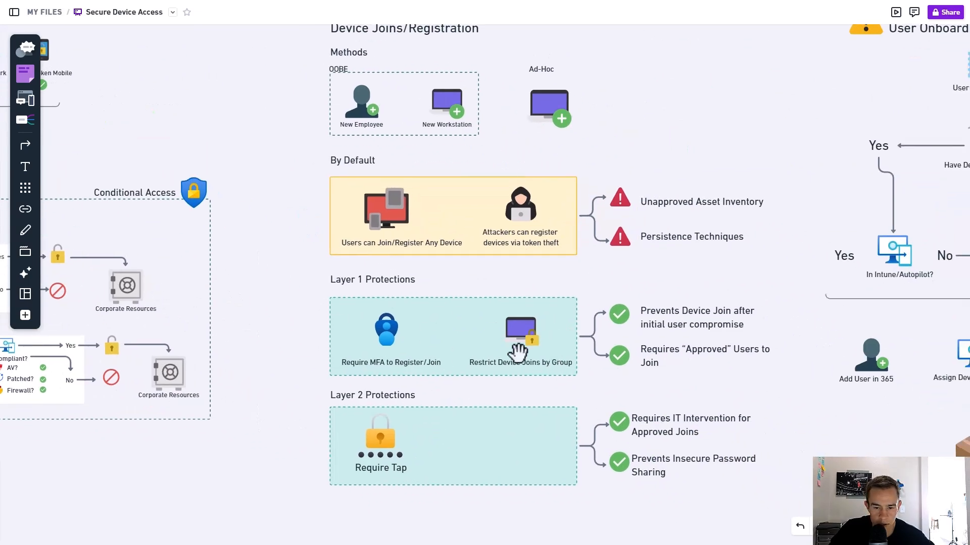
mouse_move(540, 371)
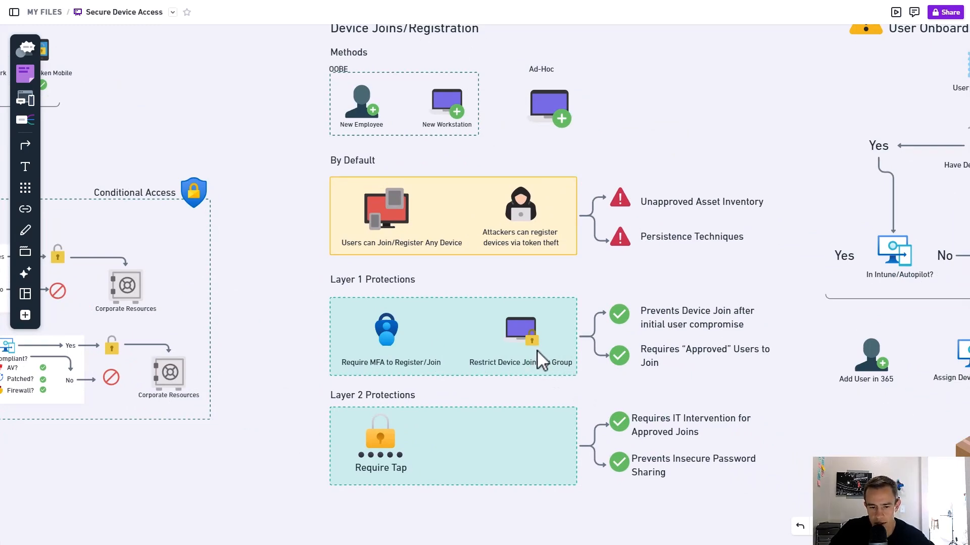
scroll(down, 3)
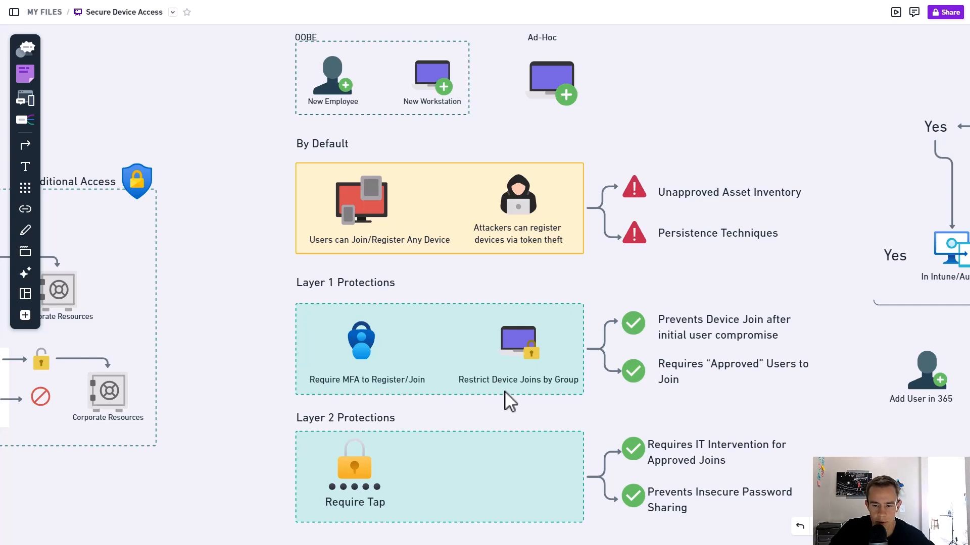
mouse_move(567, 376)
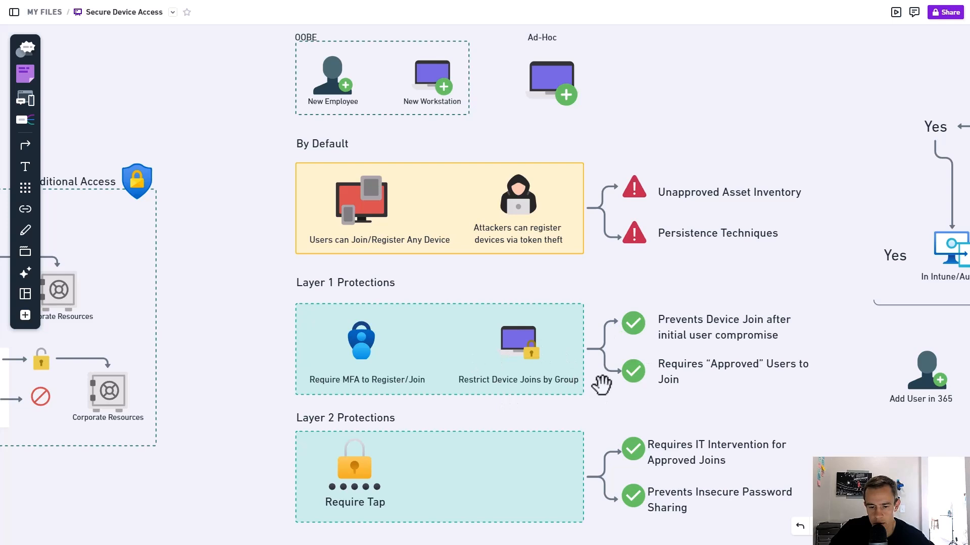
scroll(down, 3)
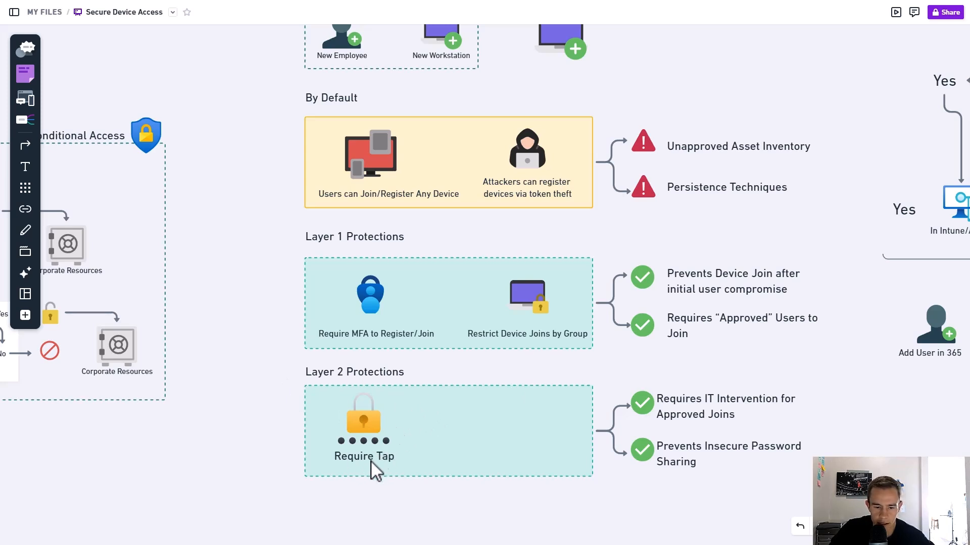
mouse_move(444, 485)
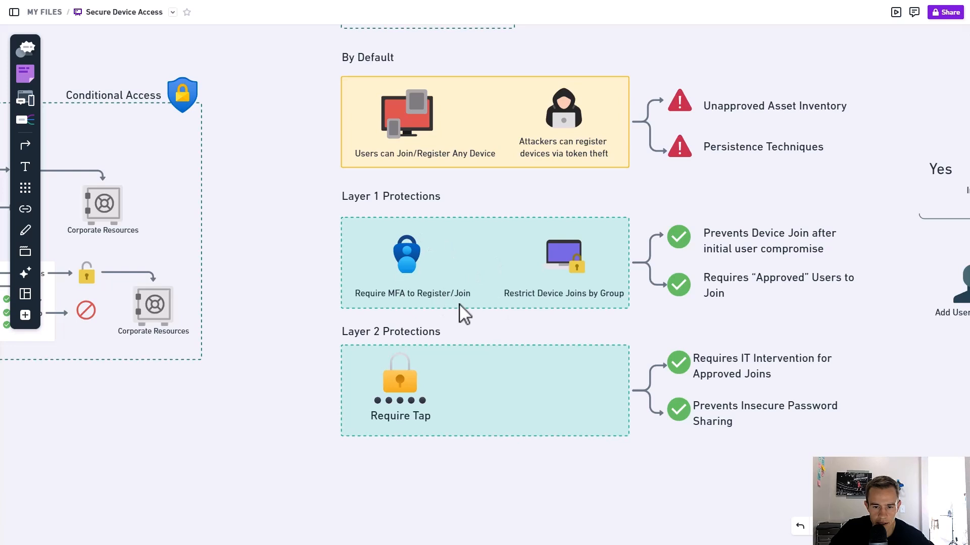
mouse_move(483, 352)
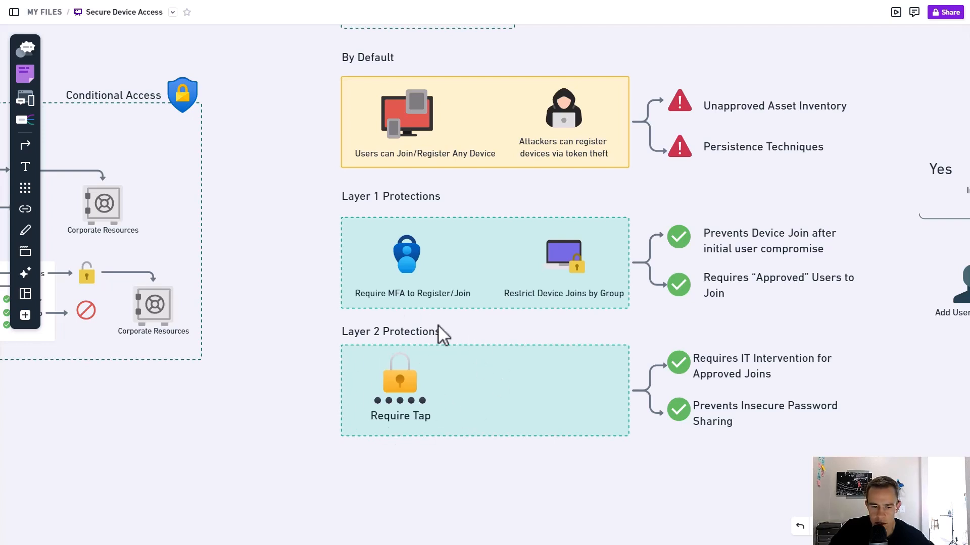
mouse_move(785, 390)
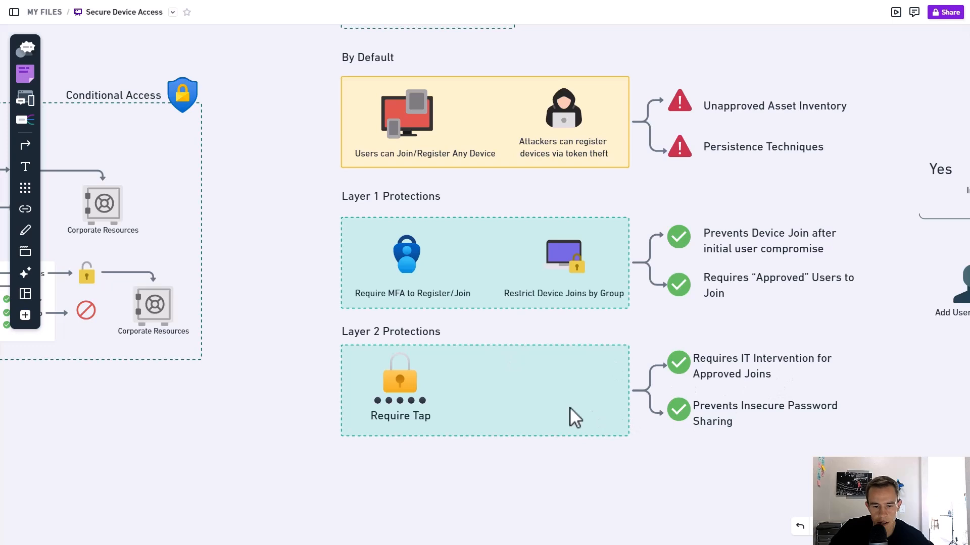
mouse_move(780, 430)
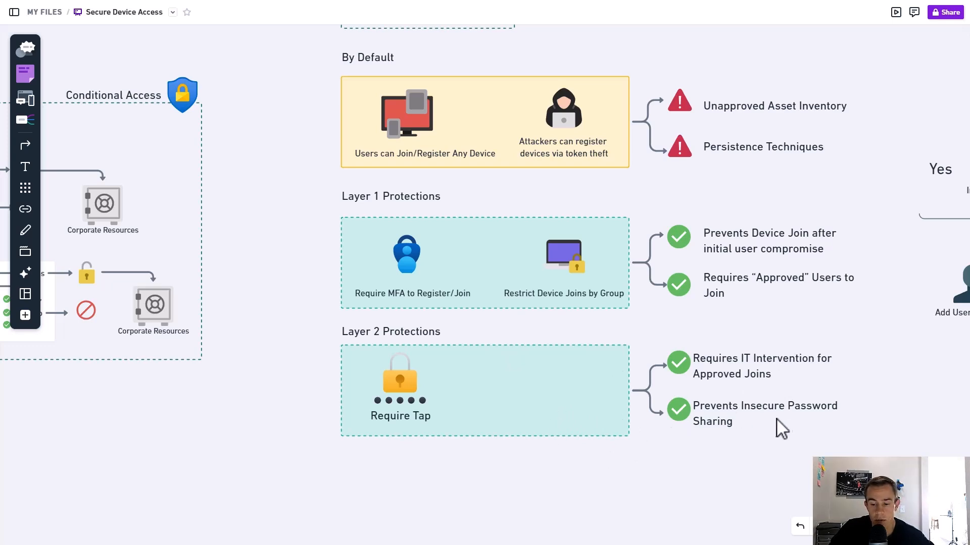
mouse_move(665, 460)
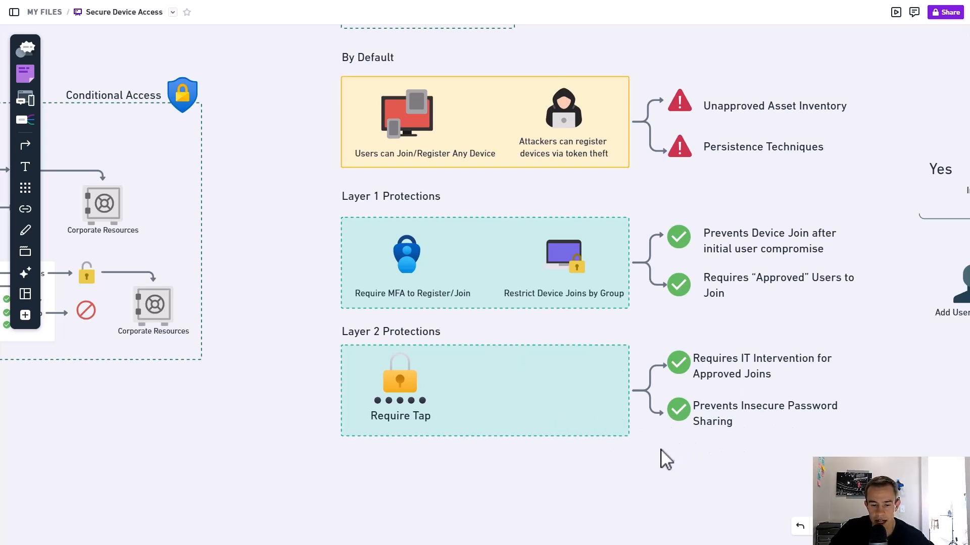
mouse_move(623, 466)
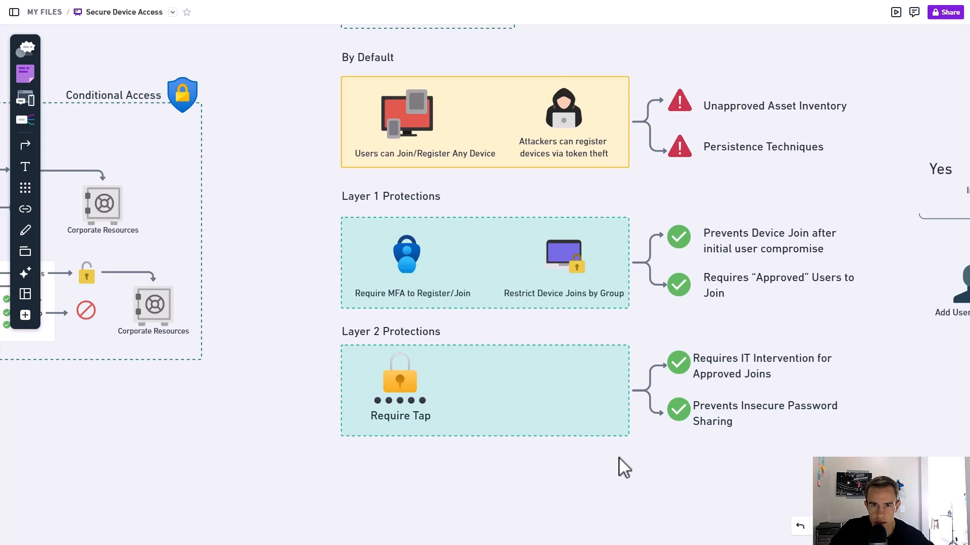
mouse_move(711, 432)
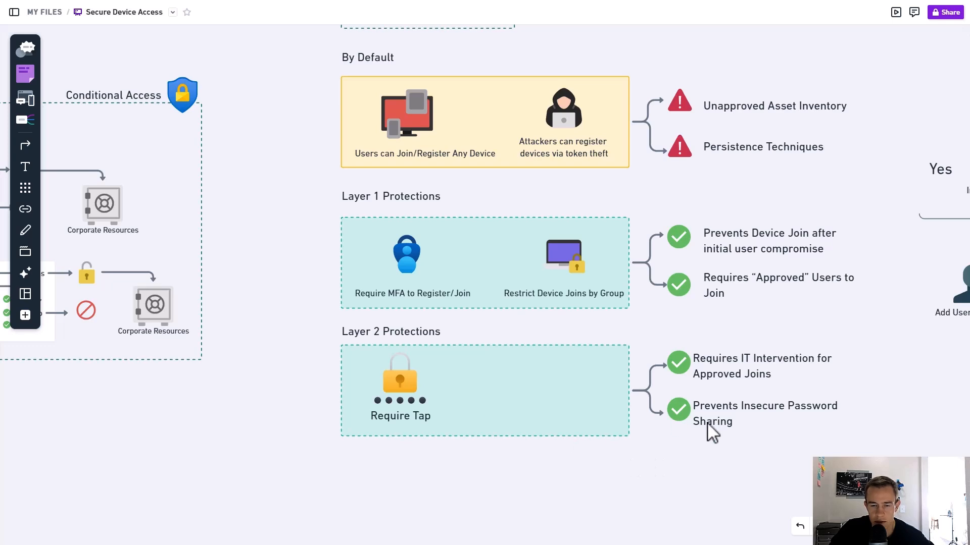
mouse_move(594, 467)
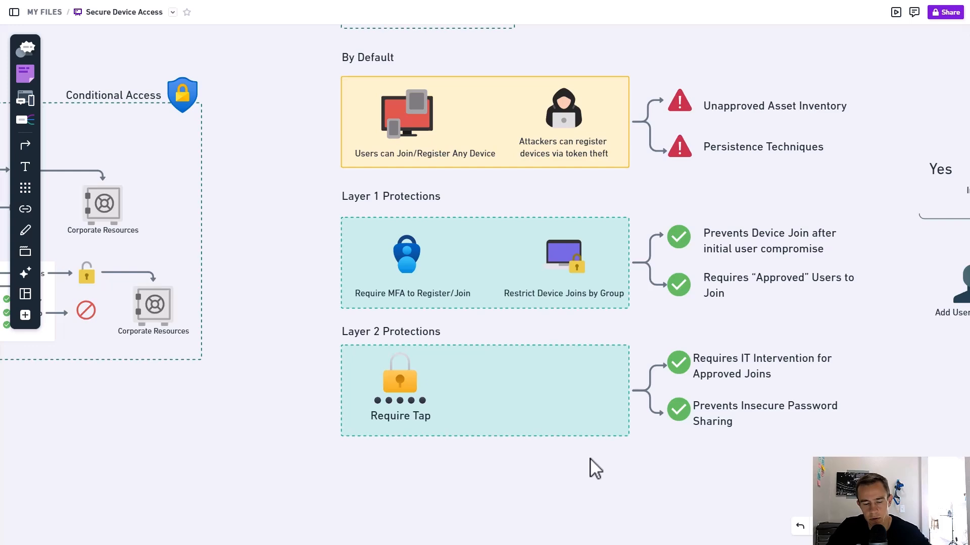
mouse_move(83, 345)
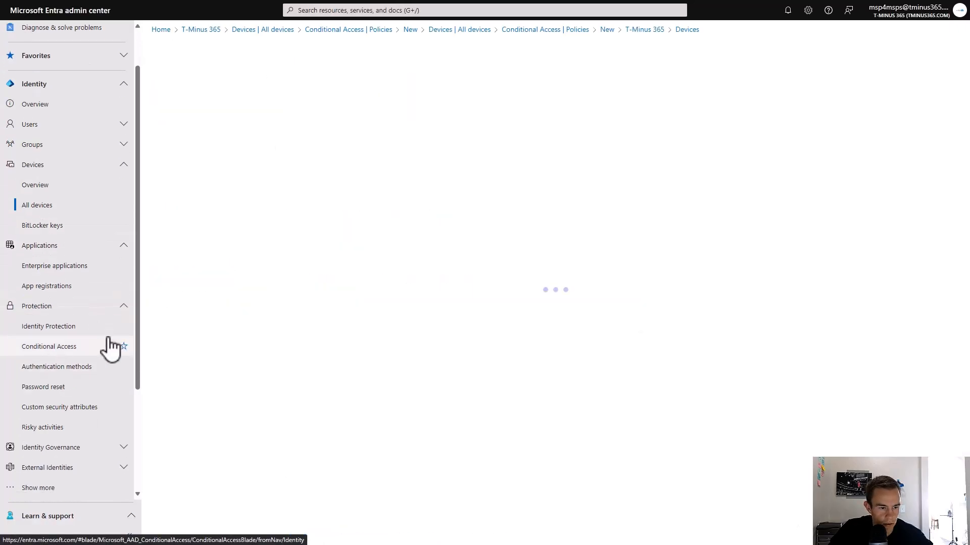
Start policy '200-Require TAP For Device Registration' for all users, targeting user actions.
click(49, 346)
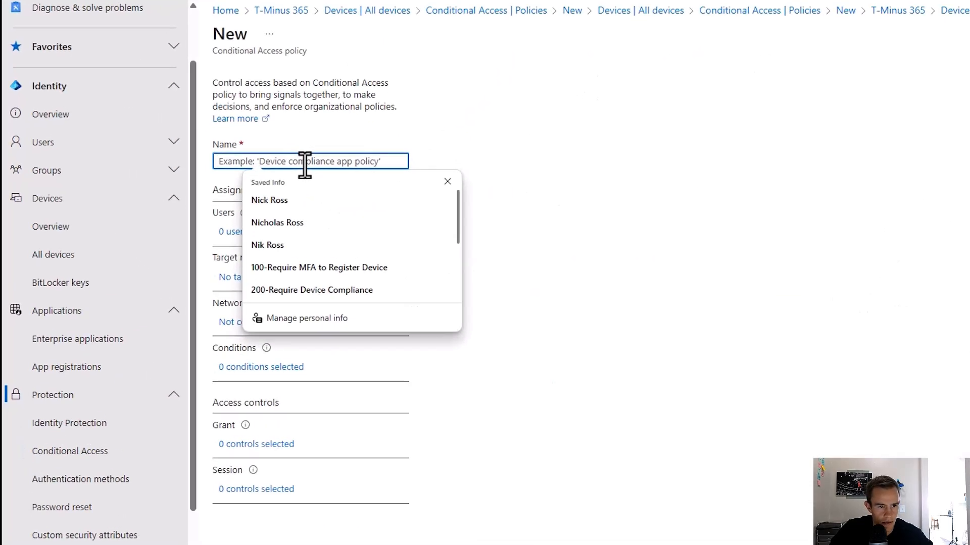
click(312, 289)
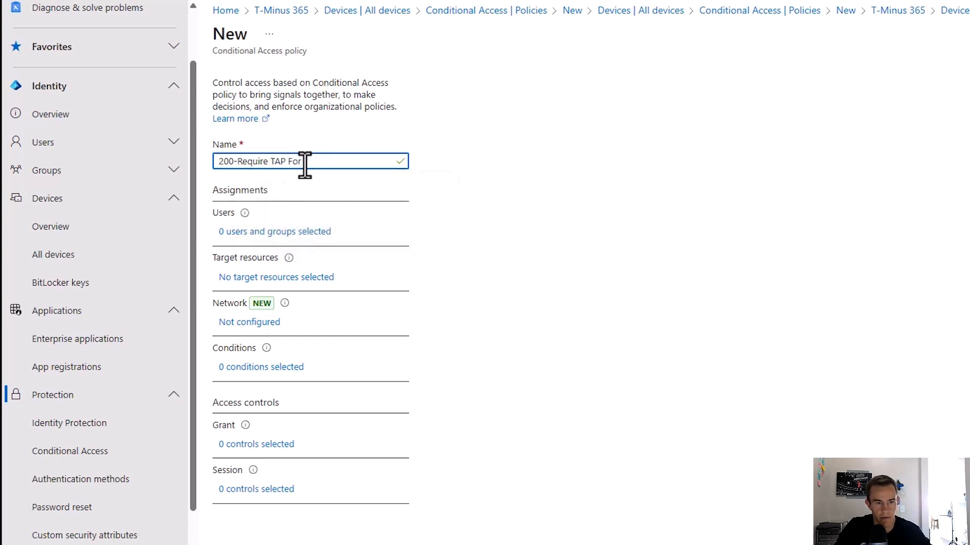
text(Device Registration)
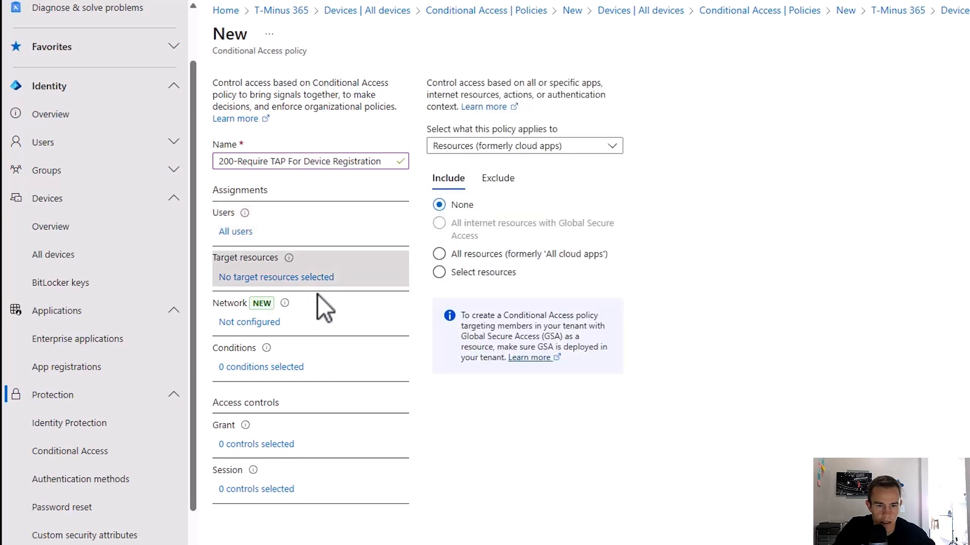
click(523, 146)
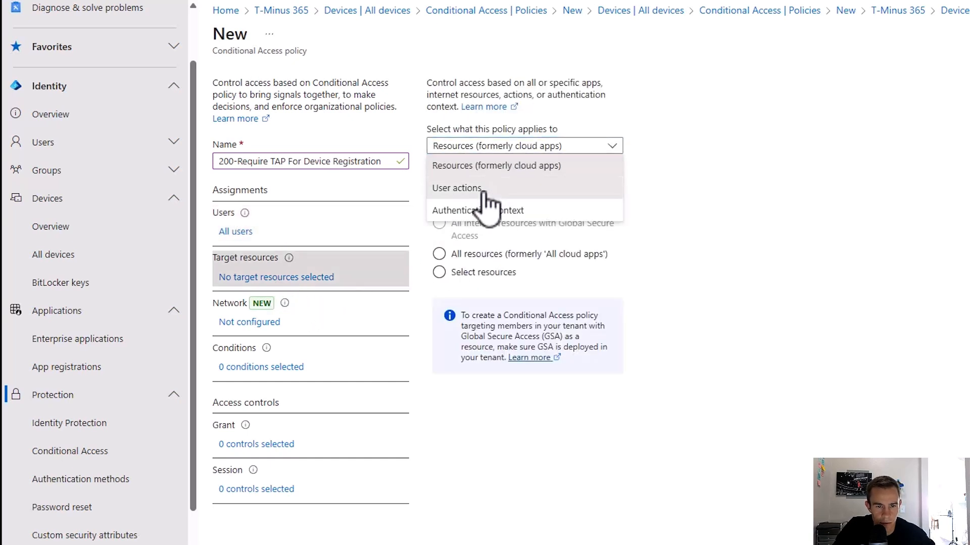
click(457, 188)
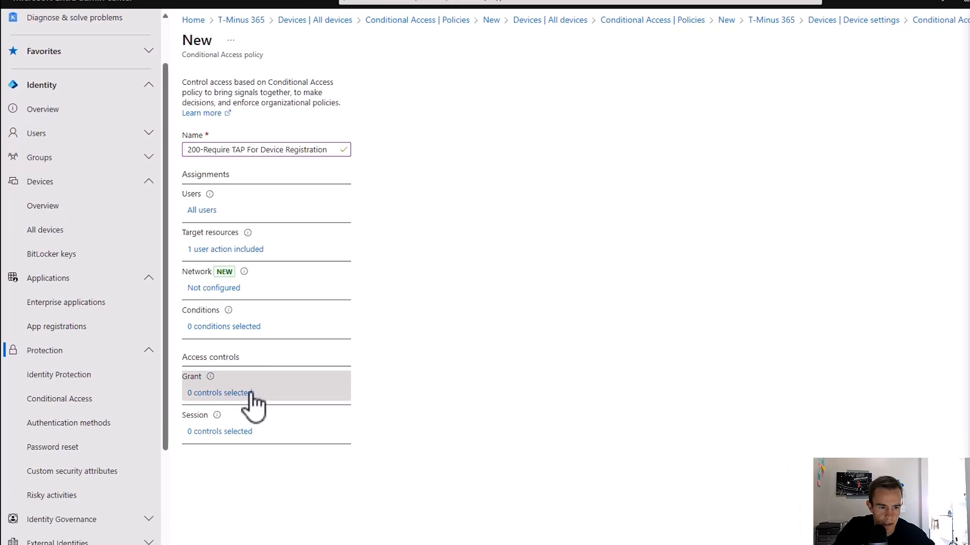
Set the policy's grant control to require the TAP authentication strength.
click(217, 393)
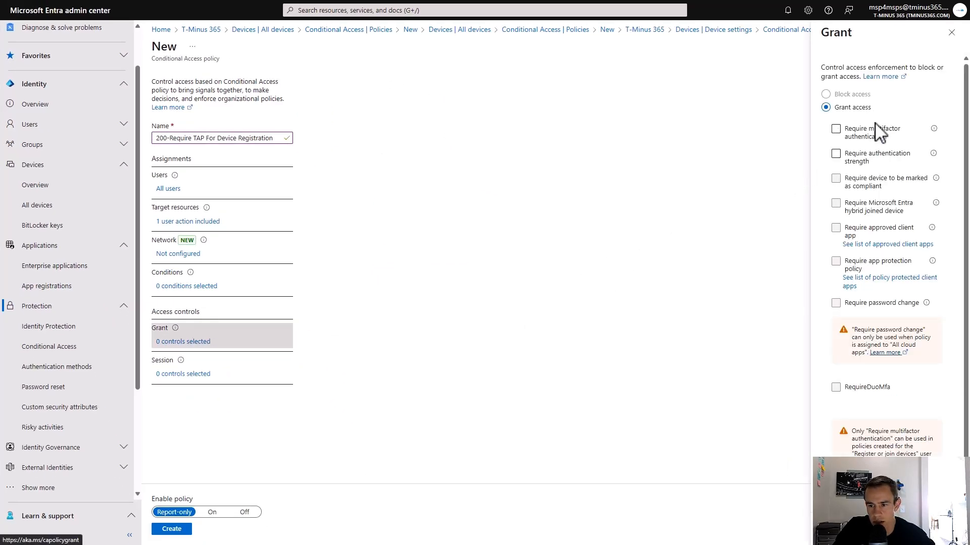
click(835, 155)
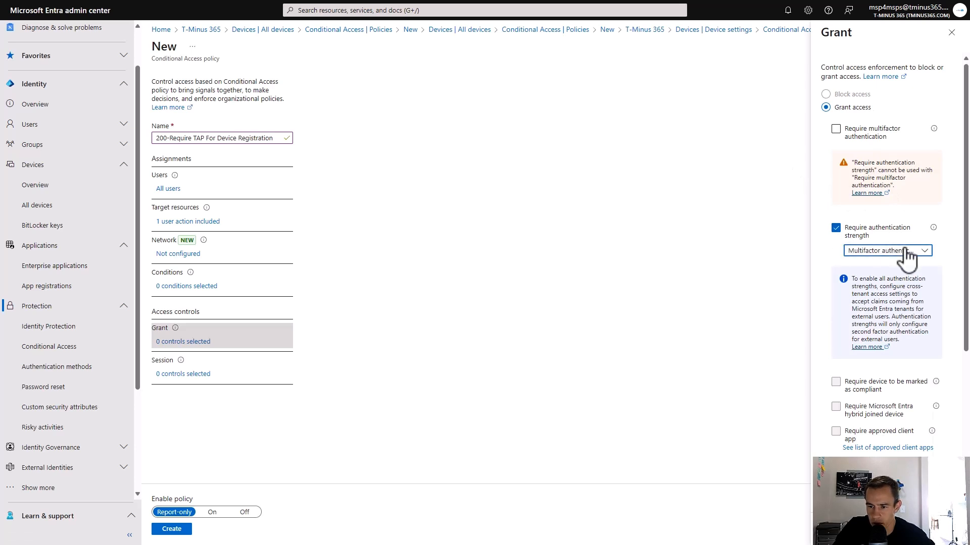
click(885, 251)
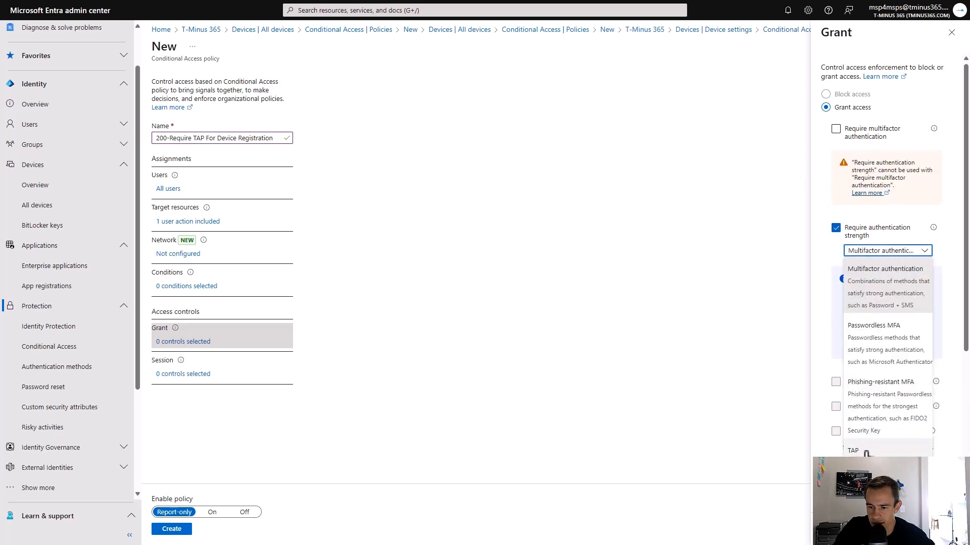
click(852, 450)
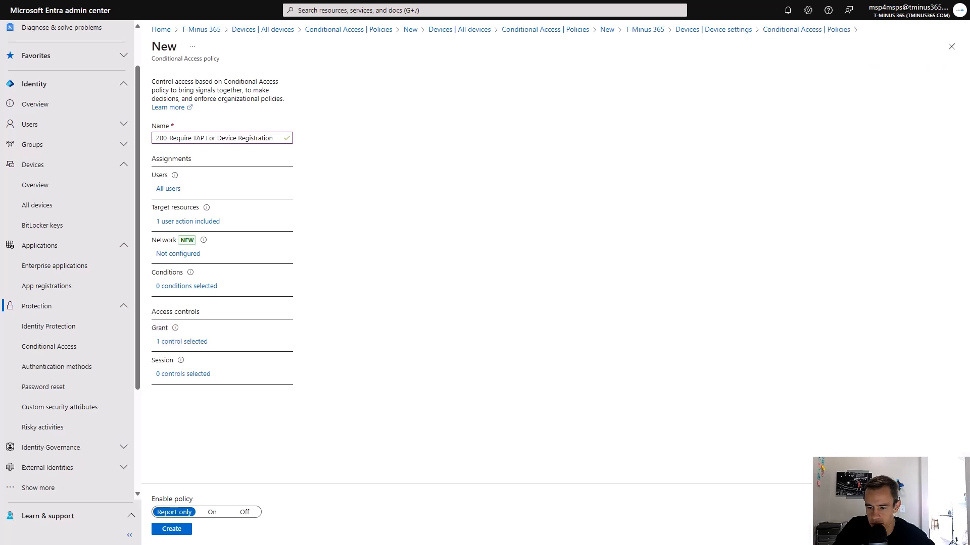
mouse_move(146, 344)
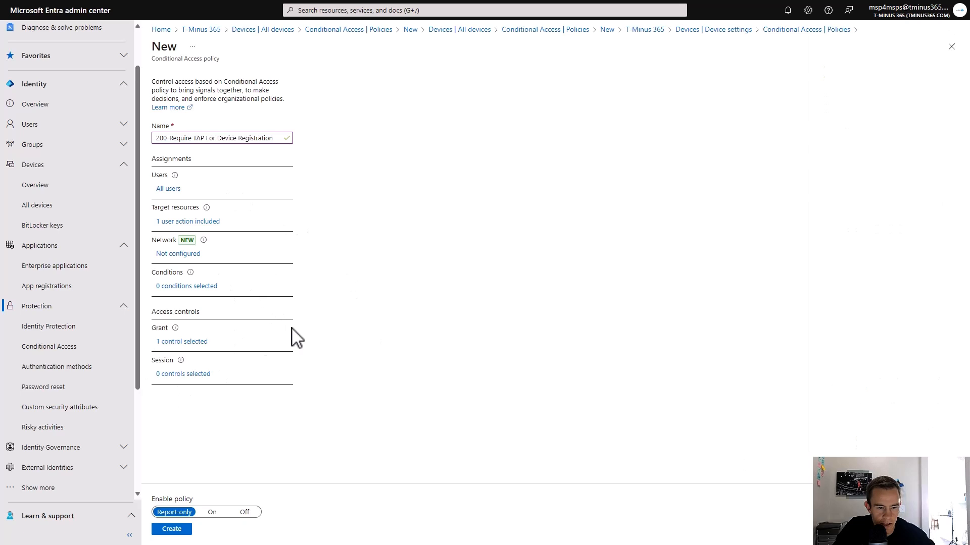
mouse_move(275, 265)
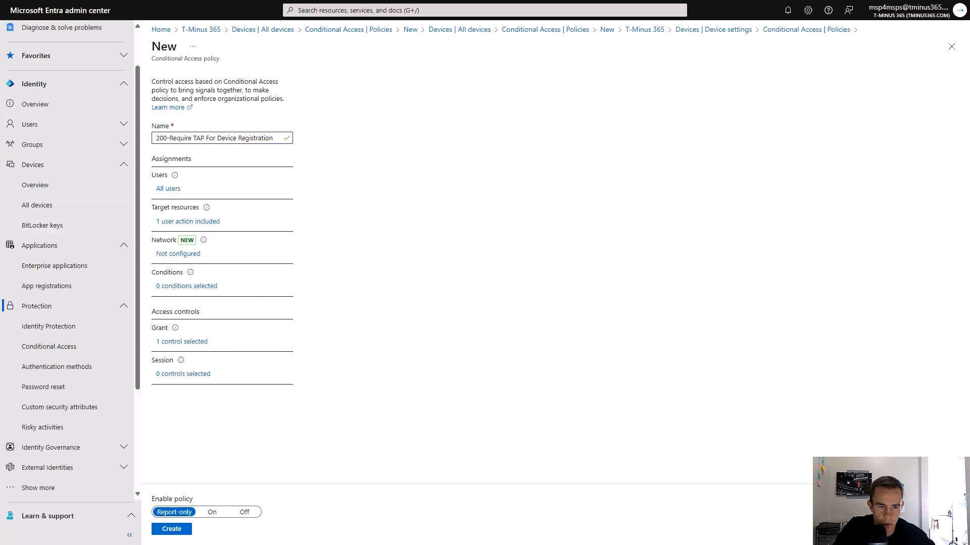
click(56, 366)
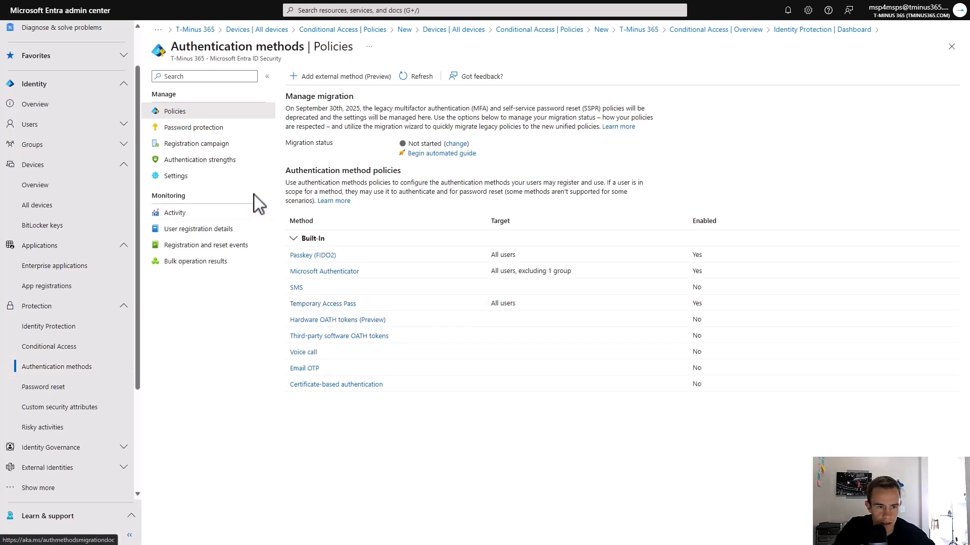
Open the Authentication strengths list and begin a New authentication strength.
click(200, 160)
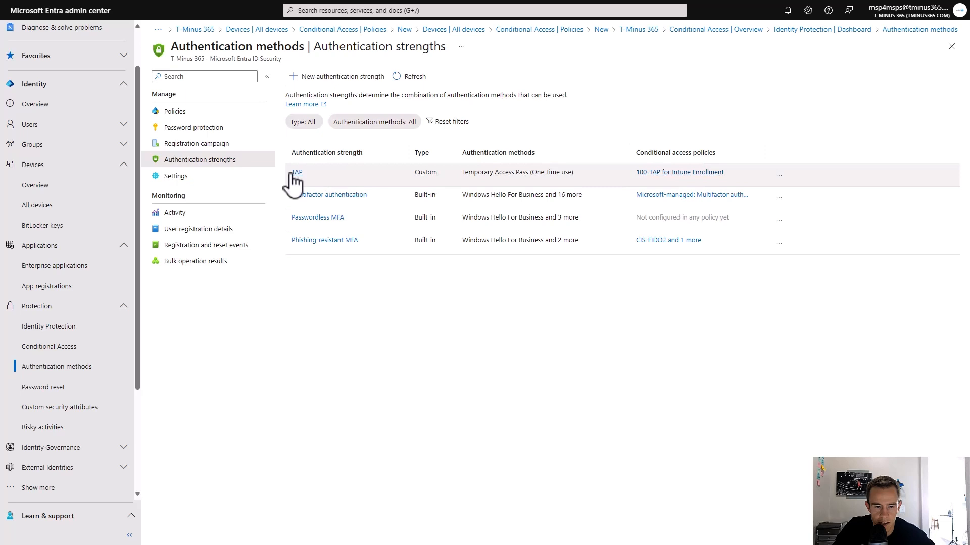
click(297, 172)
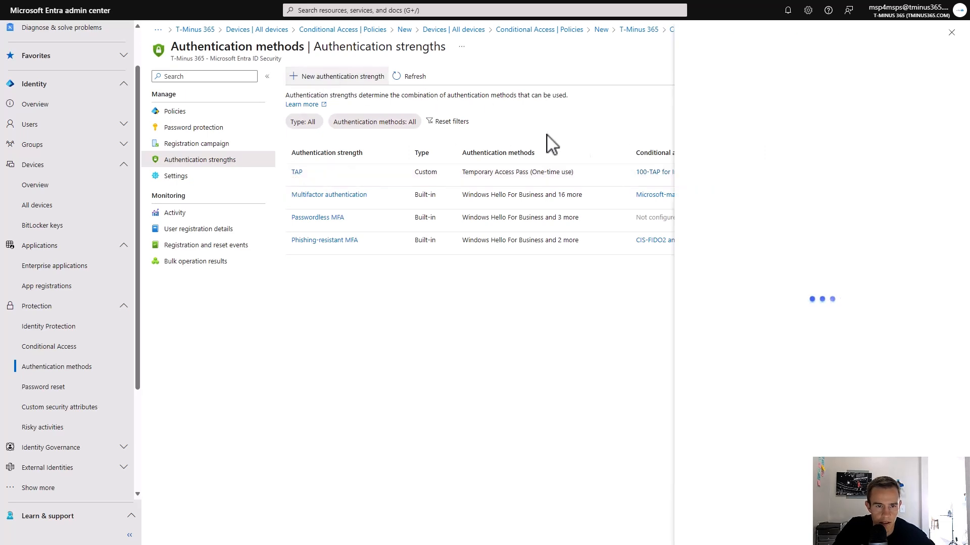
Start naming the new authentication strength, then close the pane without saving.
click(336, 76)
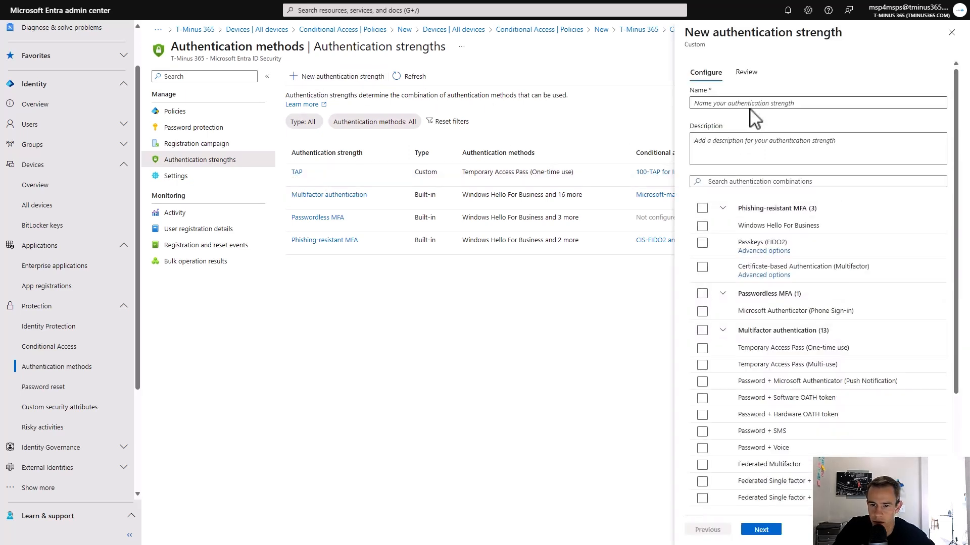
mouse_move(794, 348)
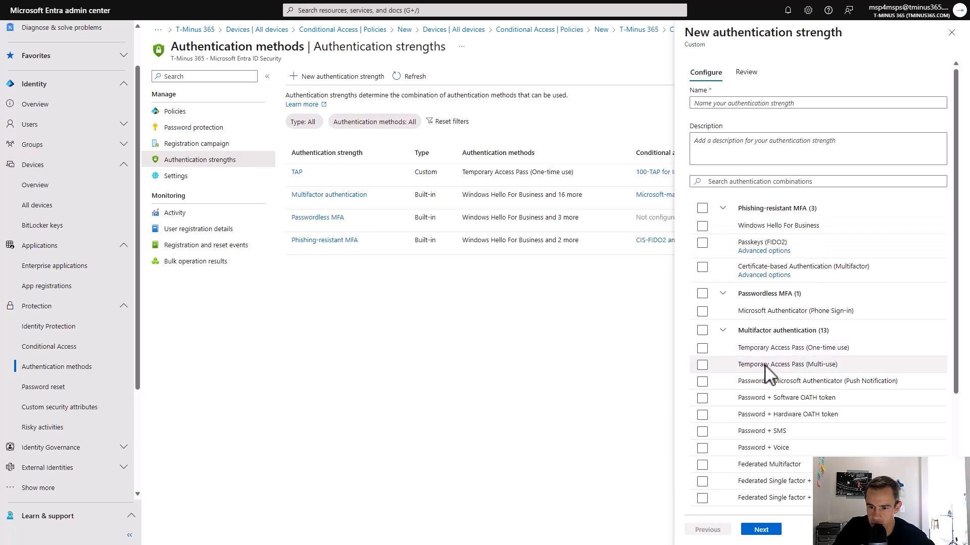
mouse_move(863, 360)
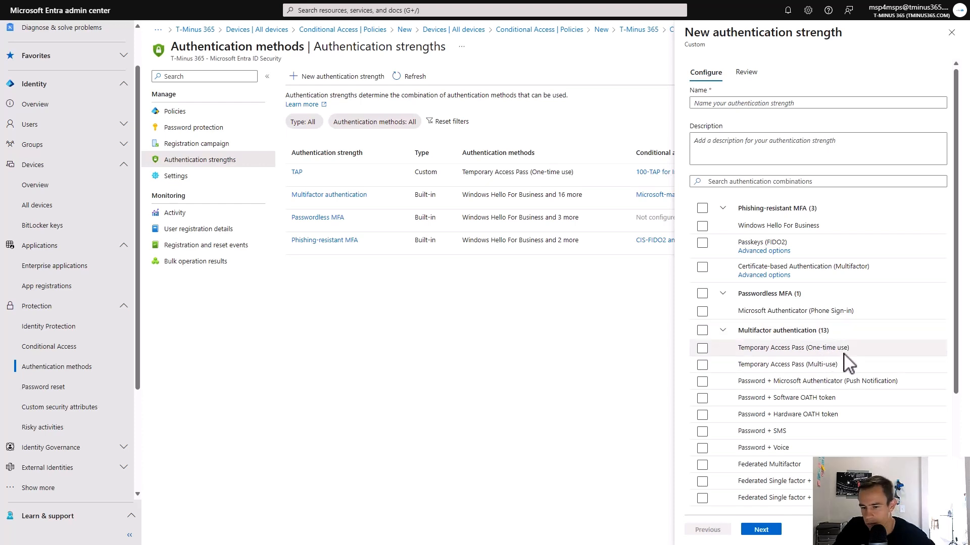
mouse_move(832, 349)
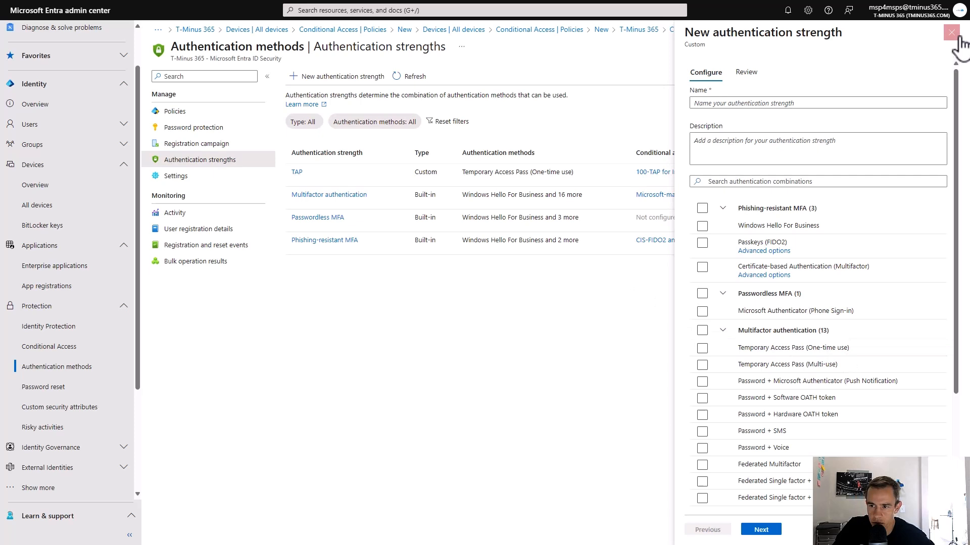
click(951, 33)
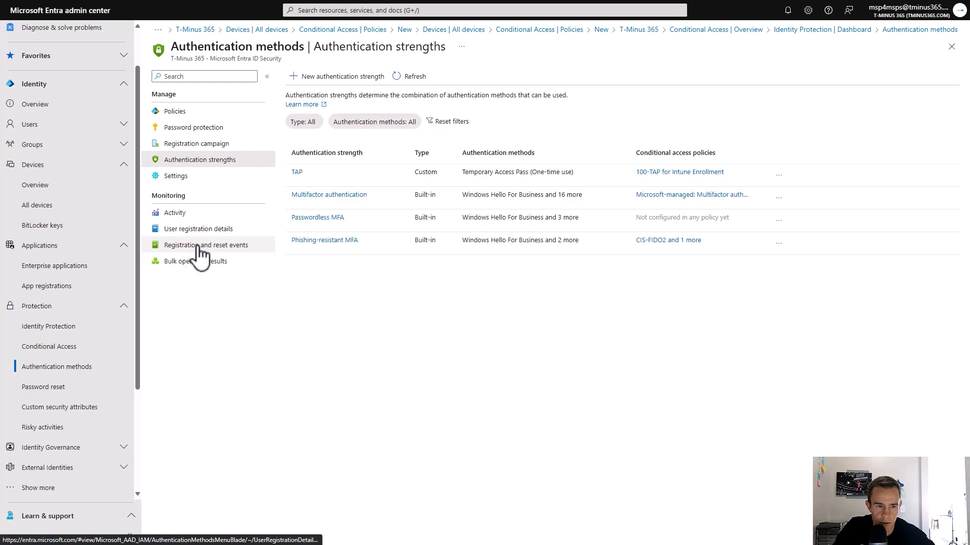
mouse_move(179, 237)
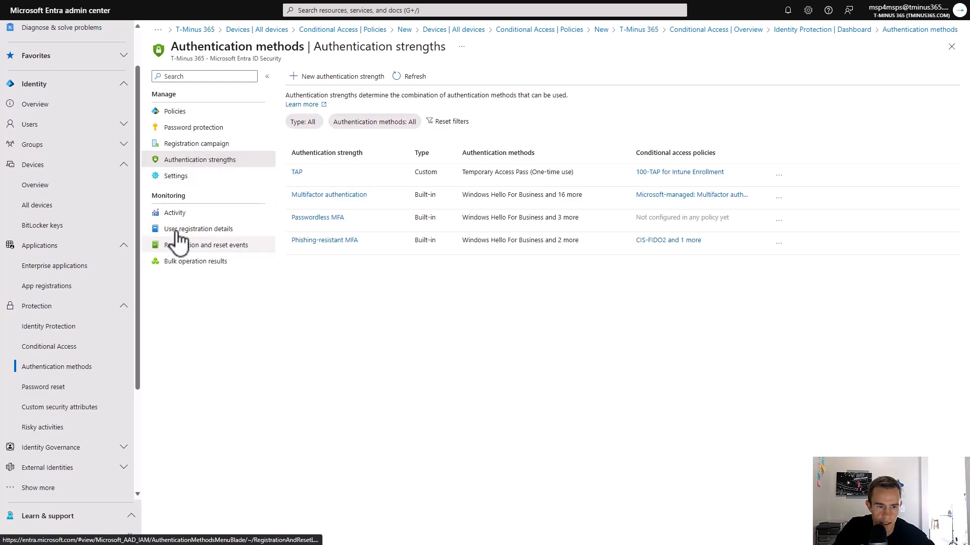
Go through Settings back to Policies to view Temporary Access Pass enabled.
click(175, 176)
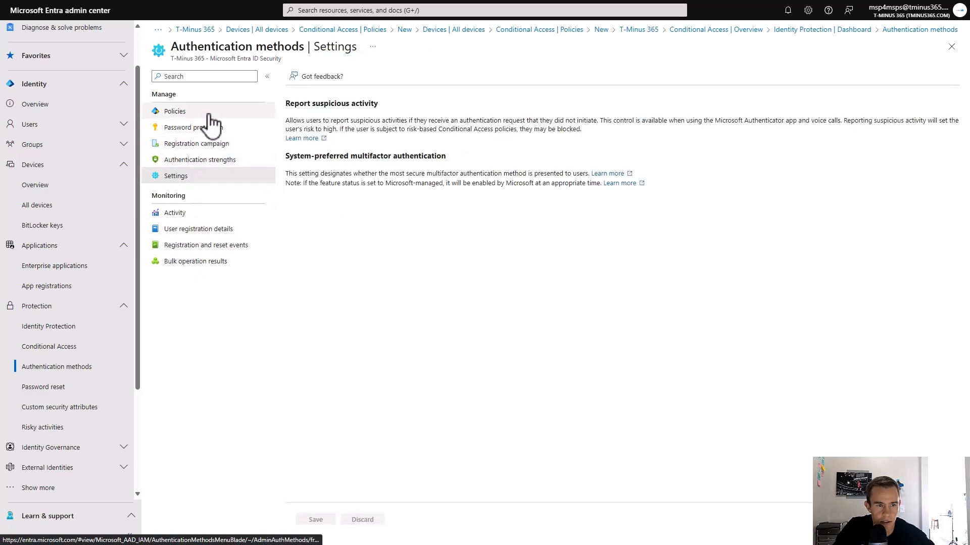
click(174, 110)
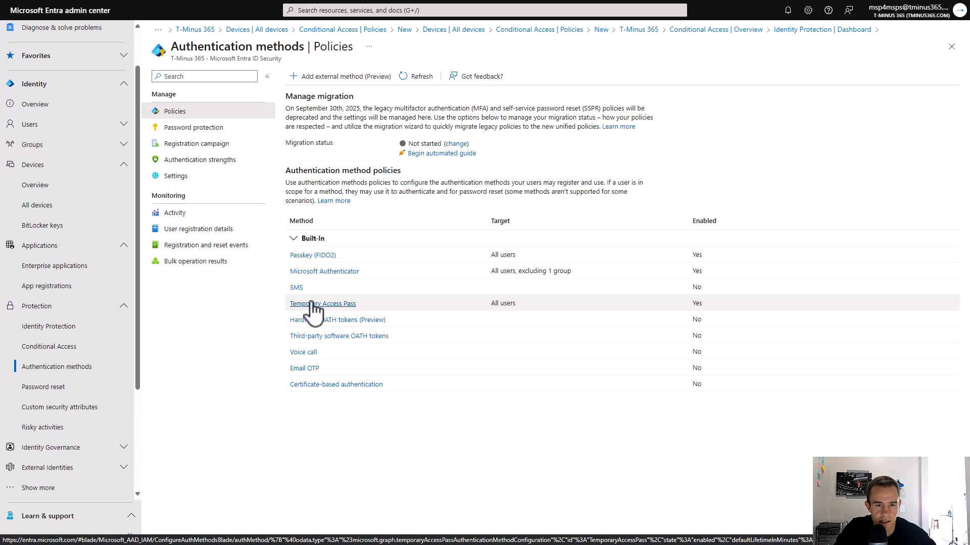
mouse_move(315, 312)
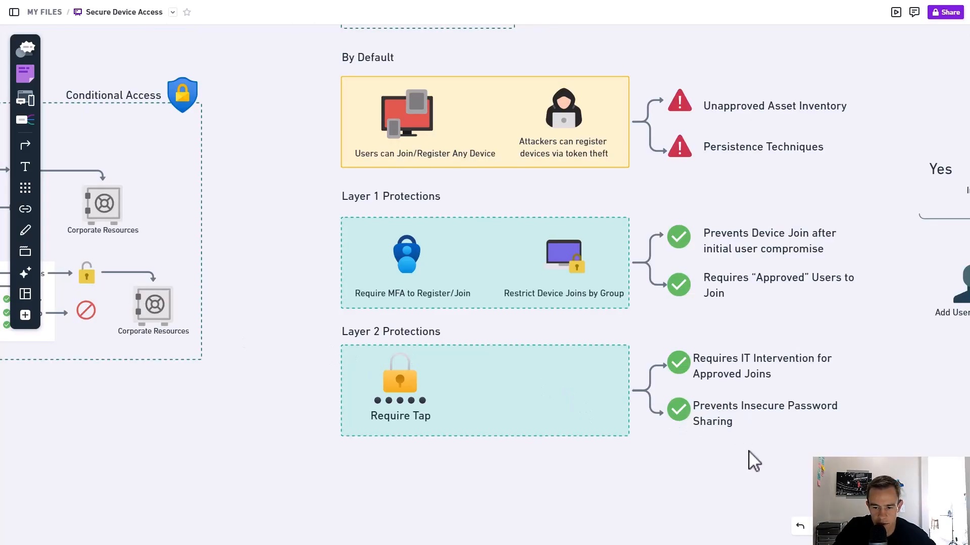
mouse_move(807, 349)
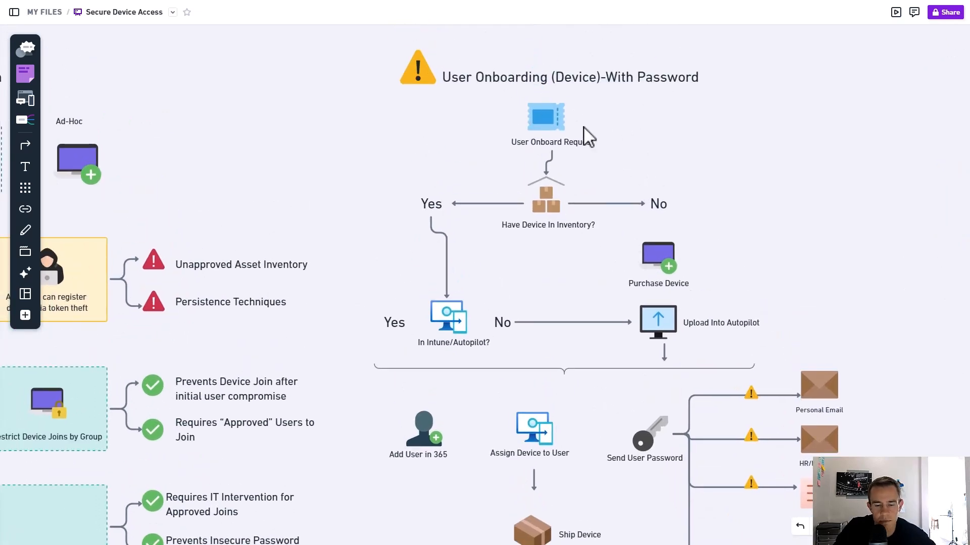
mouse_move(549, 276)
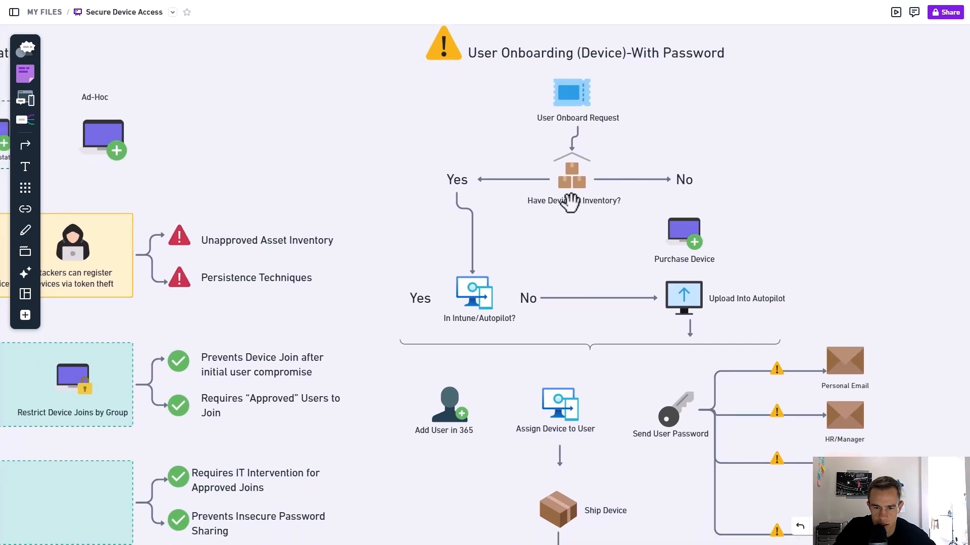
mouse_move(590, 257)
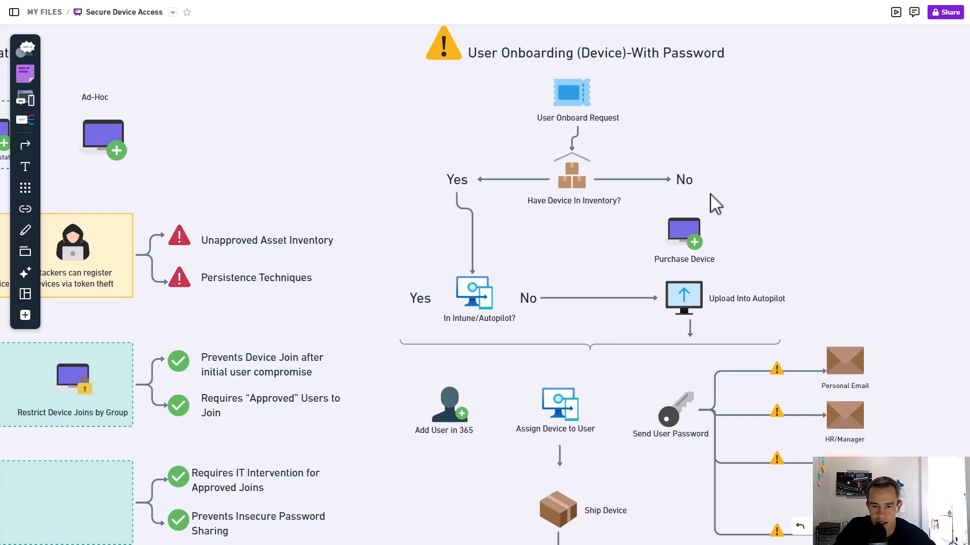
mouse_move(603, 265)
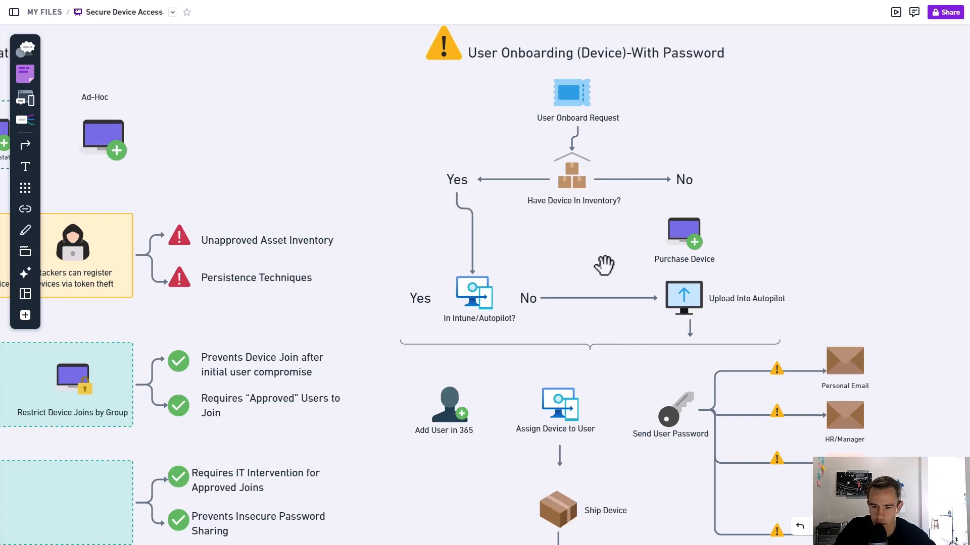
Scroll down the board to the 'User Onboarding (Device)-With Password' flowchart.
scroll(down, 3)
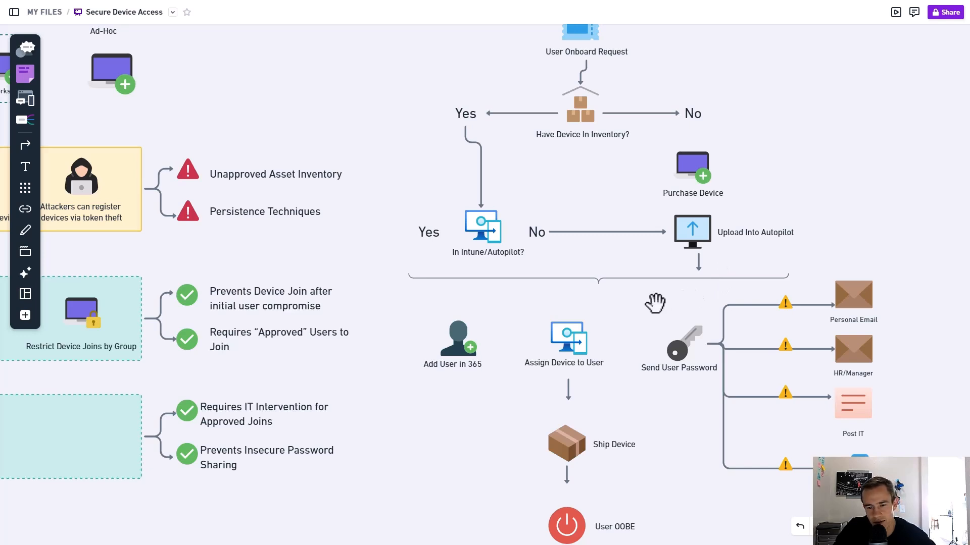
mouse_move(641, 282)
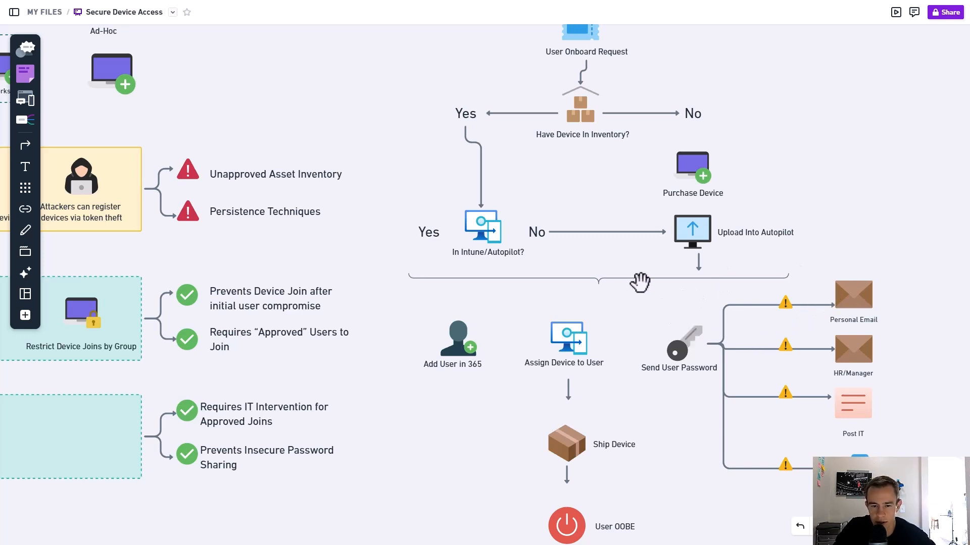
mouse_move(674, 295)
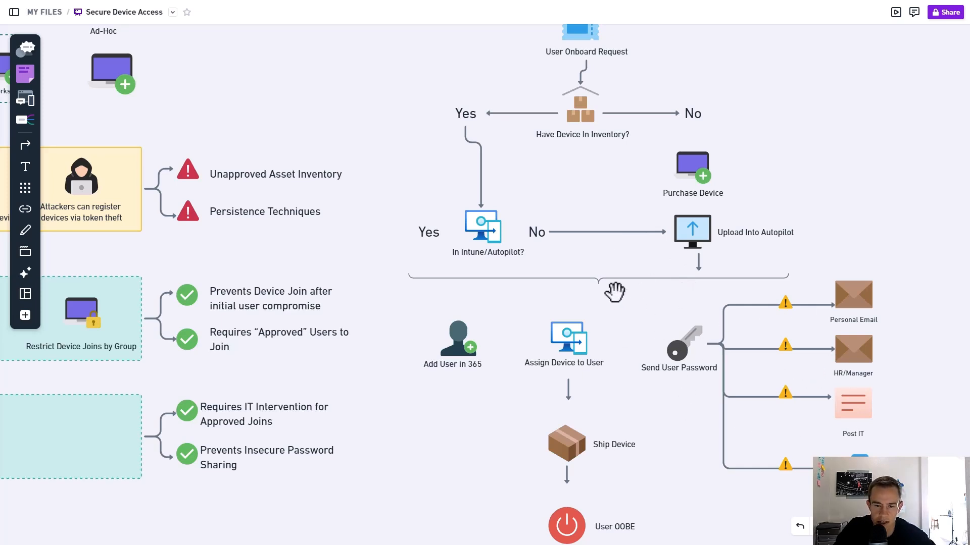
scroll(down, 3)
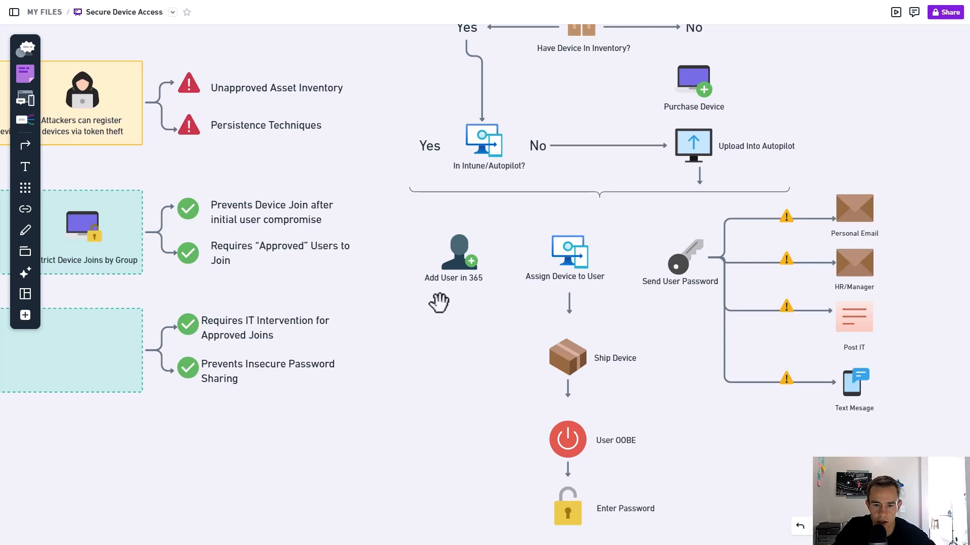
mouse_move(446, 307)
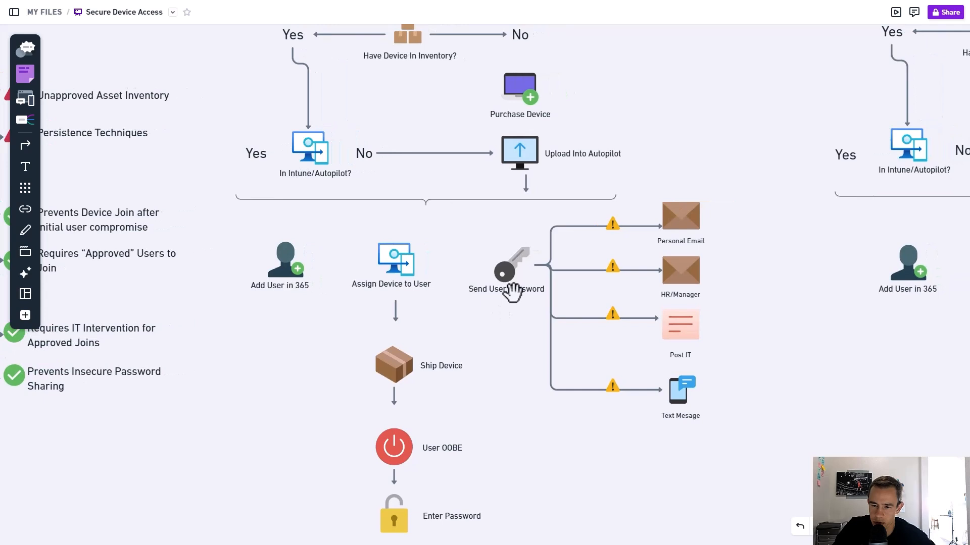
mouse_move(680, 224)
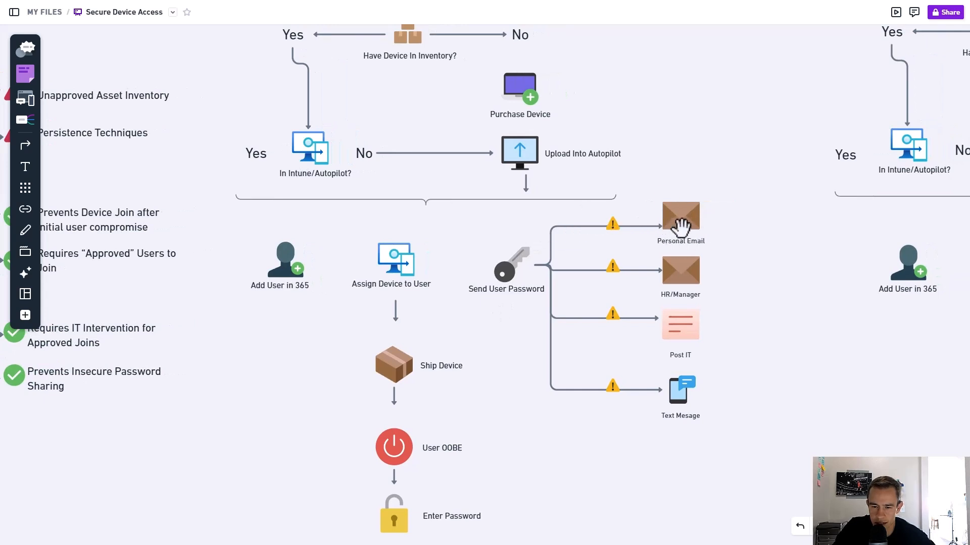
mouse_move(618, 240)
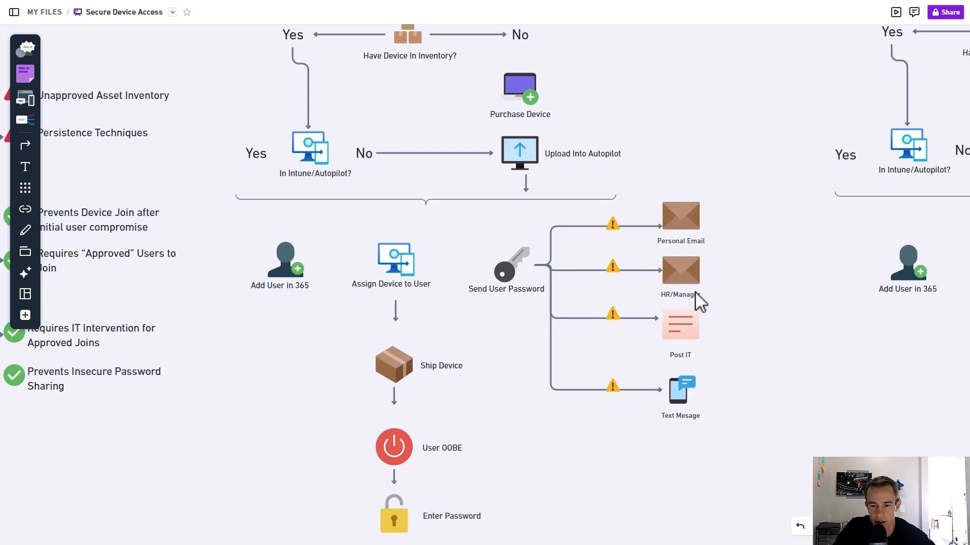
mouse_move(680, 312)
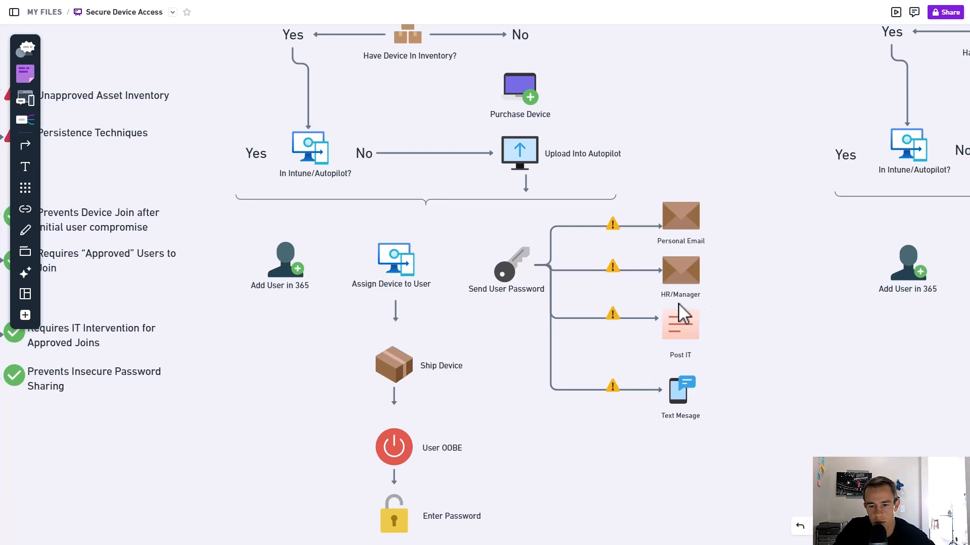
mouse_move(683, 312)
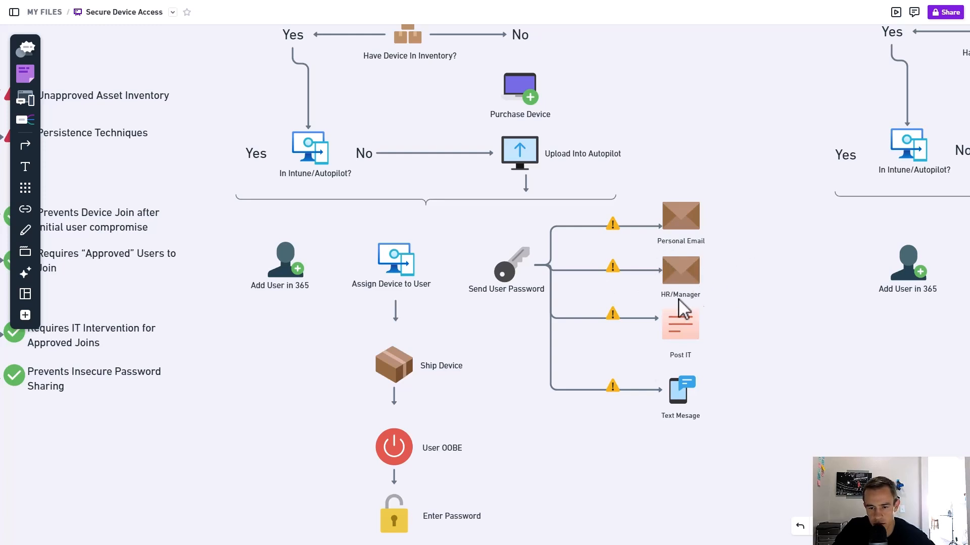
mouse_move(714, 303)
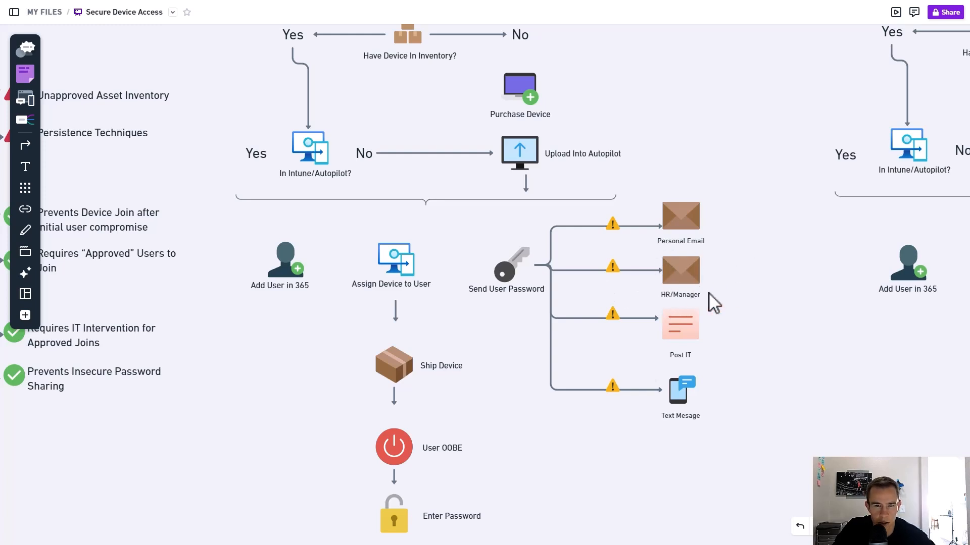
mouse_move(702, 304)
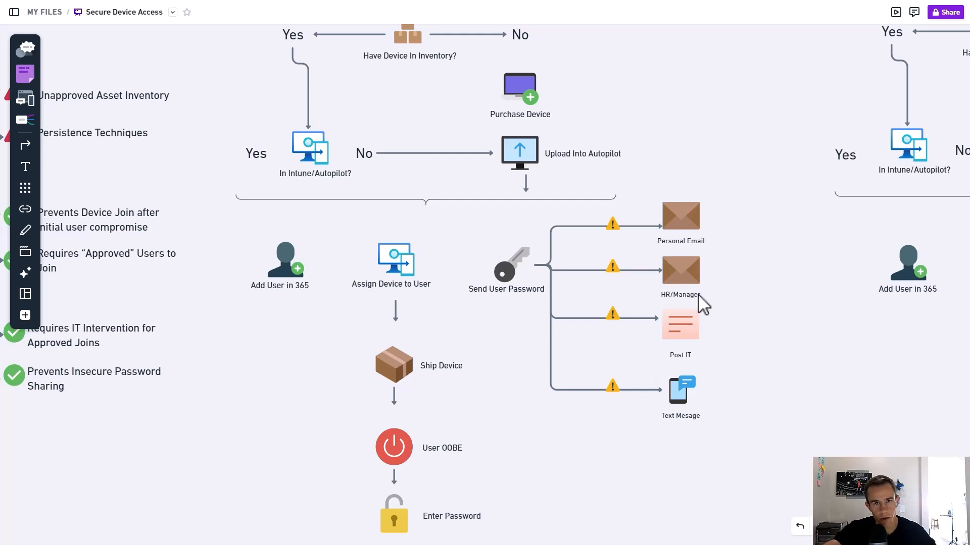
mouse_move(721, 358)
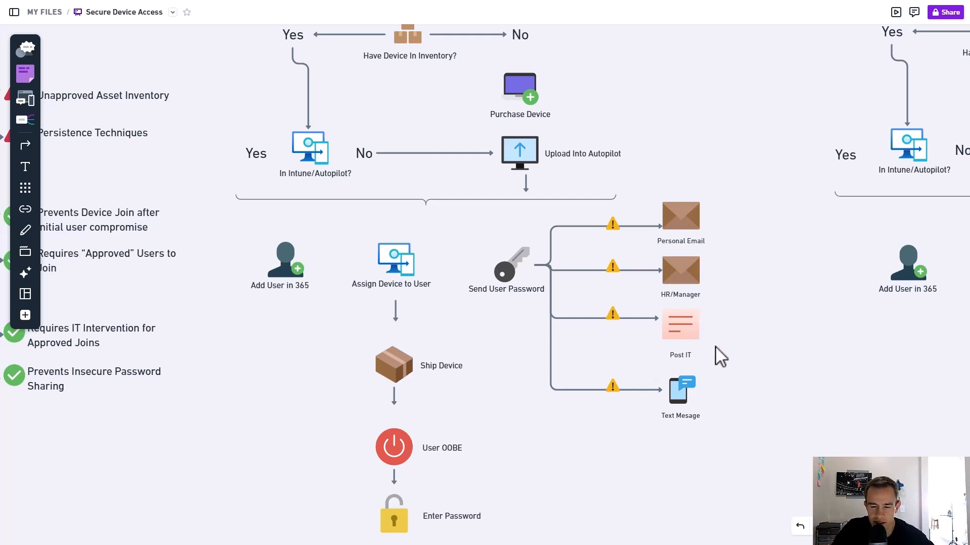
mouse_move(677, 326)
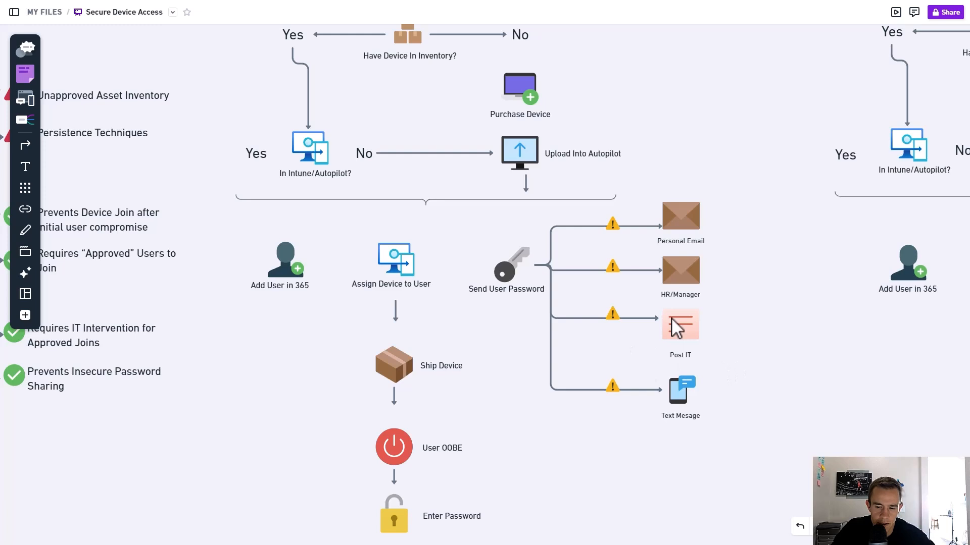
mouse_move(717, 364)
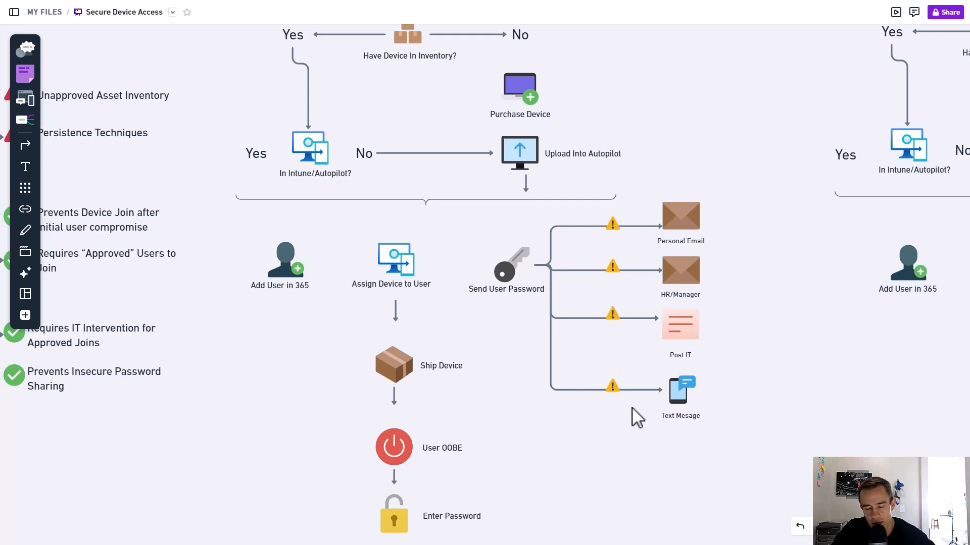
mouse_move(603, 411)
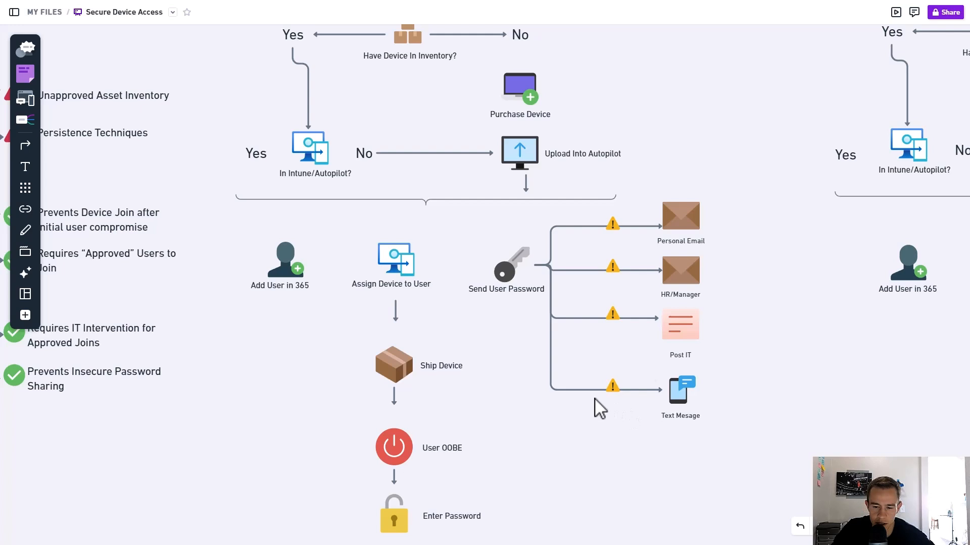
mouse_move(625, 383)
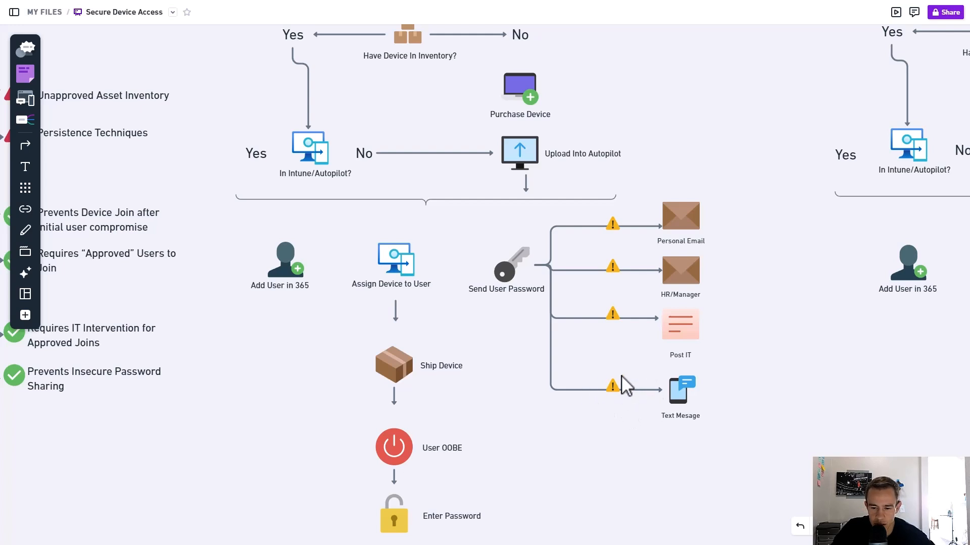
mouse_move(702, 426)
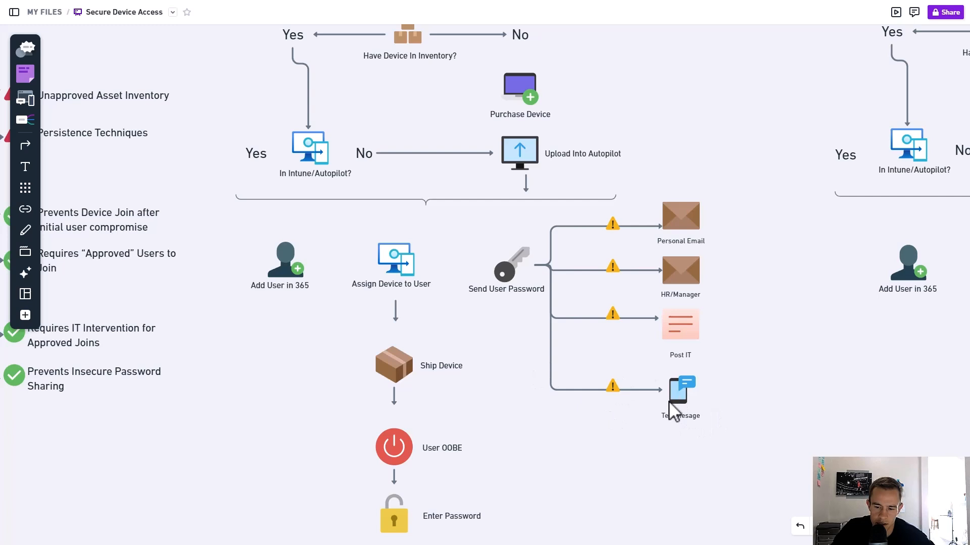
mouse_move(727, 388)
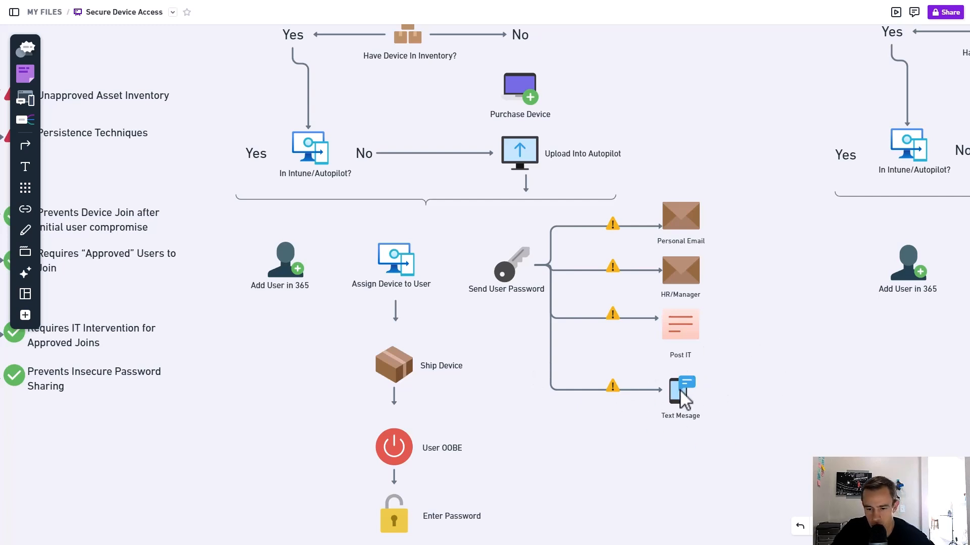
mouse_move(617, 428)
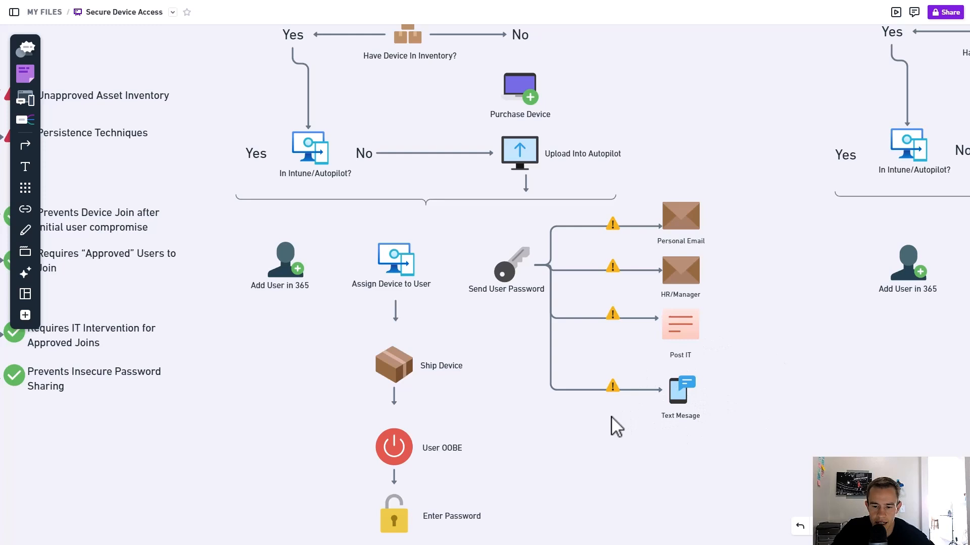
mouse_move(555, 303)
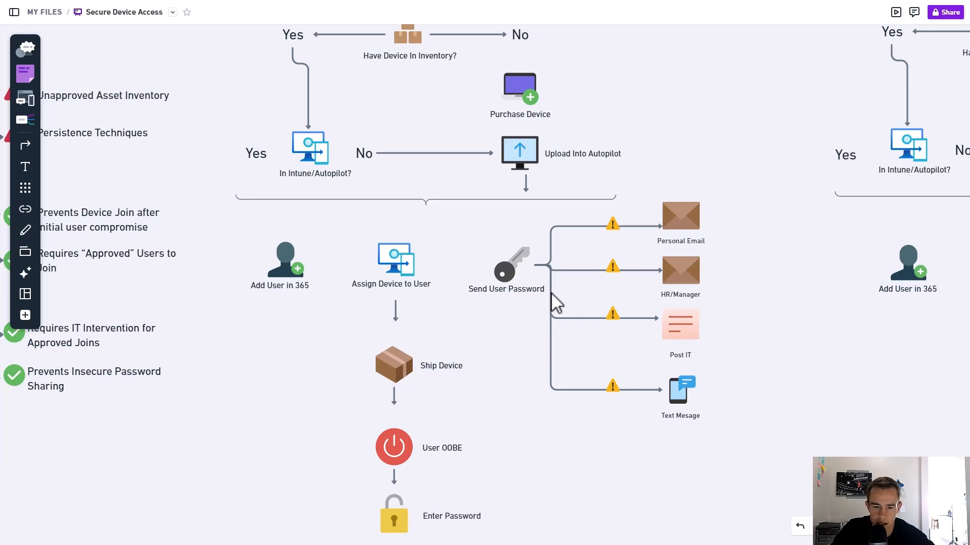
mouse_move(593, 417)
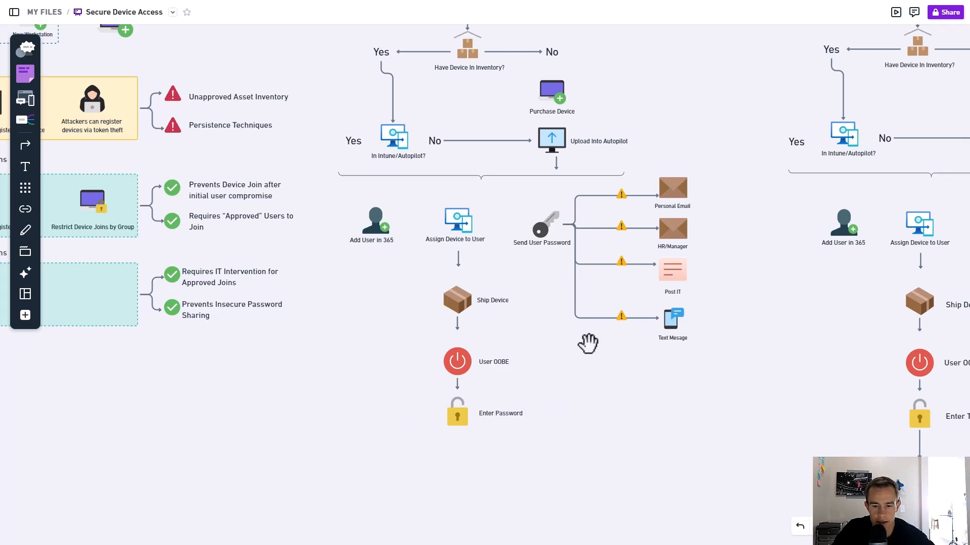
mouse_move(546, 342)
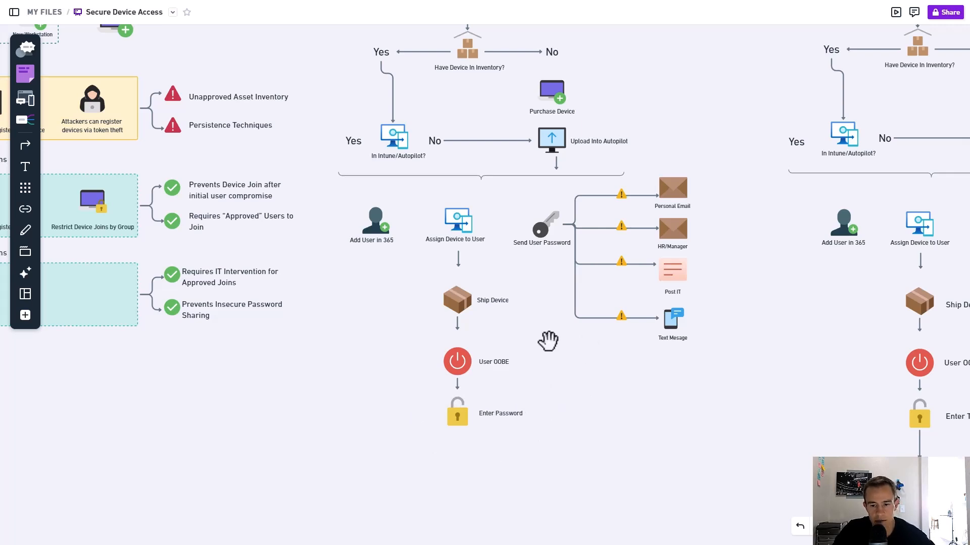
mouse_move(684, 328)
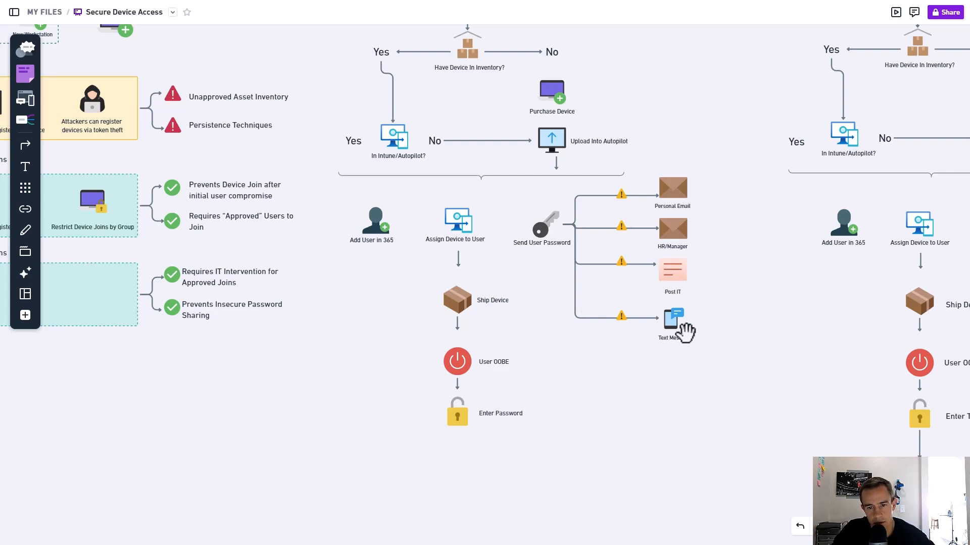
mouse_move(733, 287)
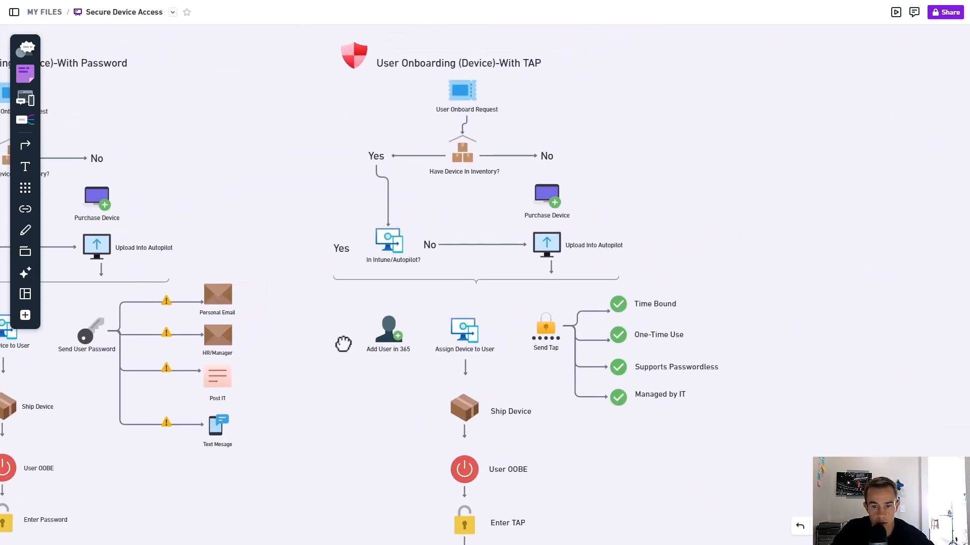
Scroll down to the 'With TAP' flow showing Send Tap and its four benefits.
scroll(down, 3)
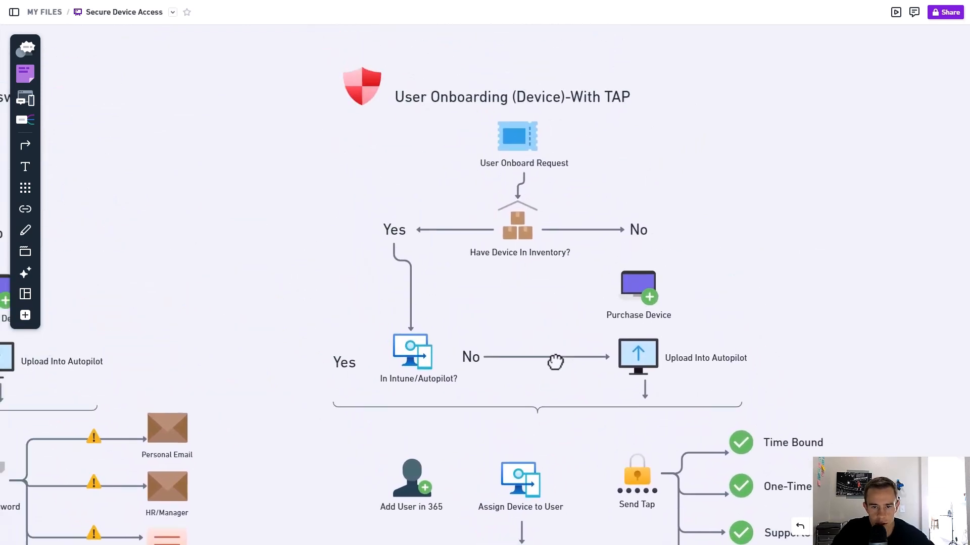
scroll(down, 3)
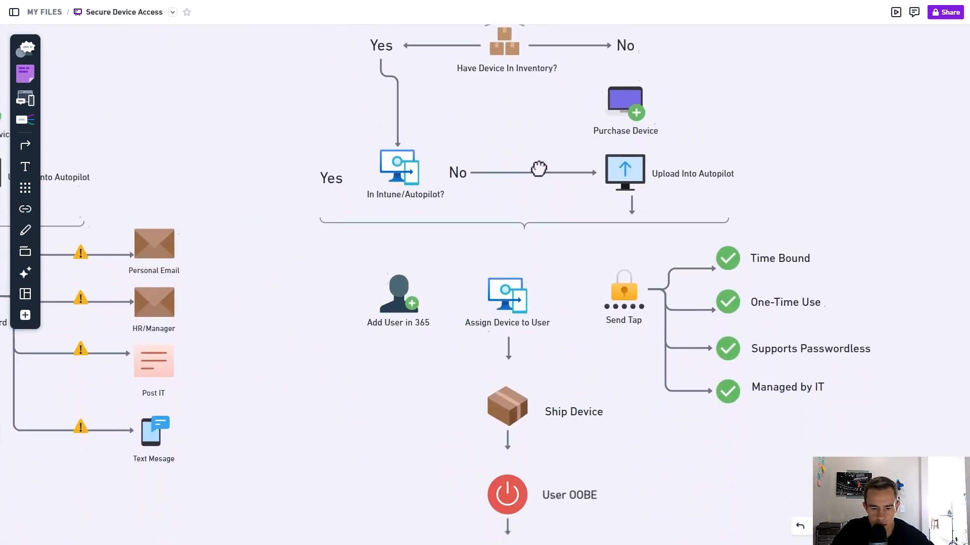
scroll(down, 3)
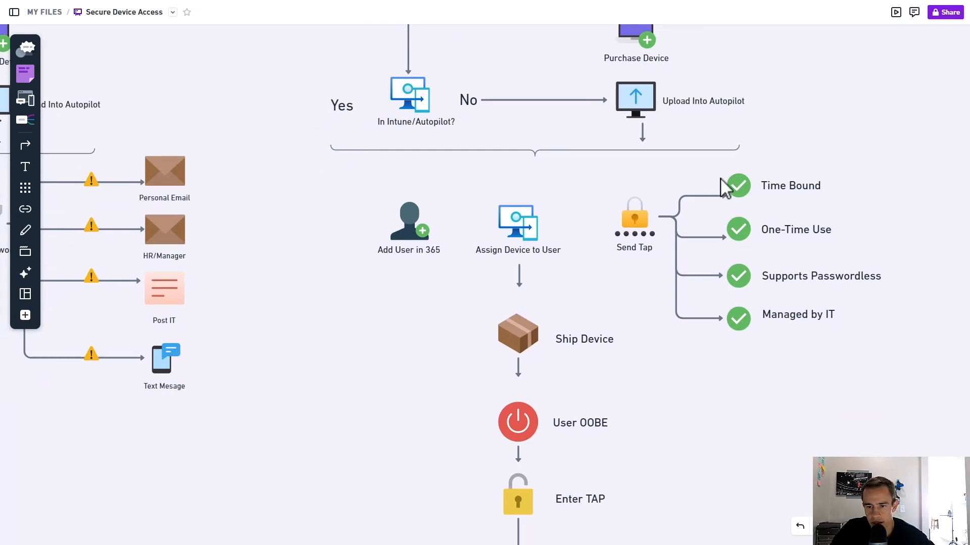
mouse_move(749, 207)
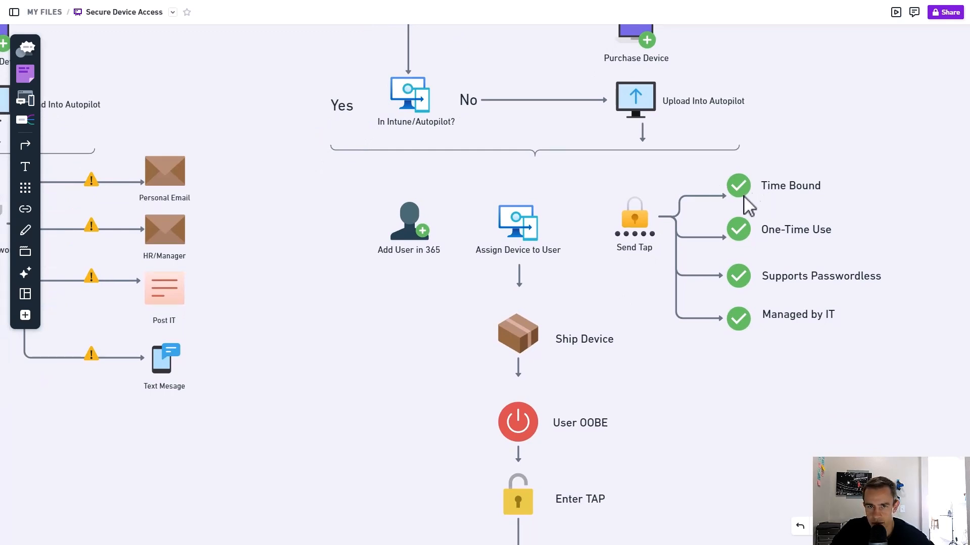
mouse_move(795, 235)
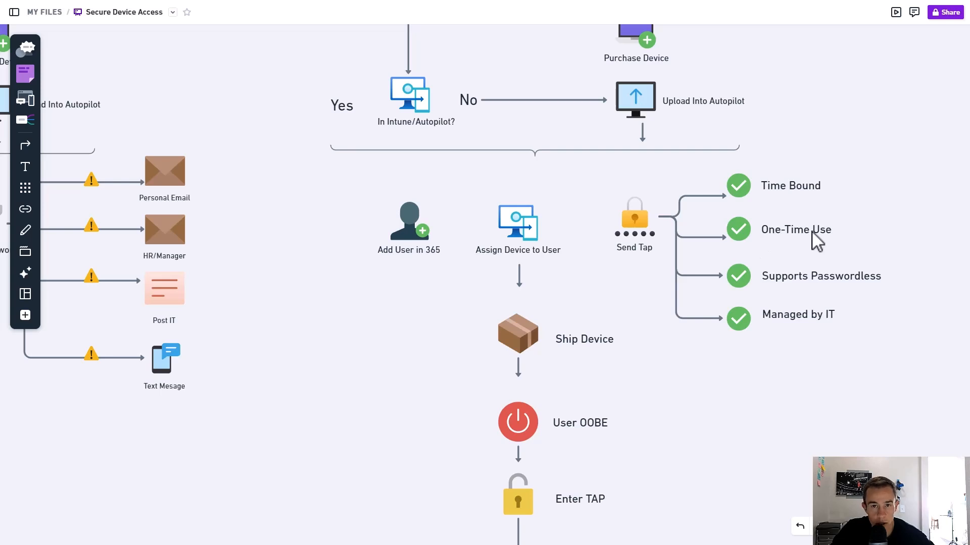
mouse_move(781, 289)
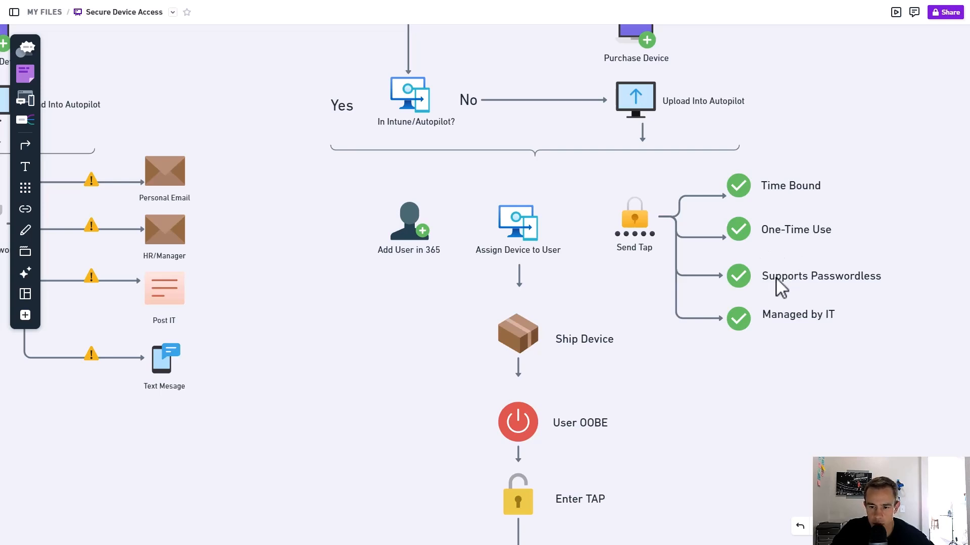
mouse_move(906, 294)
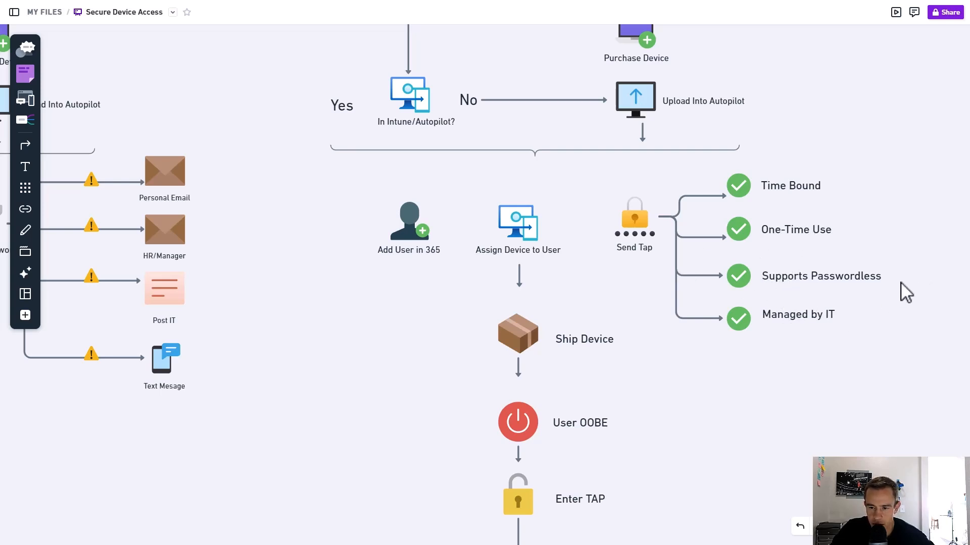
mouse_move(707, 300)
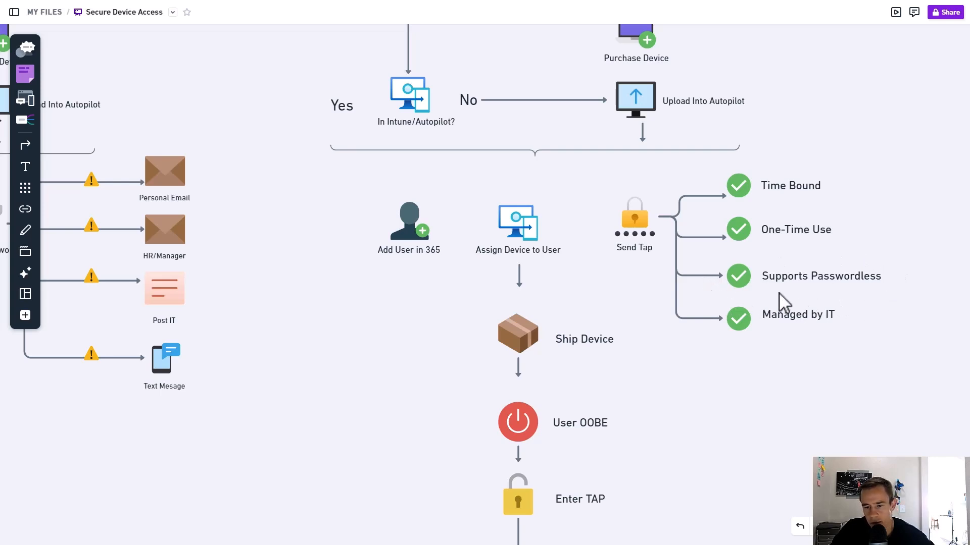
mouse_move(581, 405)
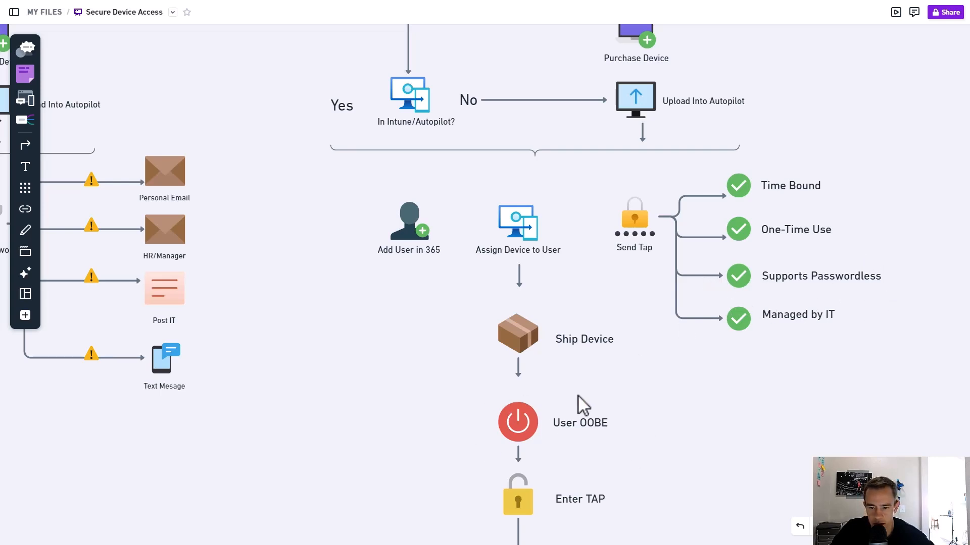
mouse_move(664, 363)
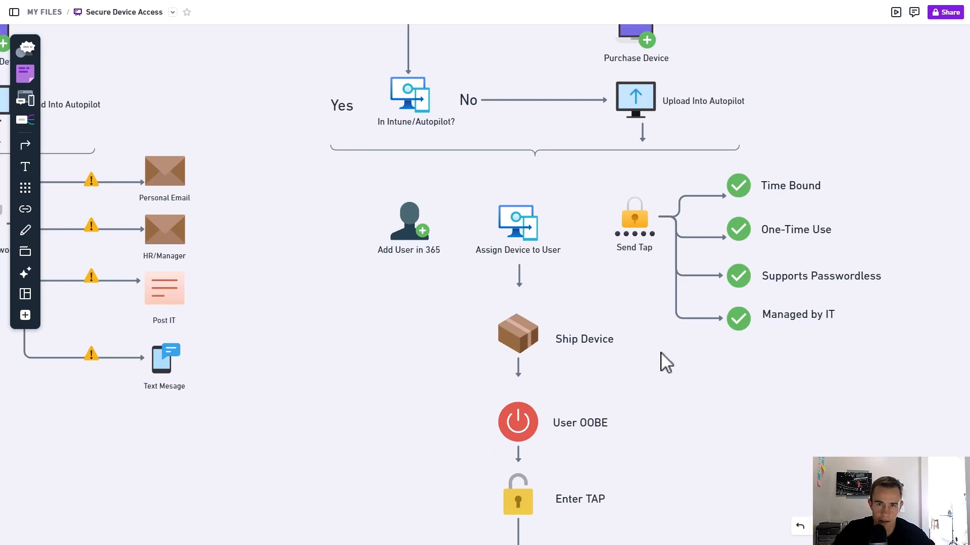
mouse_move(769, 344)
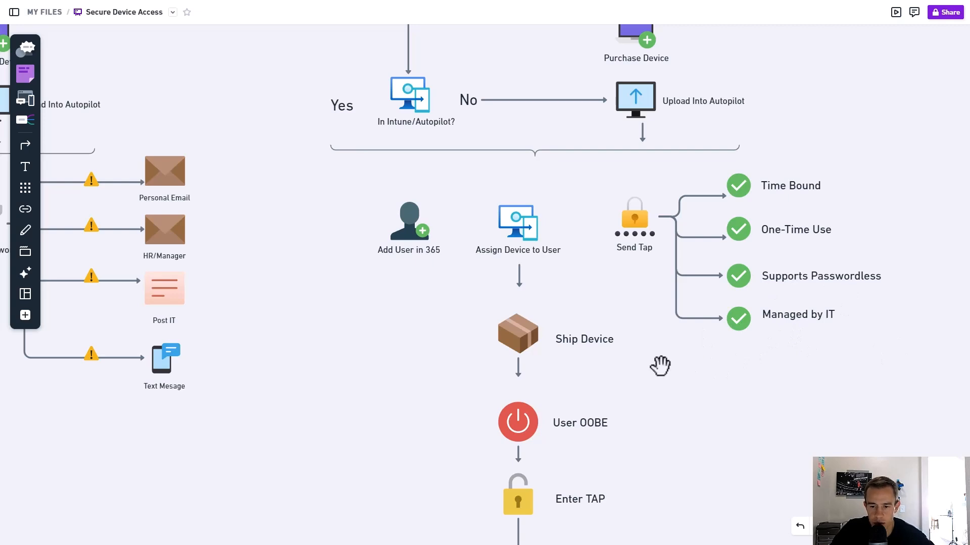
Scroll the TAP flow past Enter TAP to the Set Up MFA step.
scroll(down, 3)
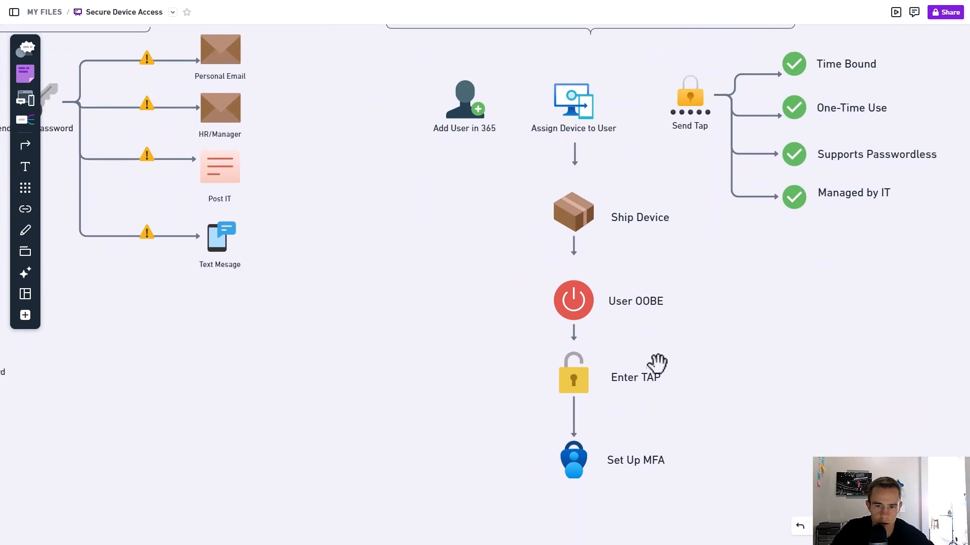
mouse_move(683, 365)
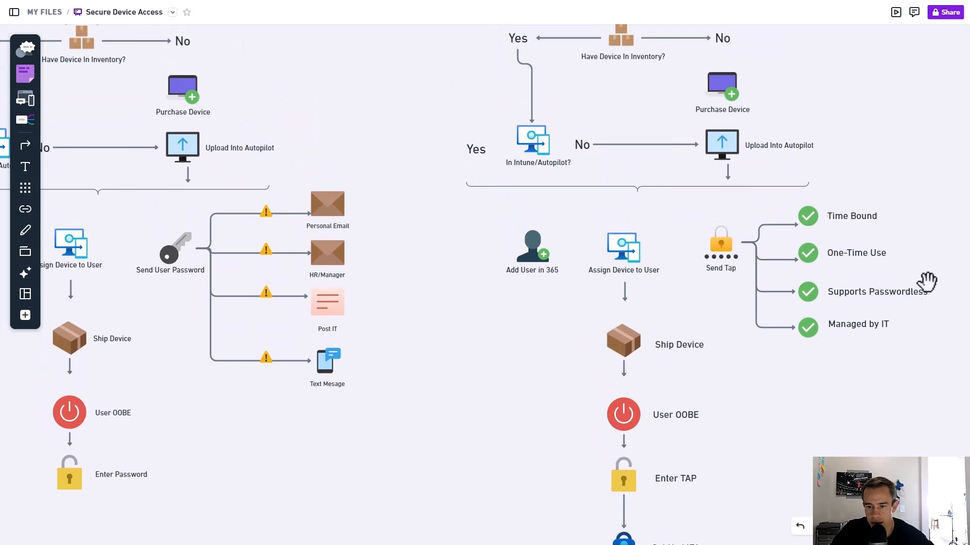
mouse_move(708, 340)
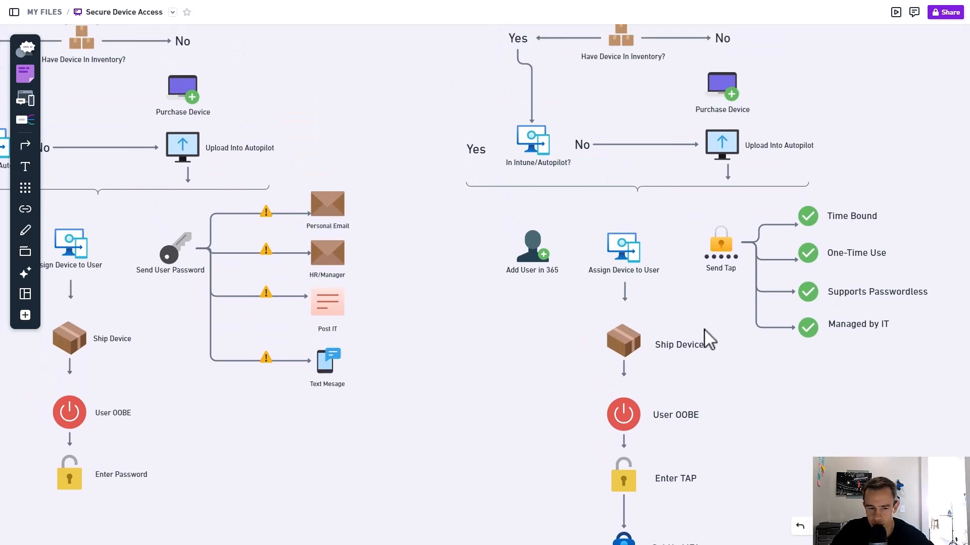
mouse_move(692, 266)
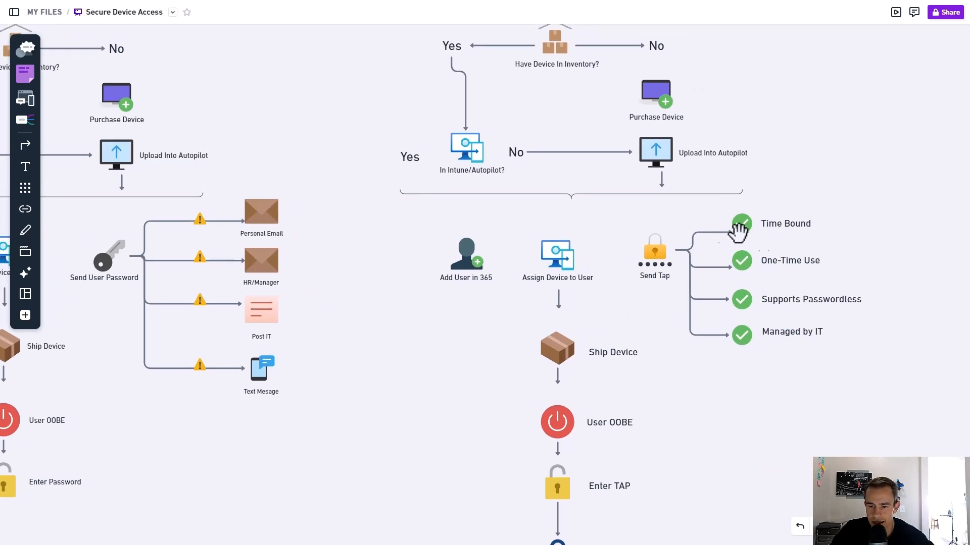
mouse_move(790, 361)
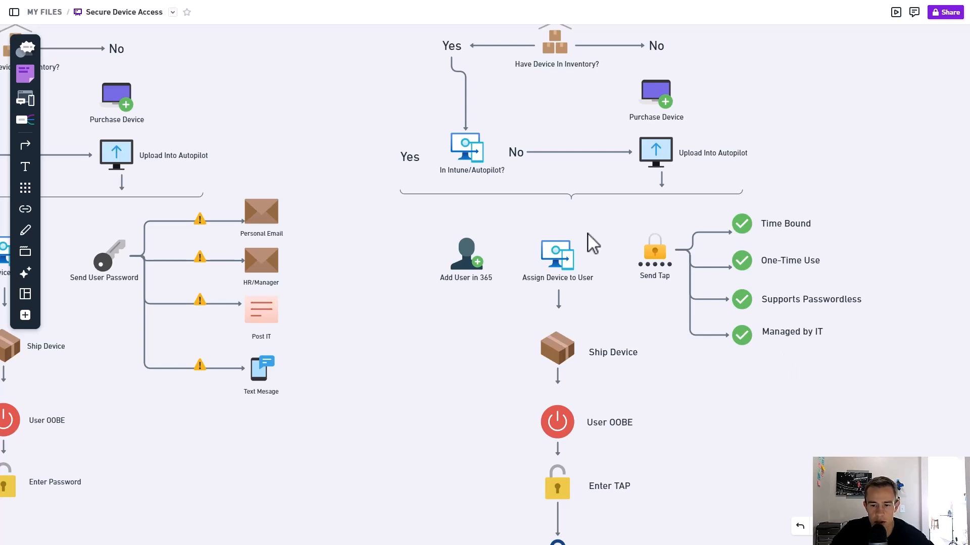
mouse_move(639, 292)
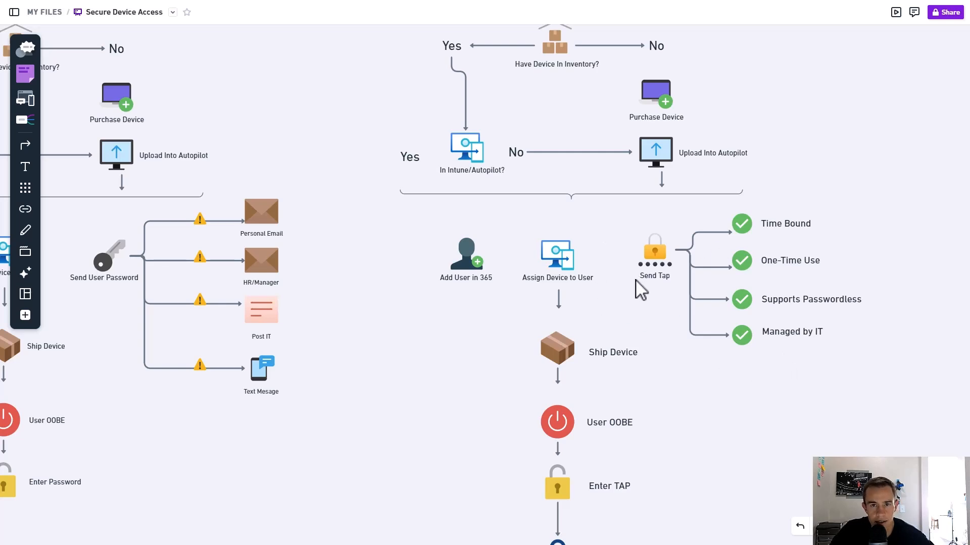
mouse_move(501, 344)
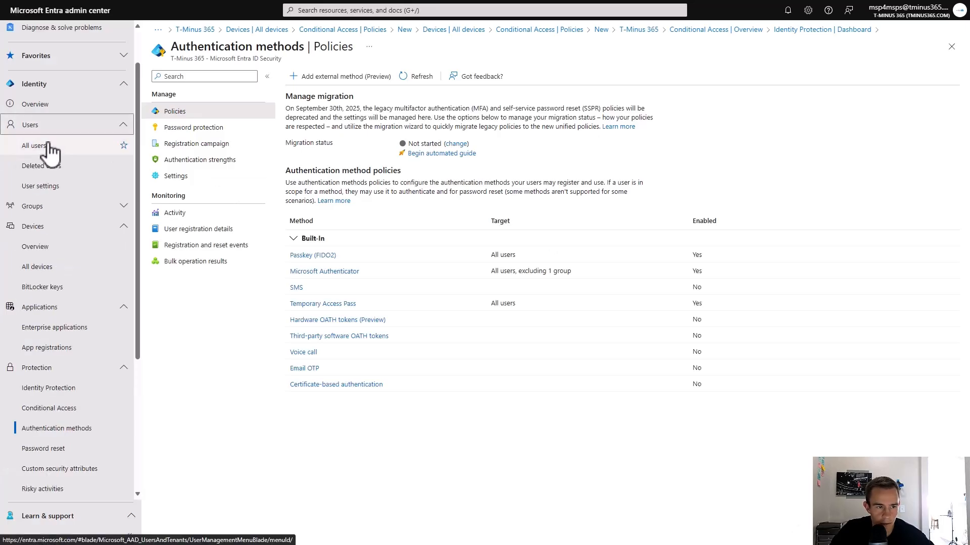
Search 'bruce', open Bruce Wayne's authentication methods, and start adding a method.
click(34, 144)
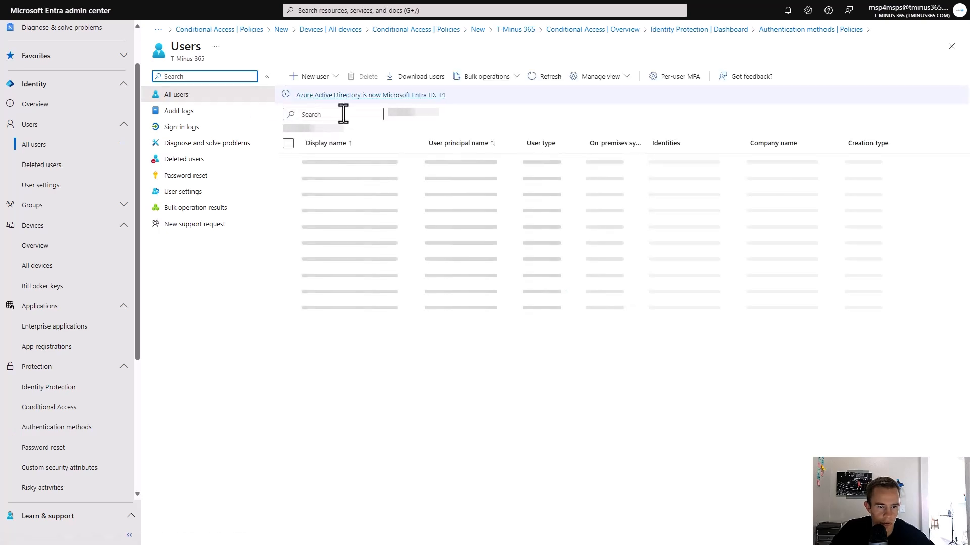
text(bruce)
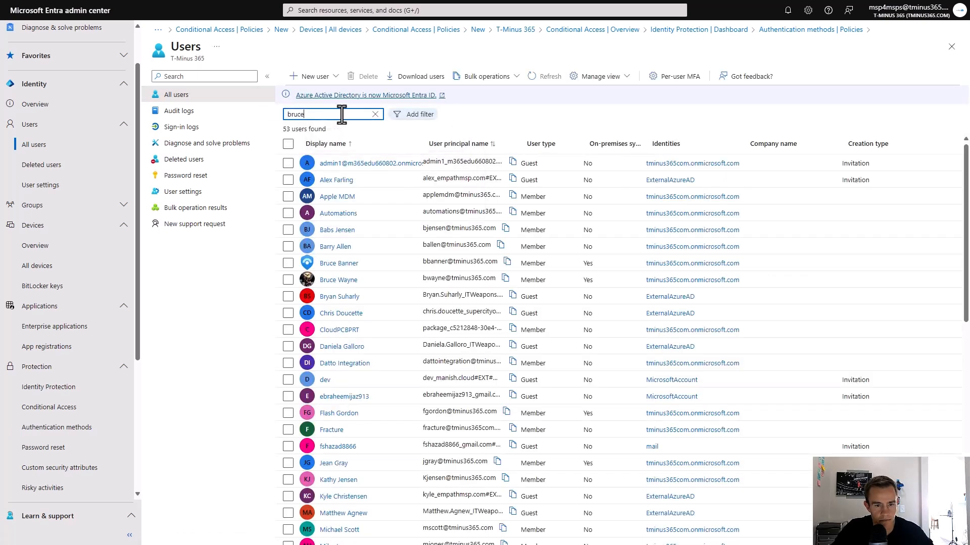
click(339, 279)
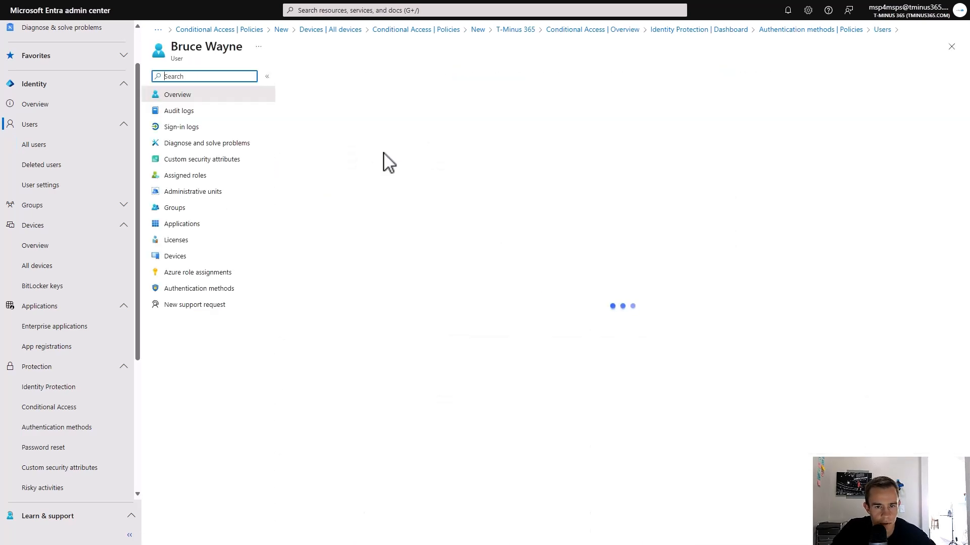
click(198, 289)
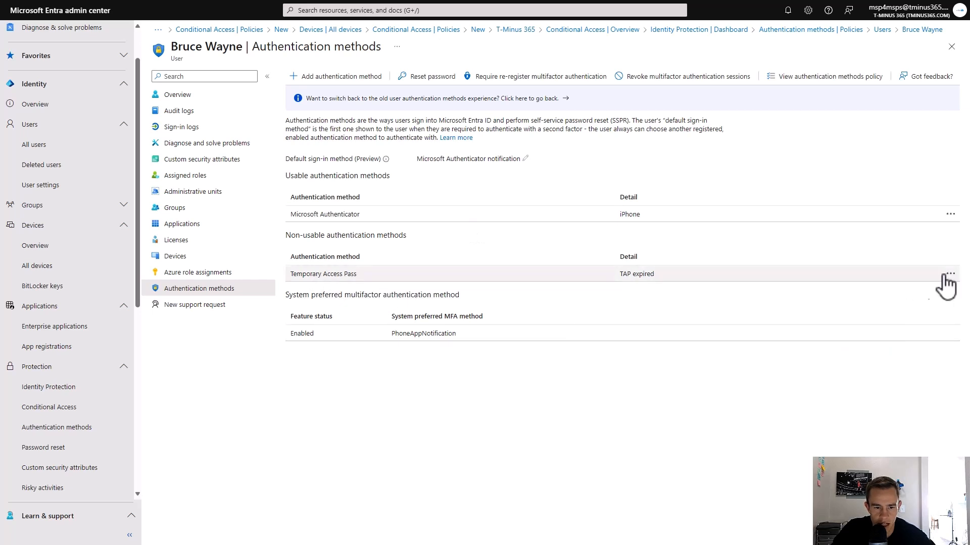
click(951, 273)
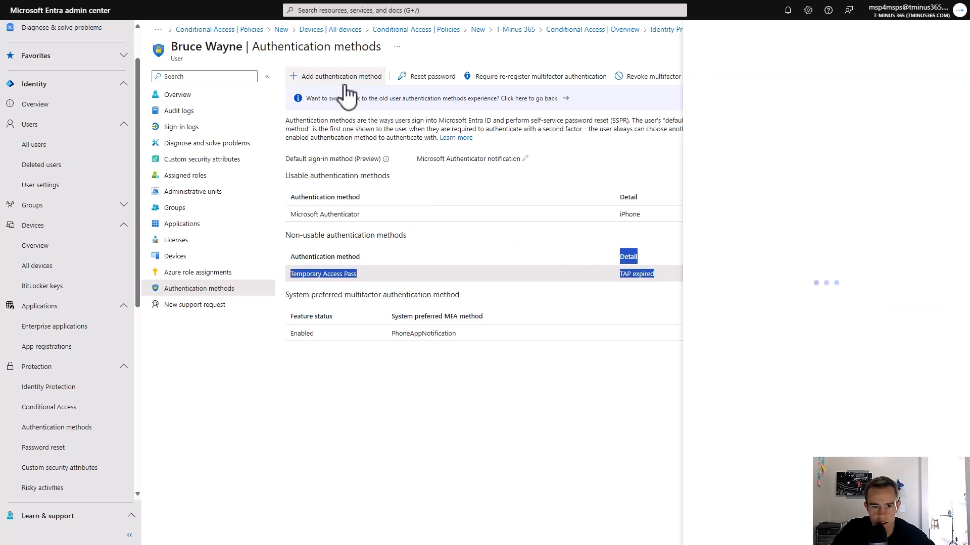
Choose Temporary Access Pass with a delayed start on October 27.
click(334, 76)
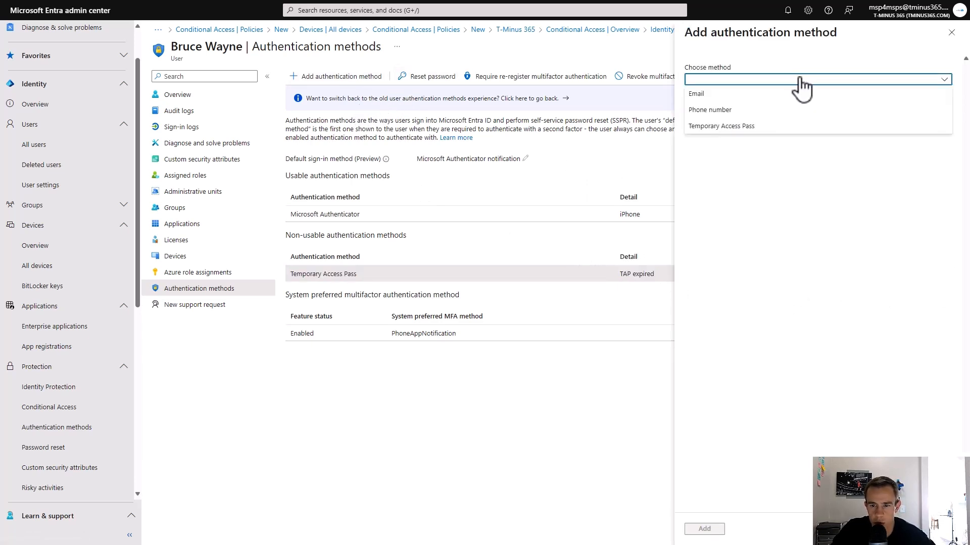
click(721, 126)
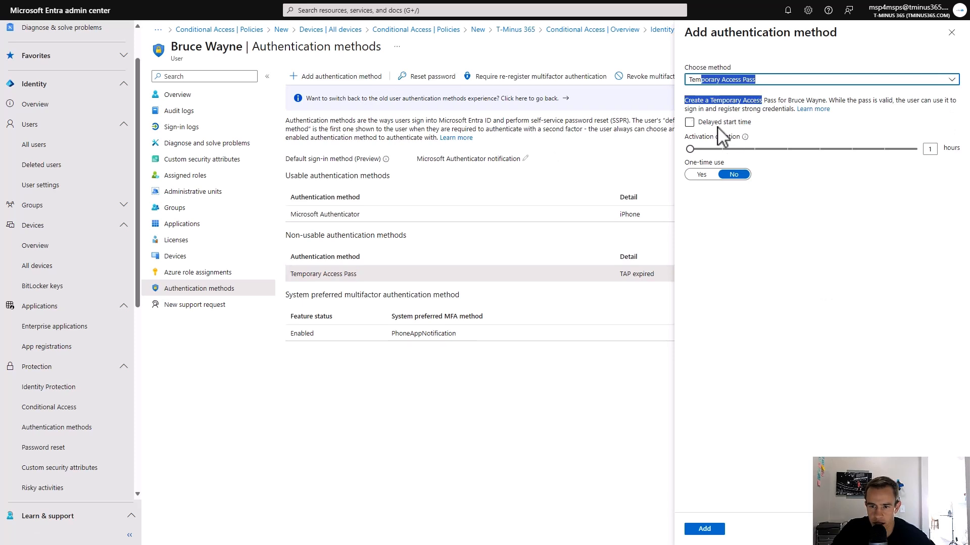
click(689, 122)
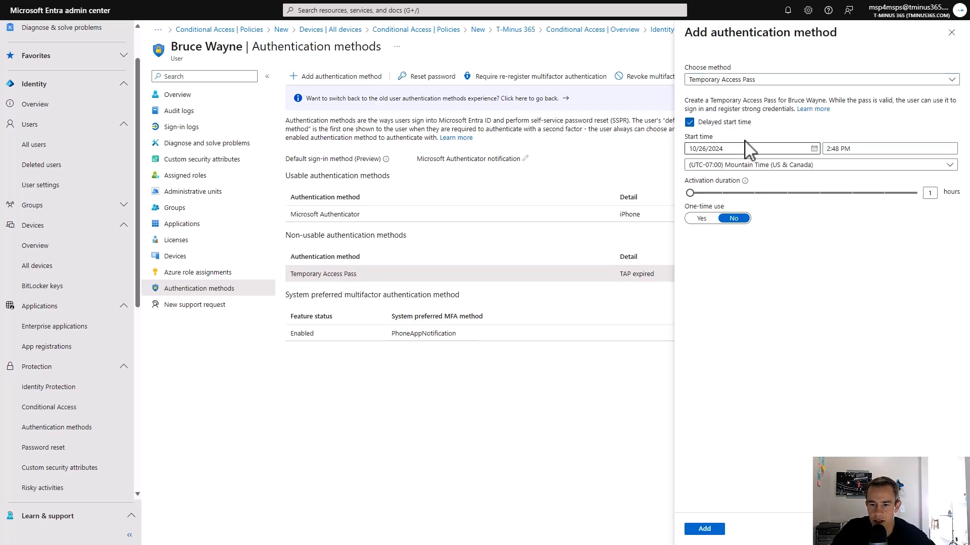
mouse_move(736, 127)
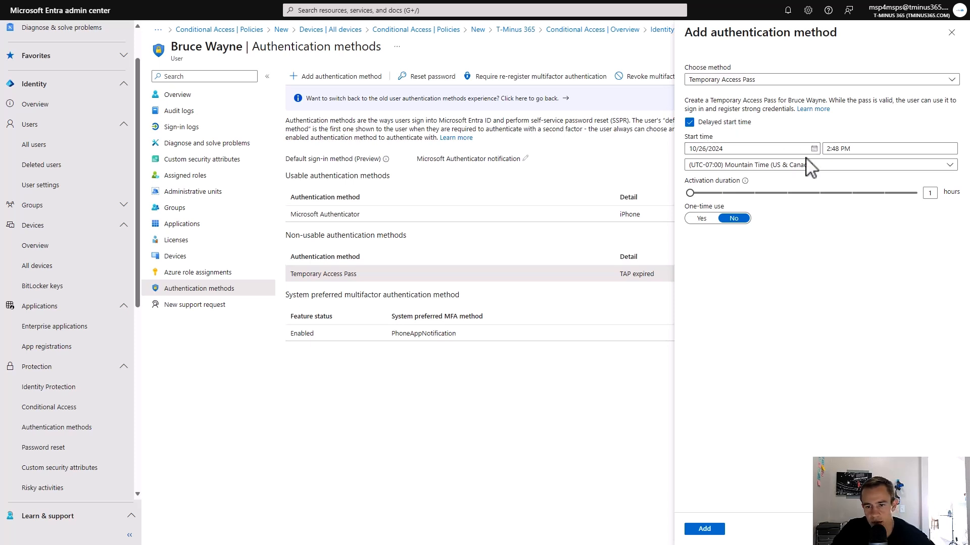
click(751, 148)
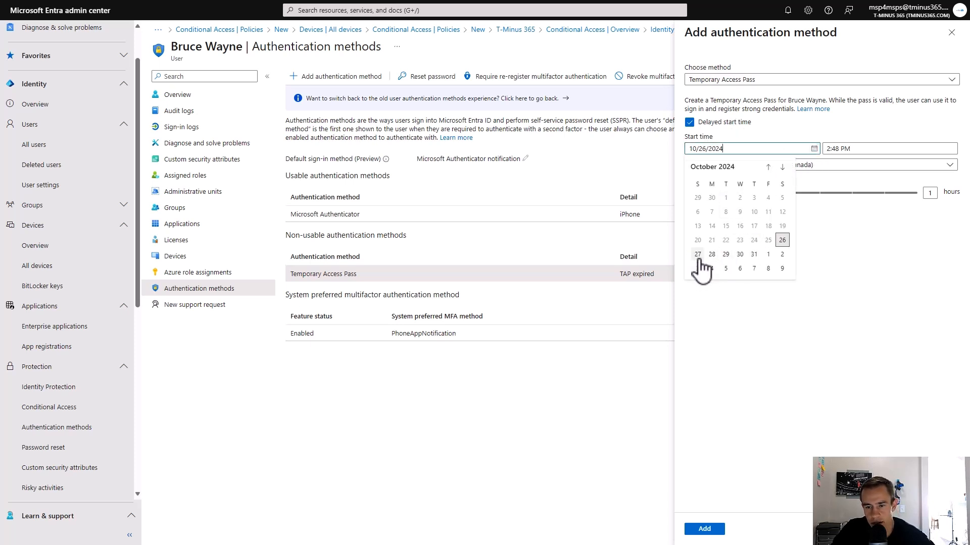
click(697, 254)
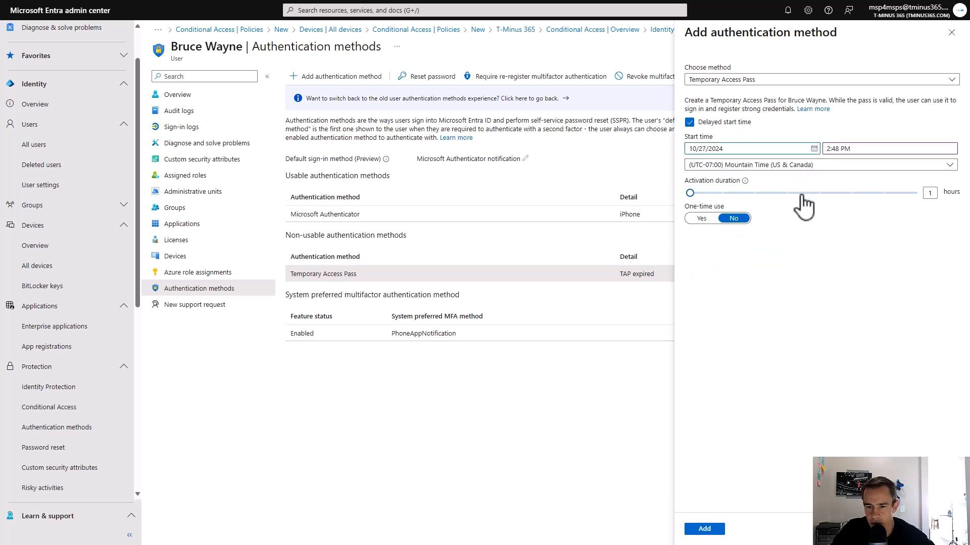
Set a 4-hour activation duration and one-time use, then add the pass.
drag(690, 193, 787, 192)
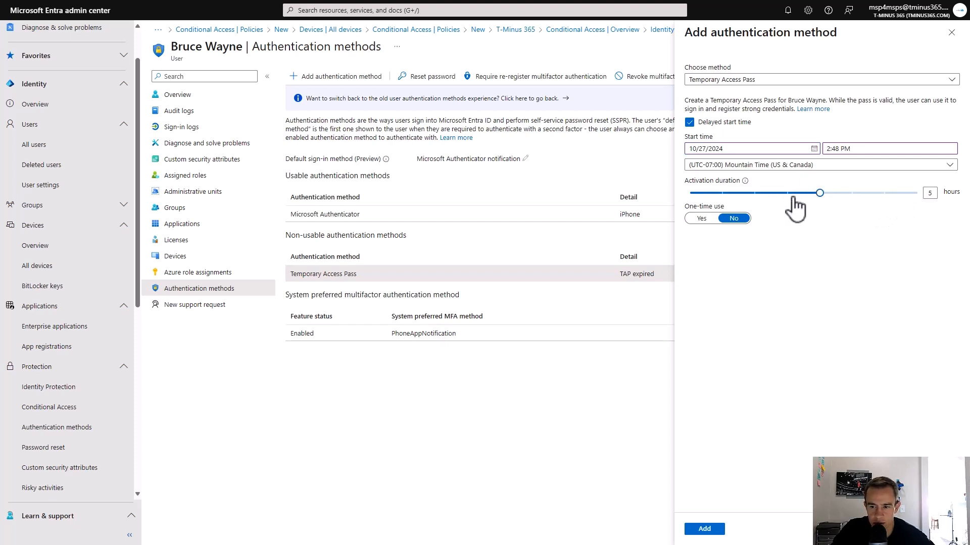
drag(819, 193, 787, 192)
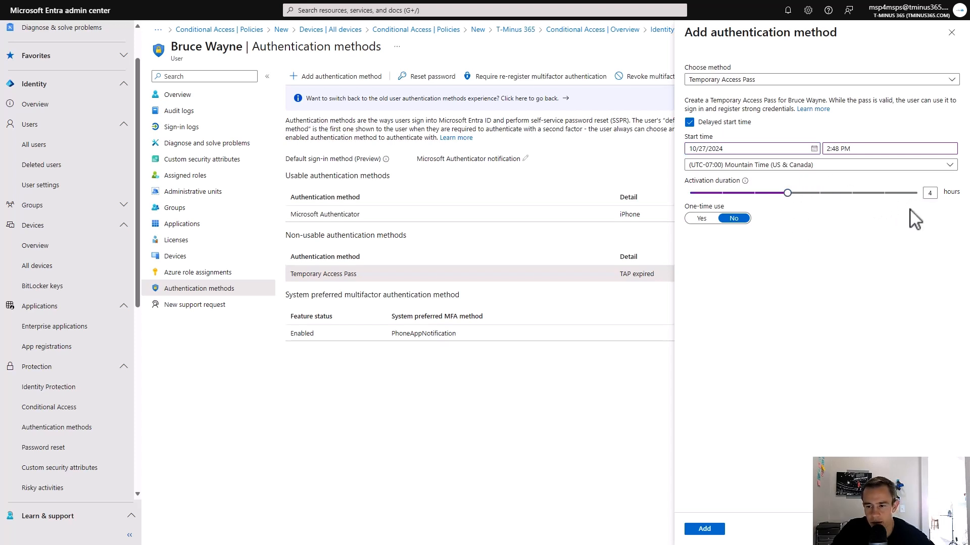
click(700, 217)
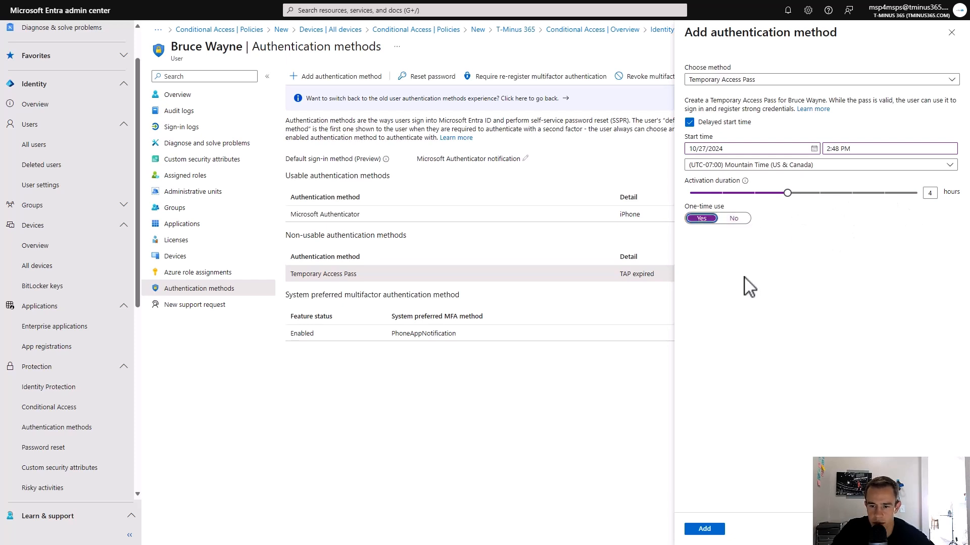
mouse_move(757, 283)
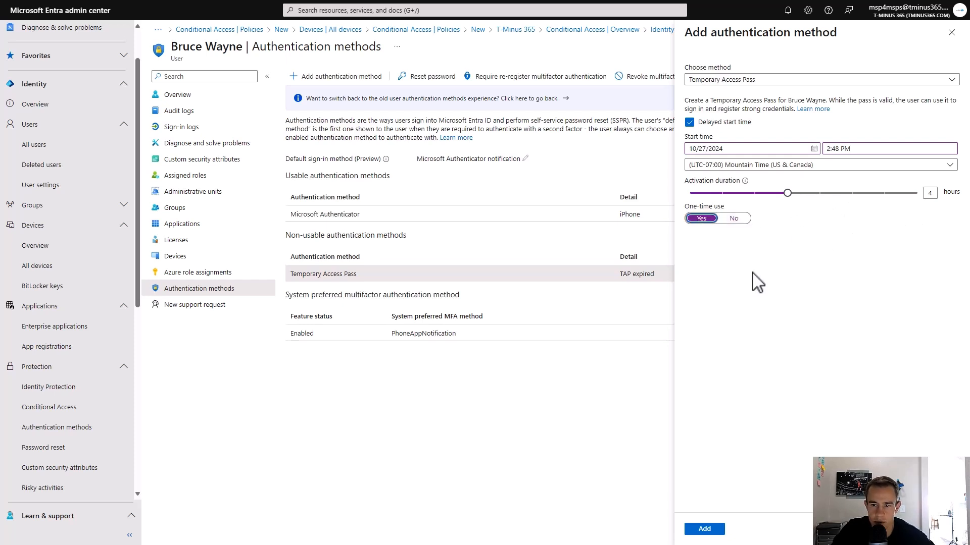
click(703, 529)
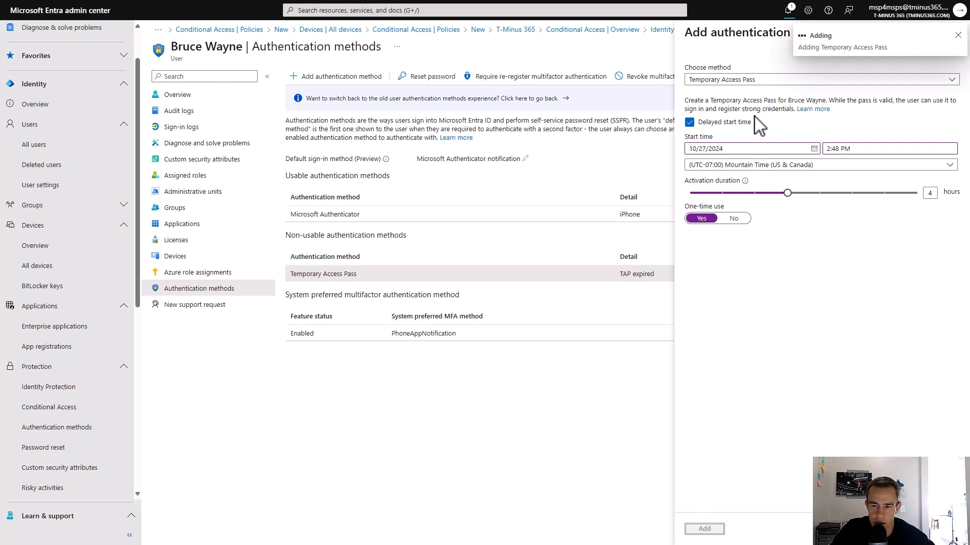
Show the pass details, valid 10/27/2024 from 2:48 to 6:48 PM.
click(703, 529)
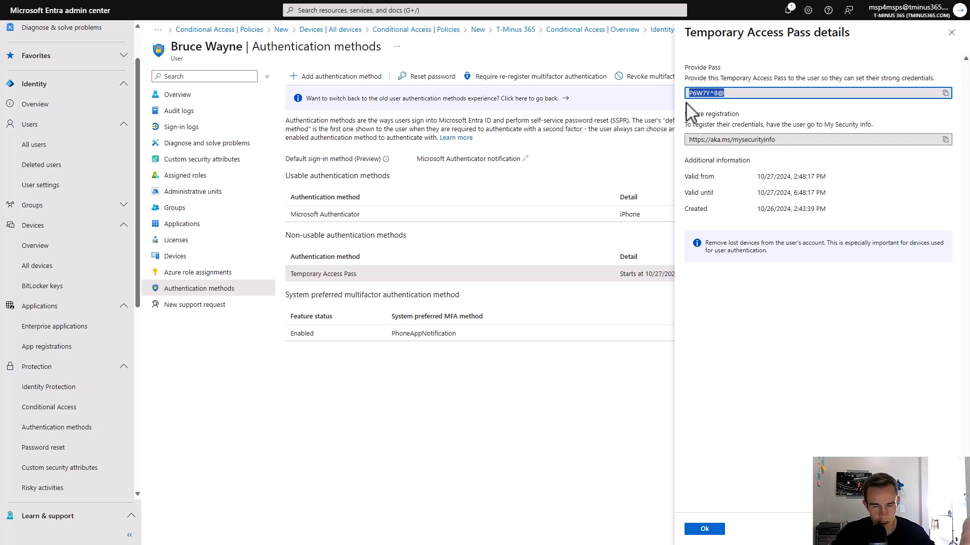
mouse_move(686, 164)
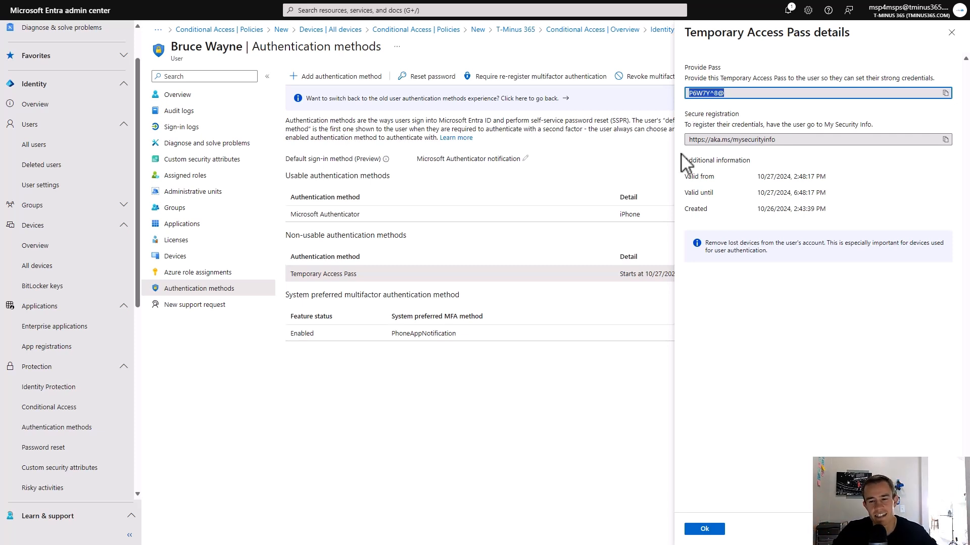
mouse_move(745, 473)
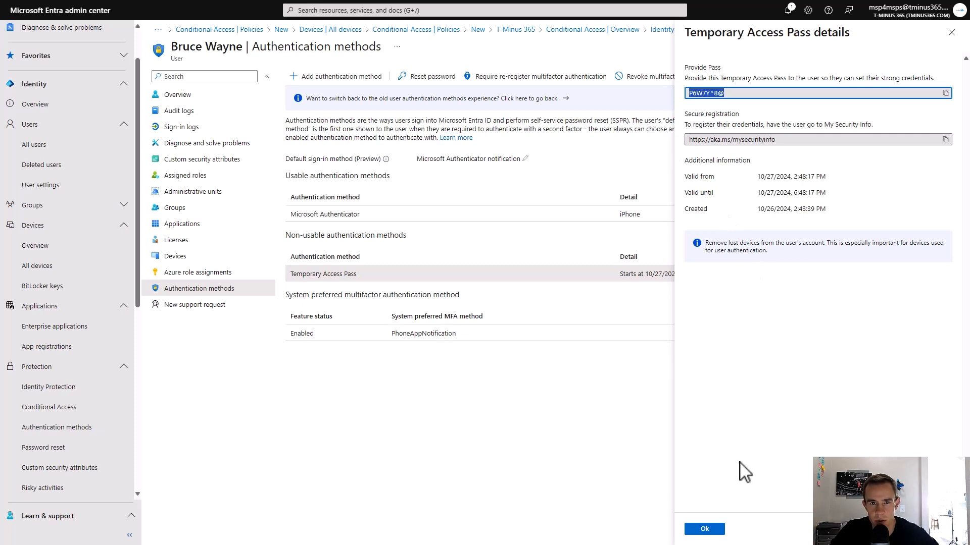
mouse_move(812, 332)
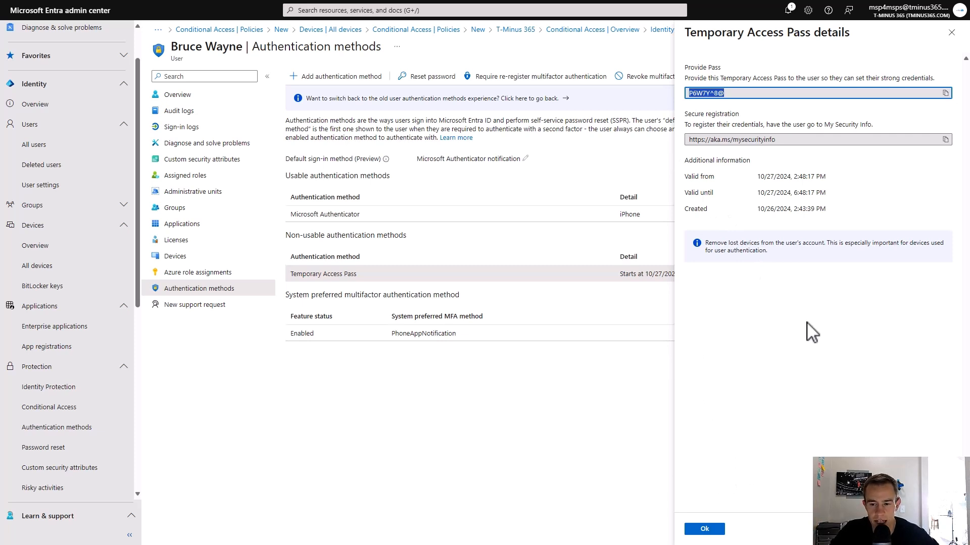
mouse_move(789, 361)
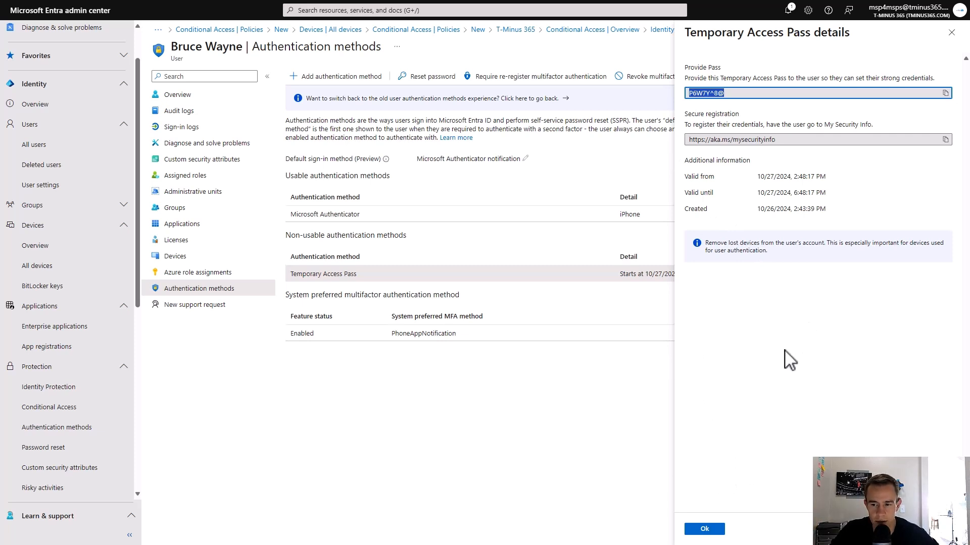
mouse_move(774, 386)
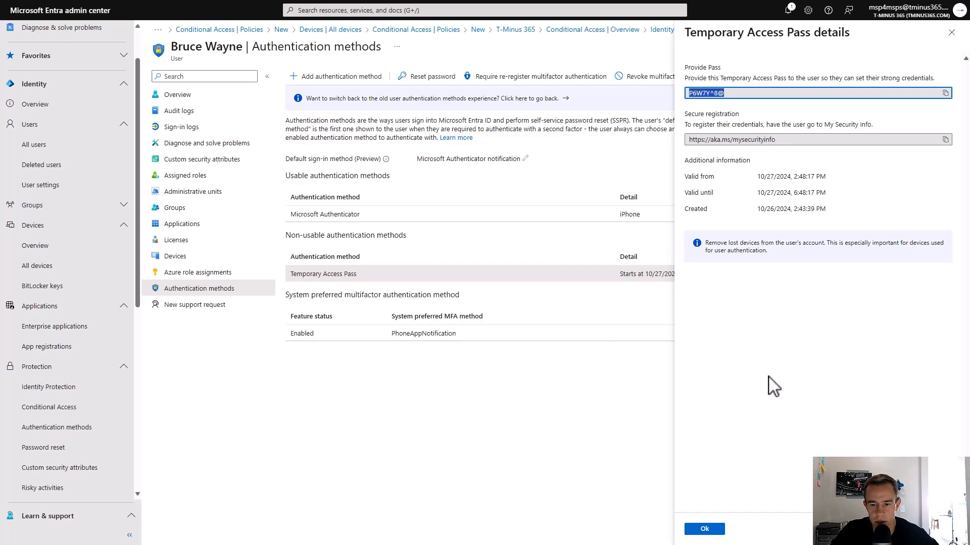